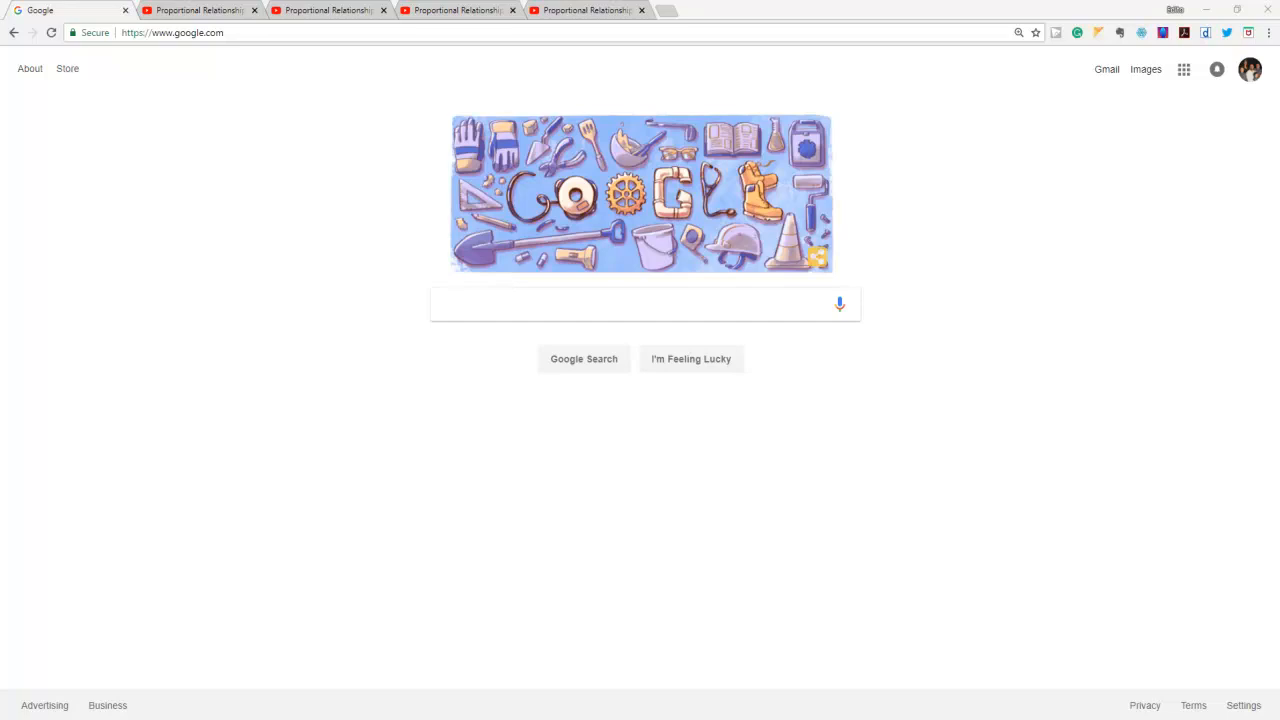
mouse_move(236, 51)
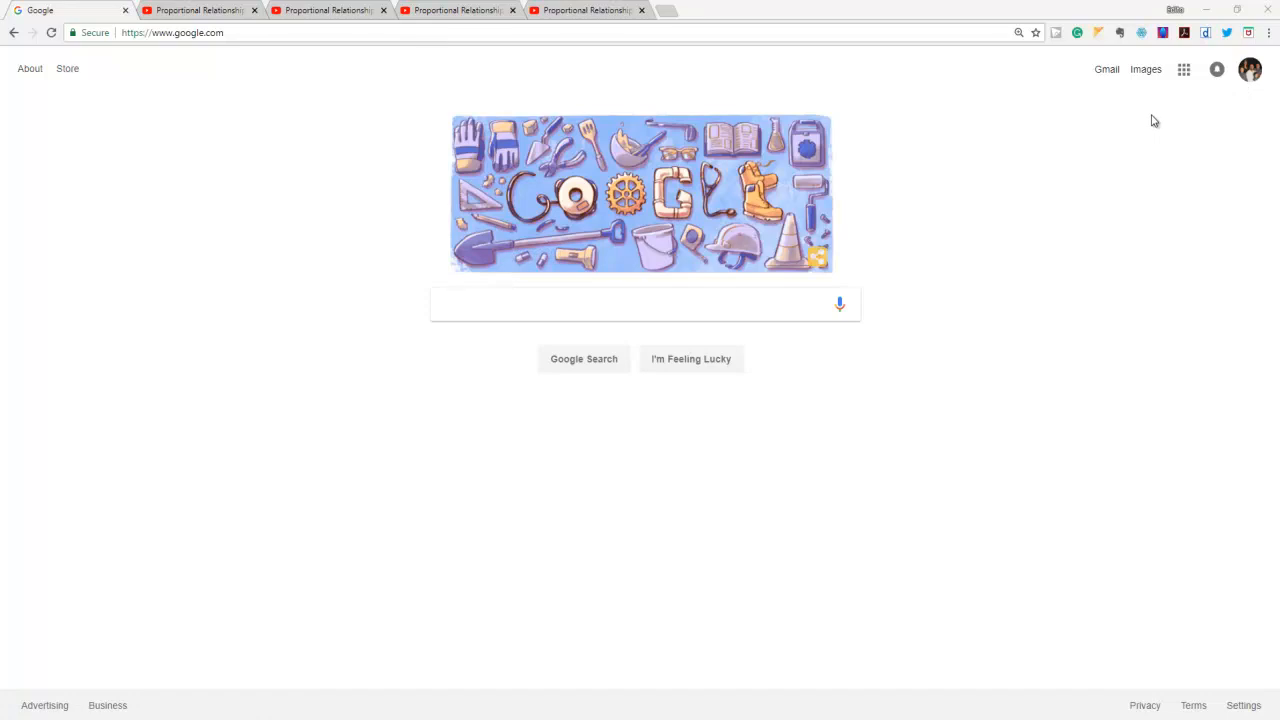
mouse_move(1184, 69)
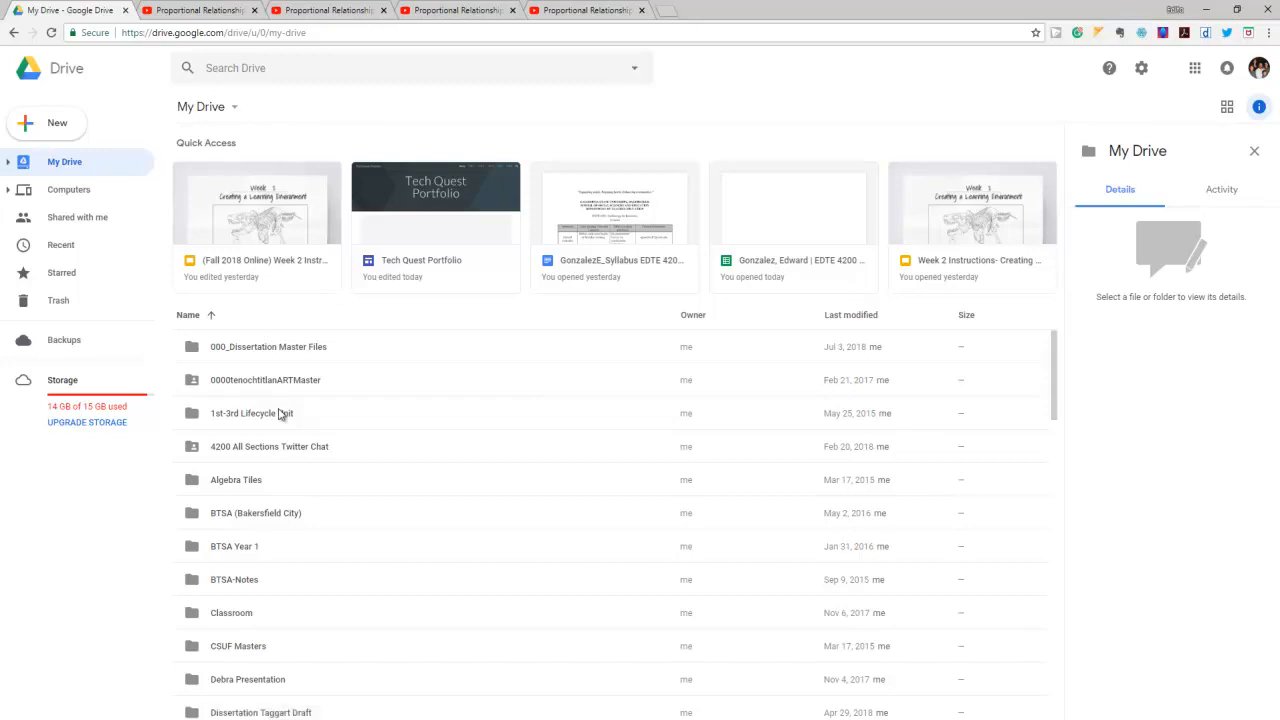
- Open the Tech Quest Portfolio site from Google Drive's Recent files list
scroll(down, 3)
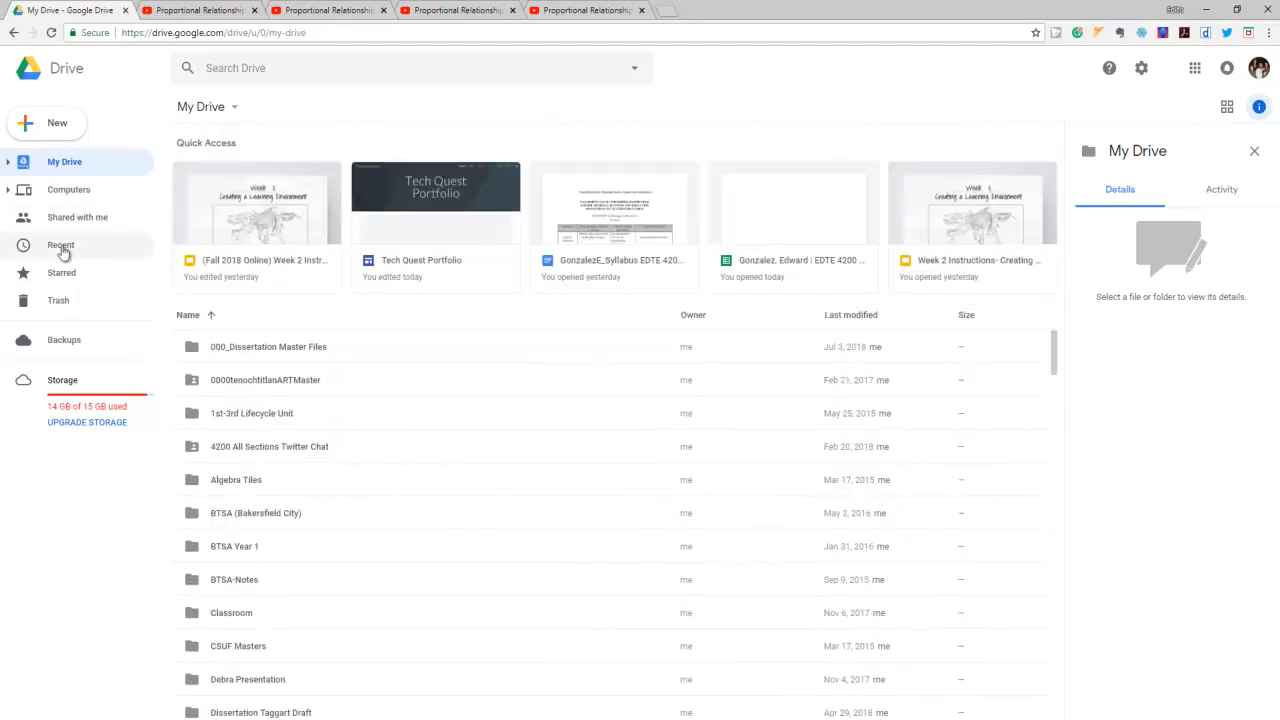
click(61, 245)
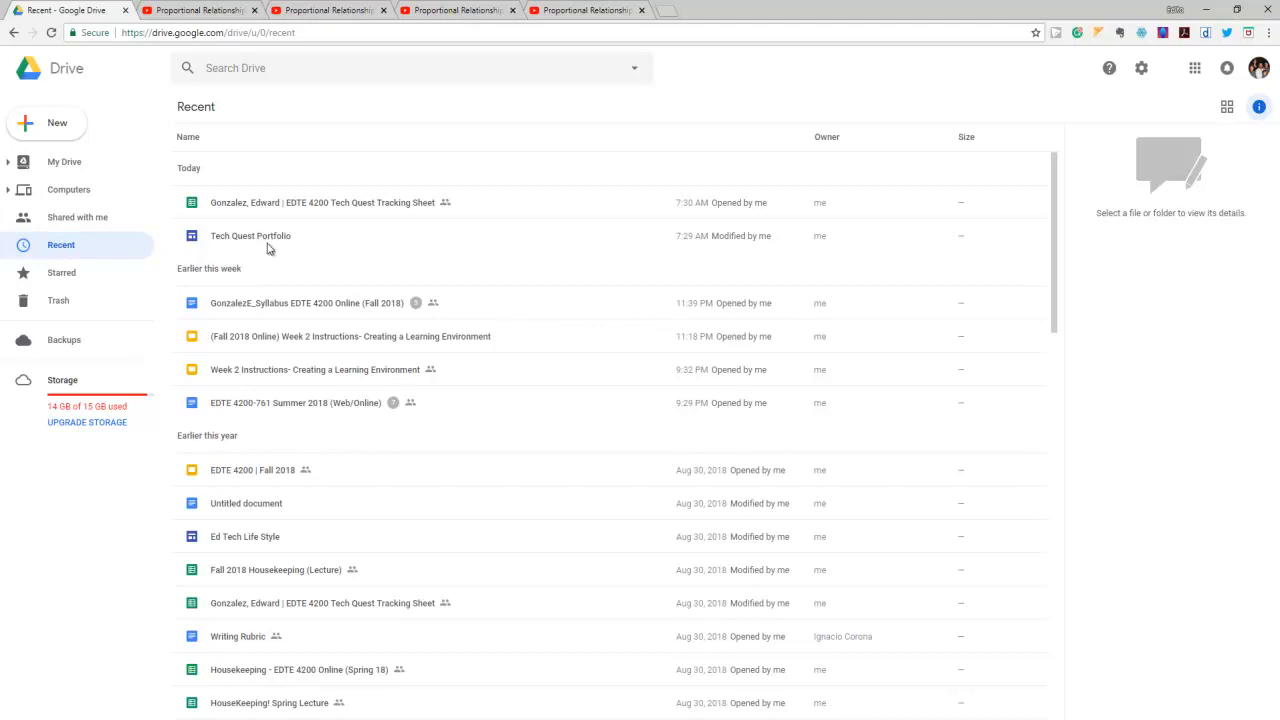
click(250, 235)
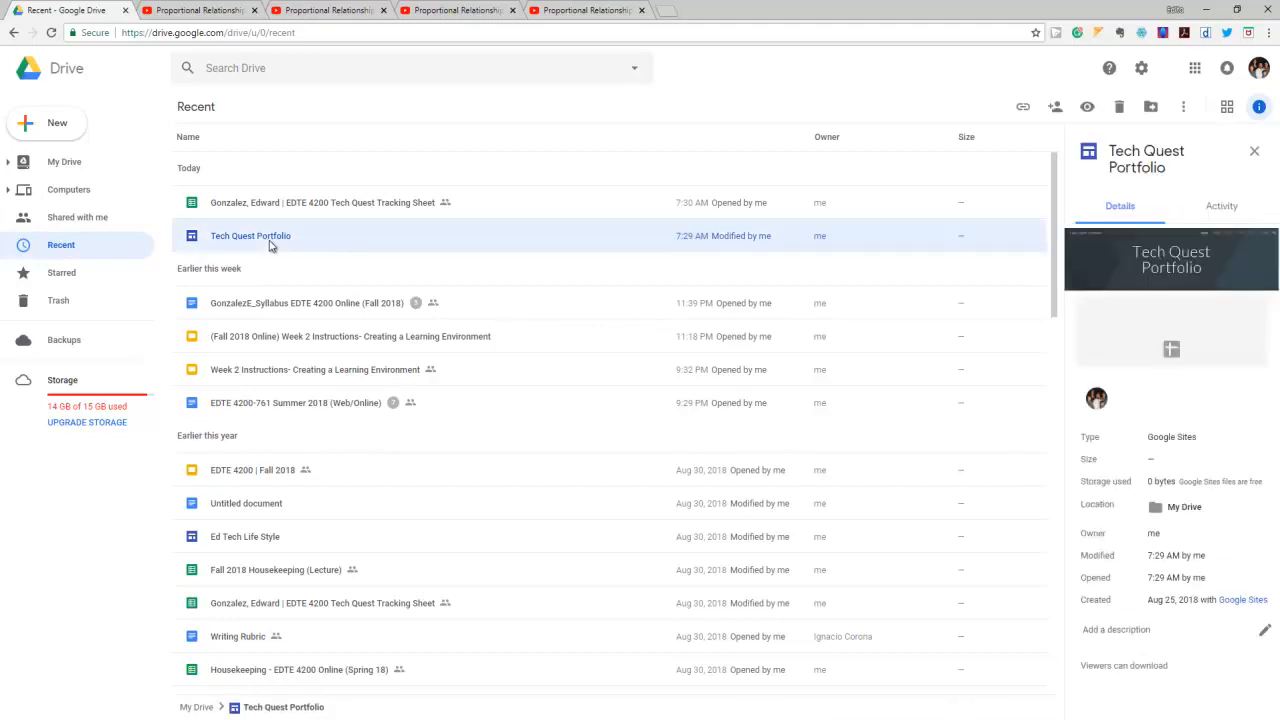
double_click(250, 235)
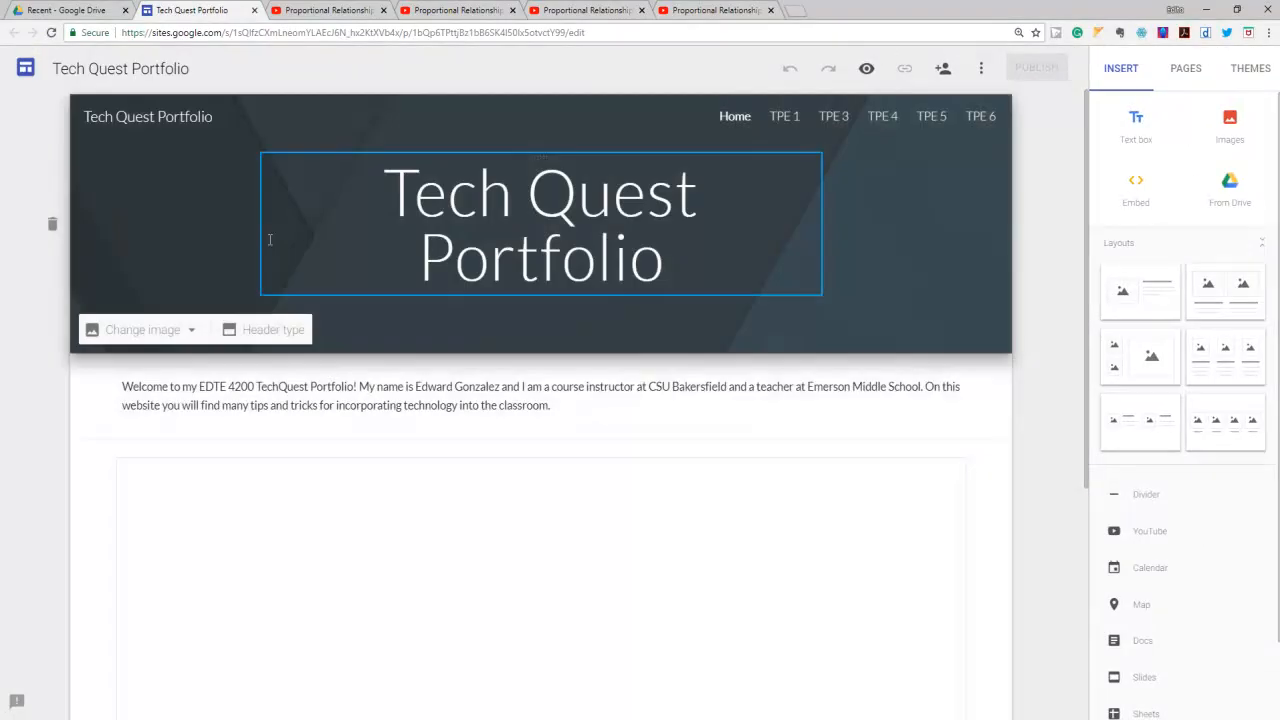
- Open the embedded EDTE 4200 Tech Quest Tracking Sheet in its own tab
scroll(down, 3)
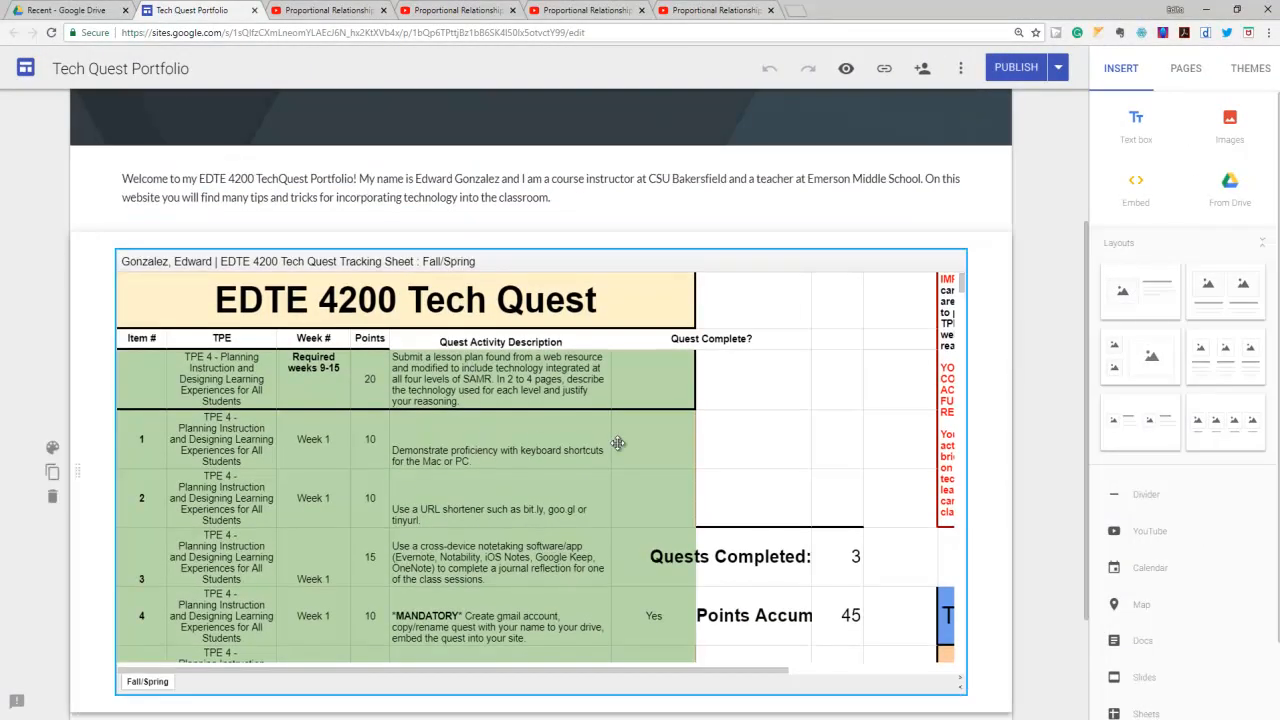
click(617, 443)
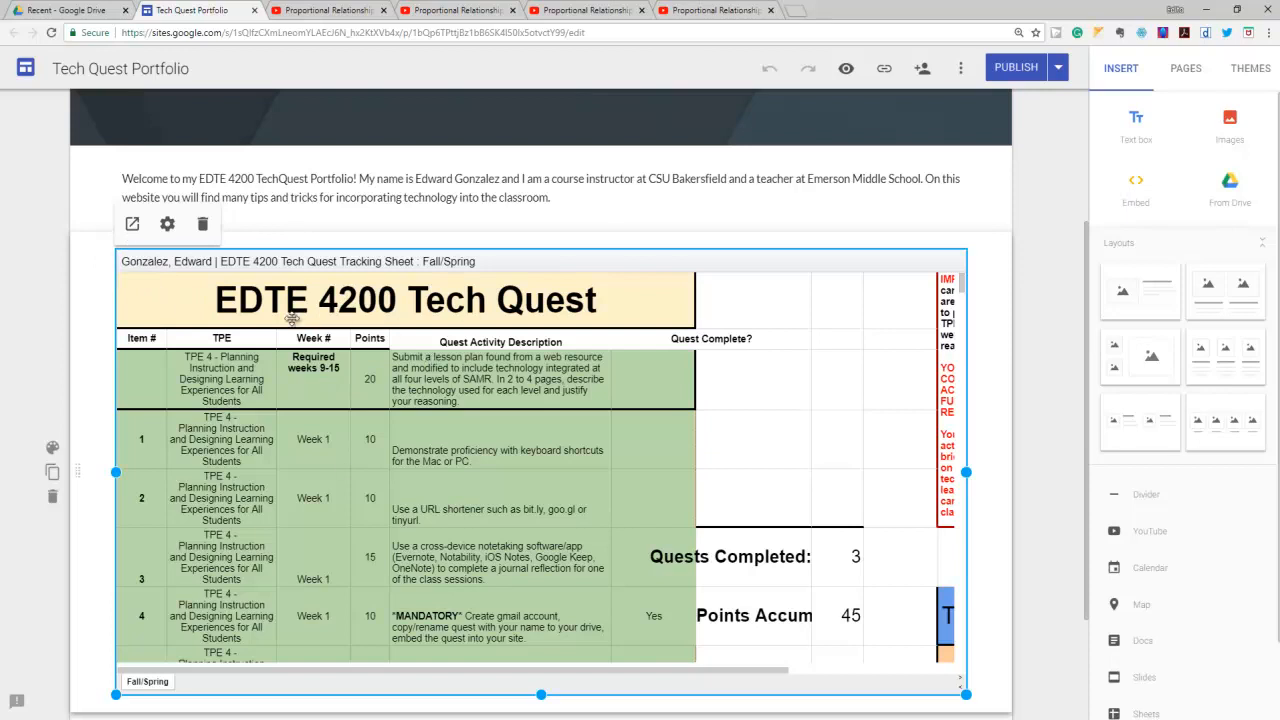
mouse_move(132, 224)
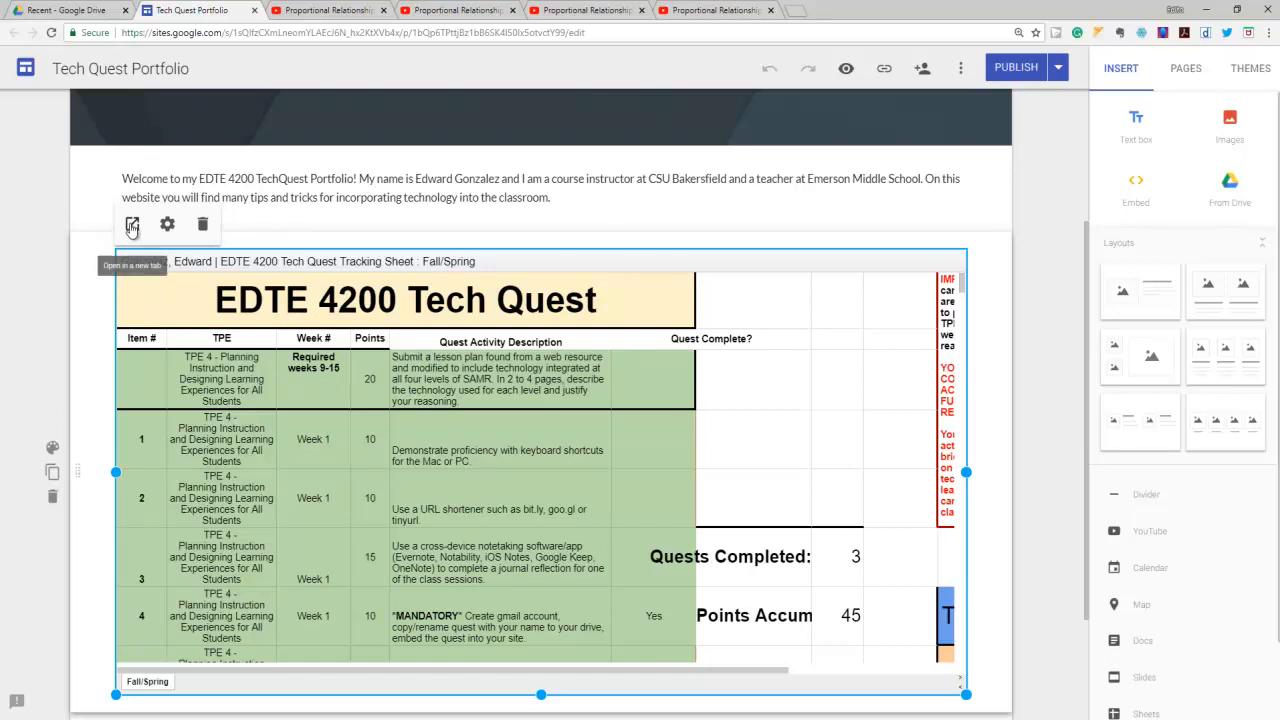
click(132, 224)
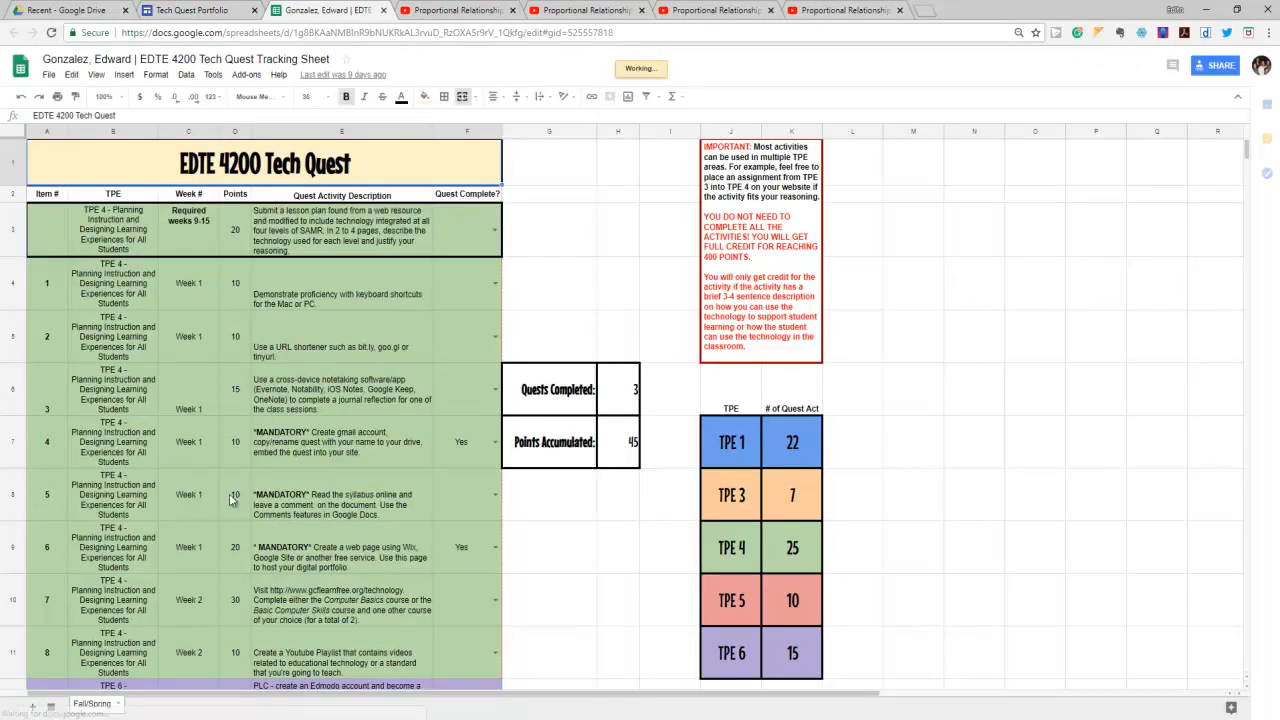
- Scroll the tracking sheet to the Week 2 playlist quest, then switch to the Proportional Relationships video
scroll(down, 3)
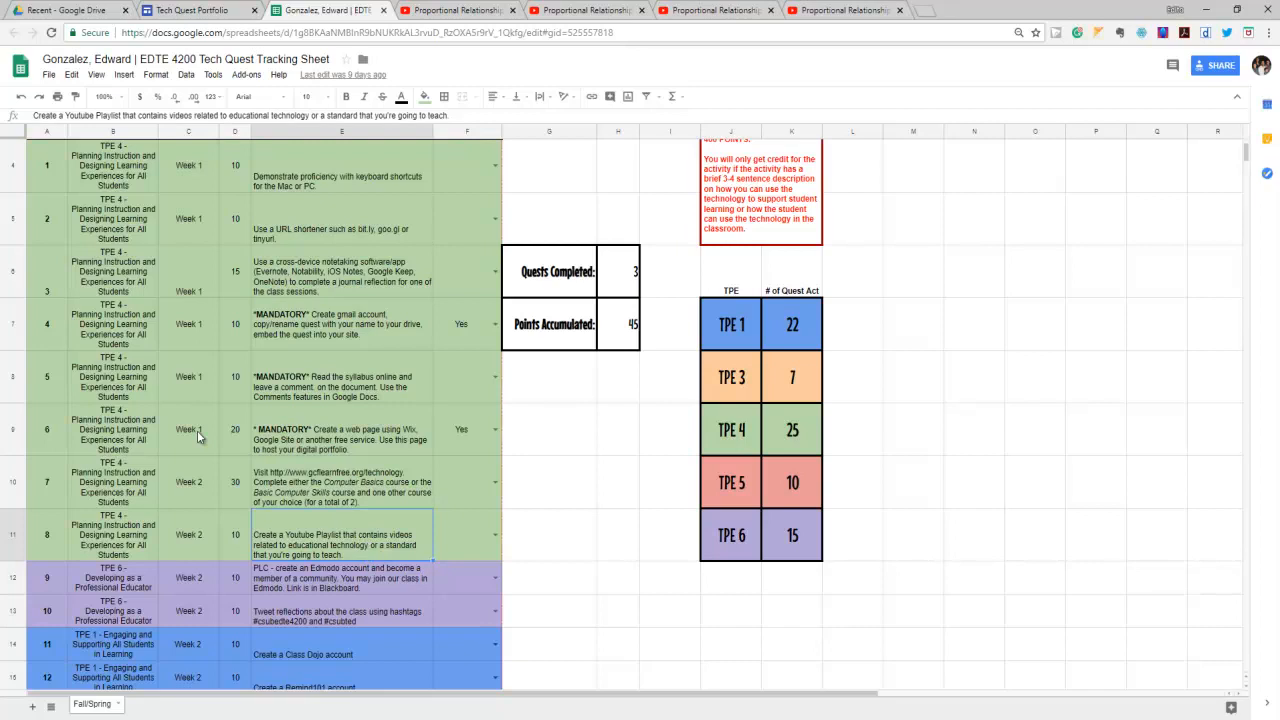
mouse_move(456, 31)
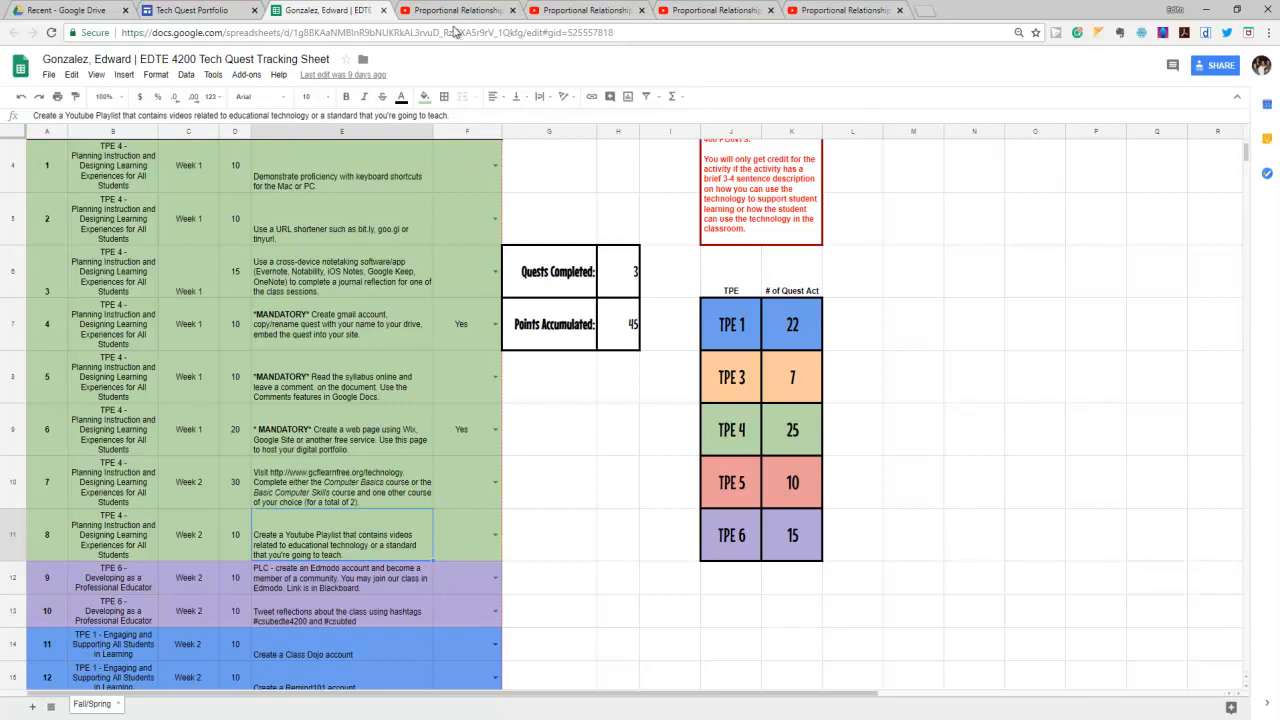
click(455, 10)
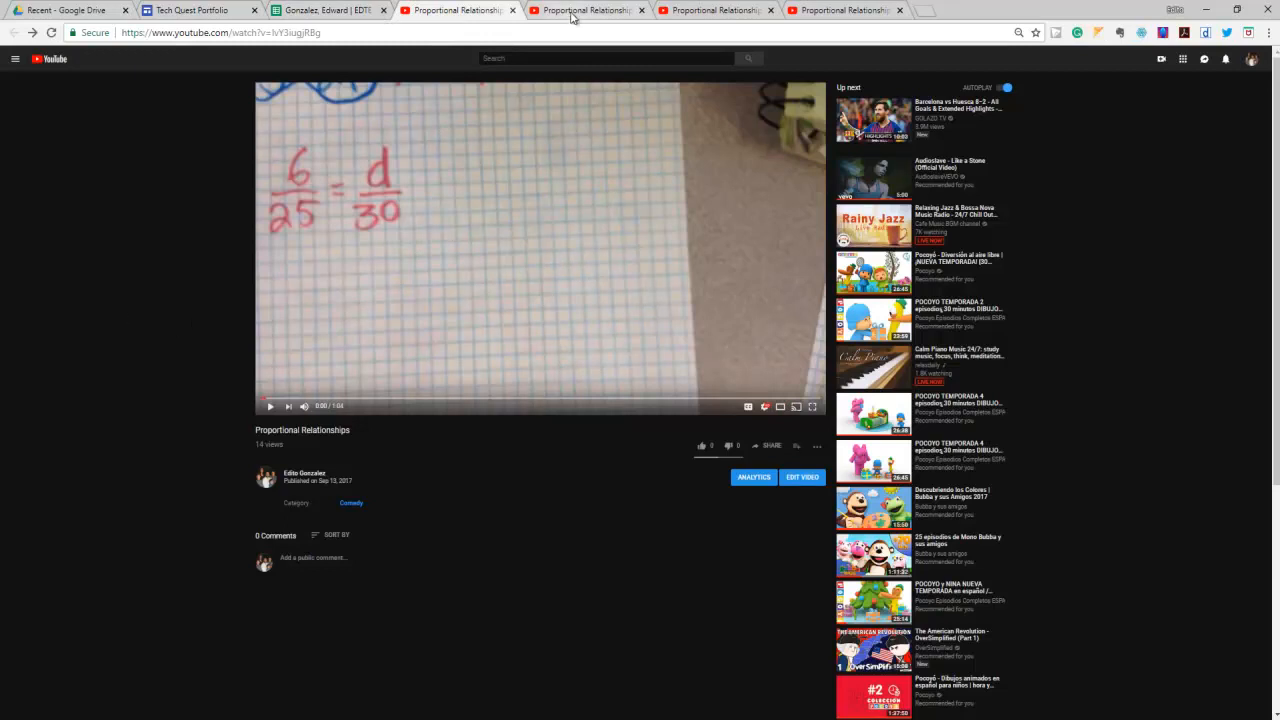
mouse_move(585, 10)
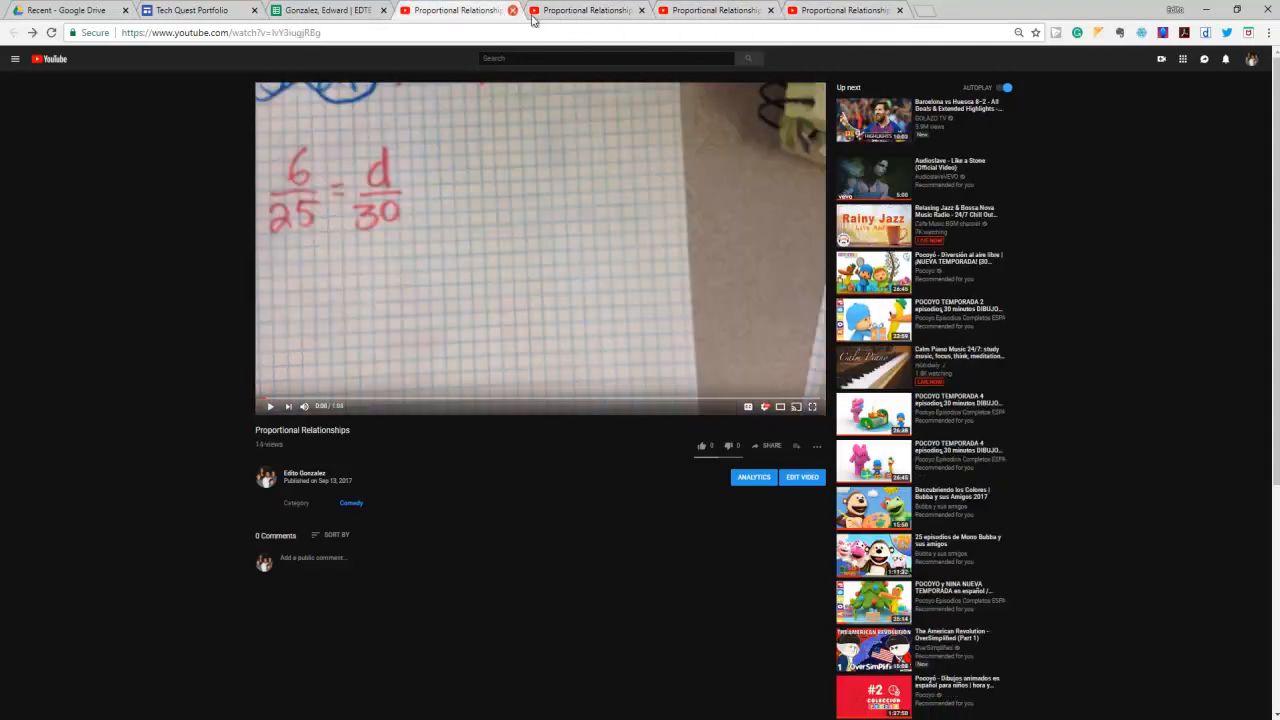
click(843, 10)
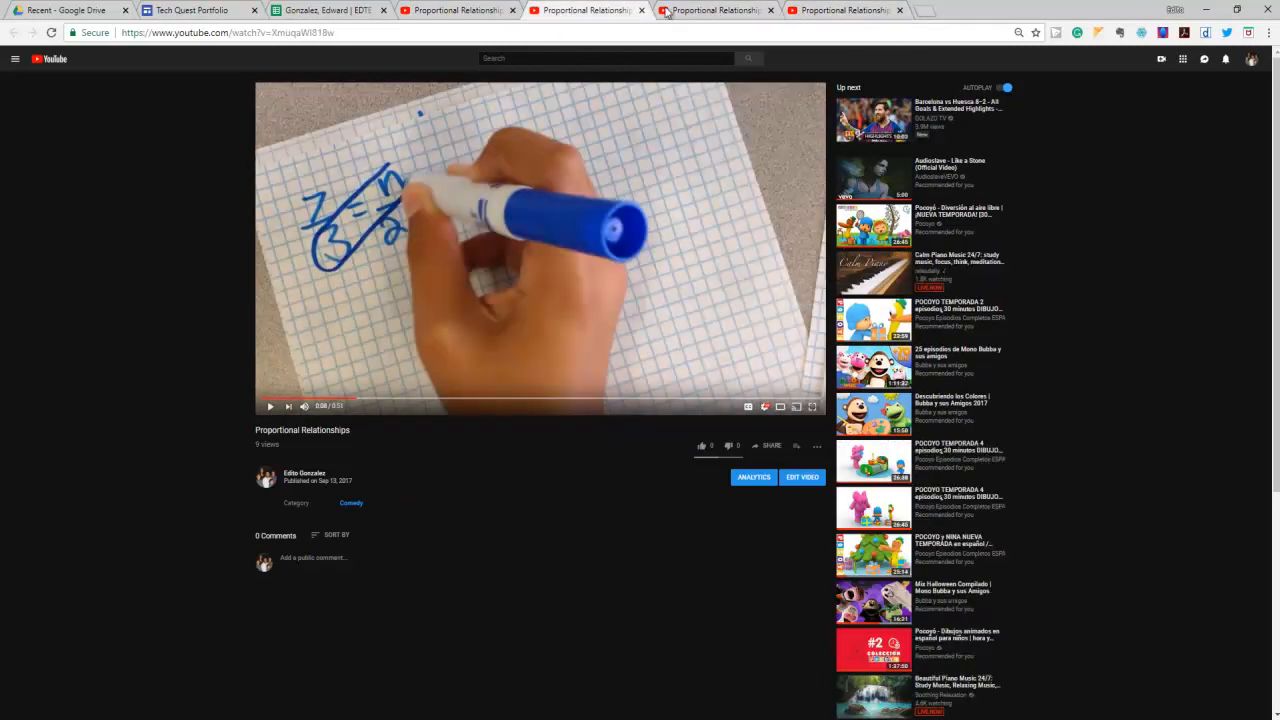
click(458, 10)
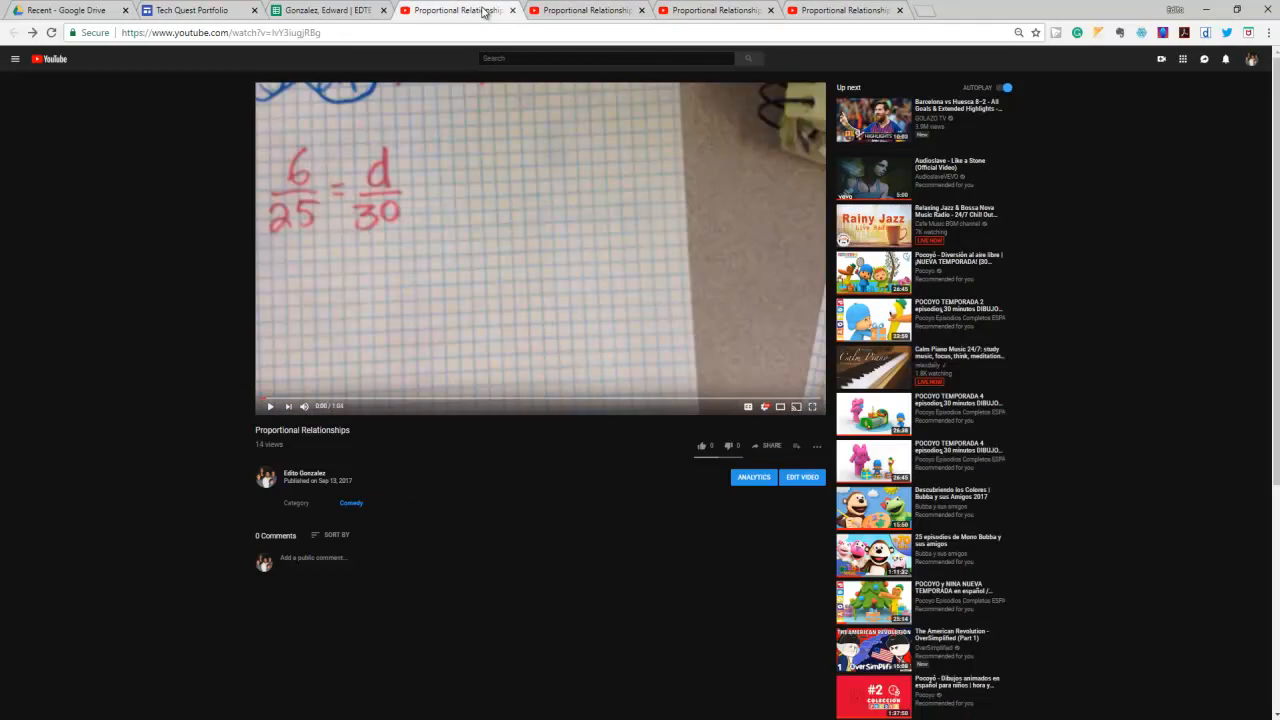
mouse_move(571, 186)
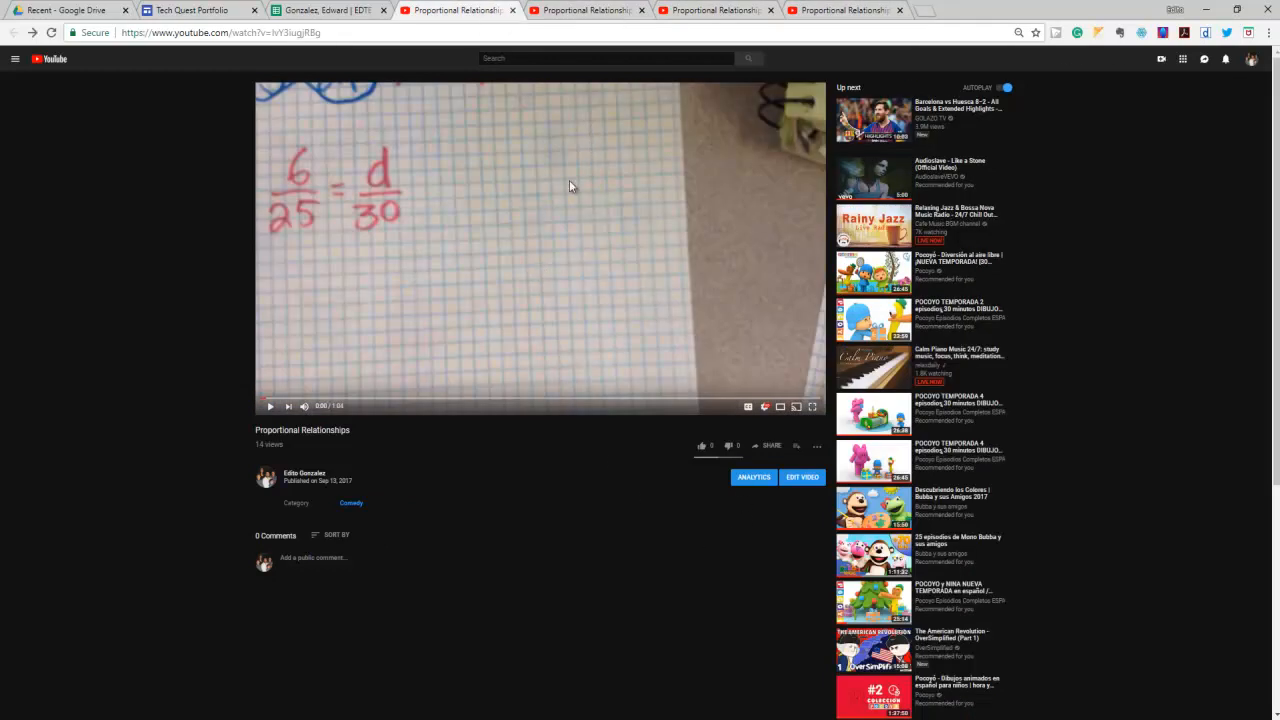
mouse_move(530, 47)
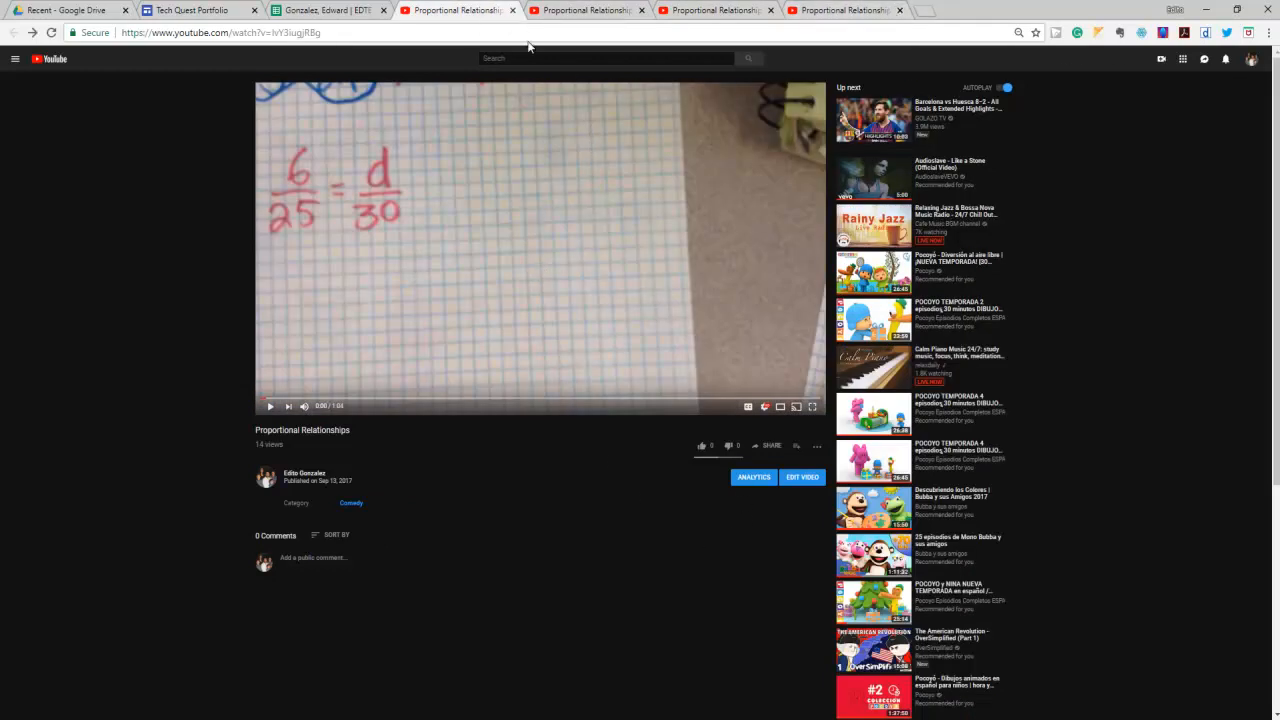
mouse_move(673, 513)
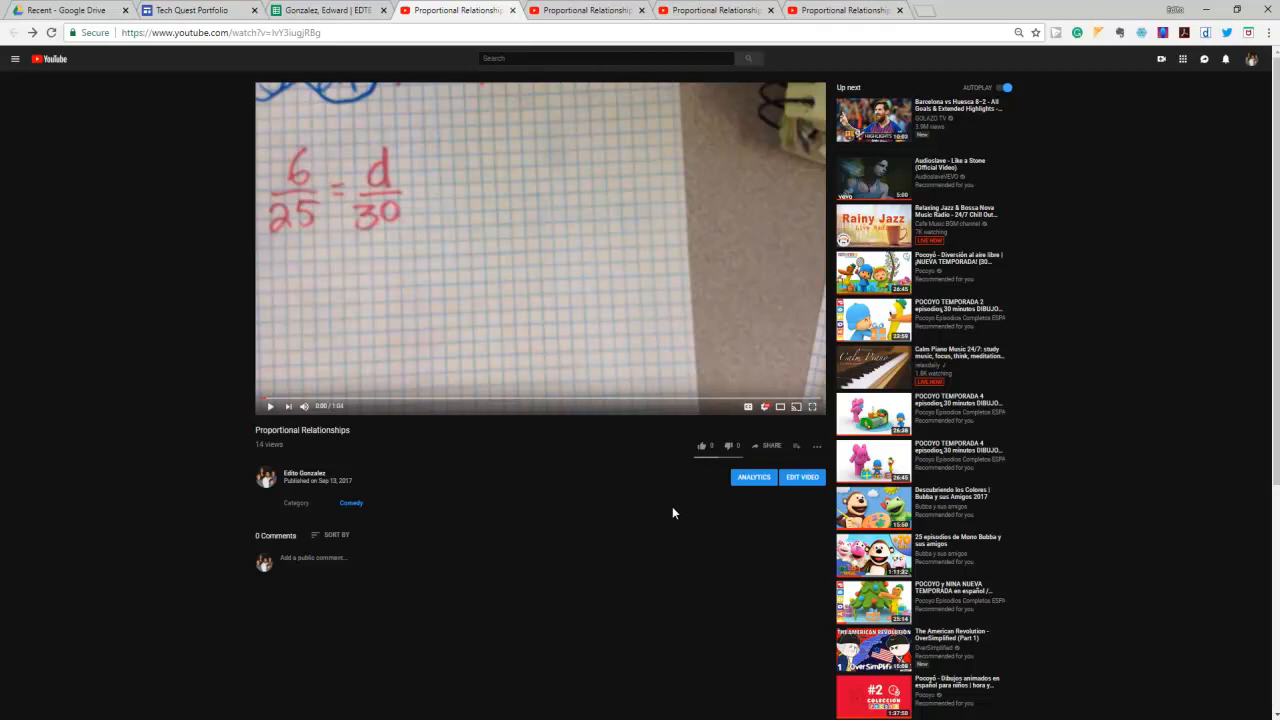
mouse_move(770, 446)
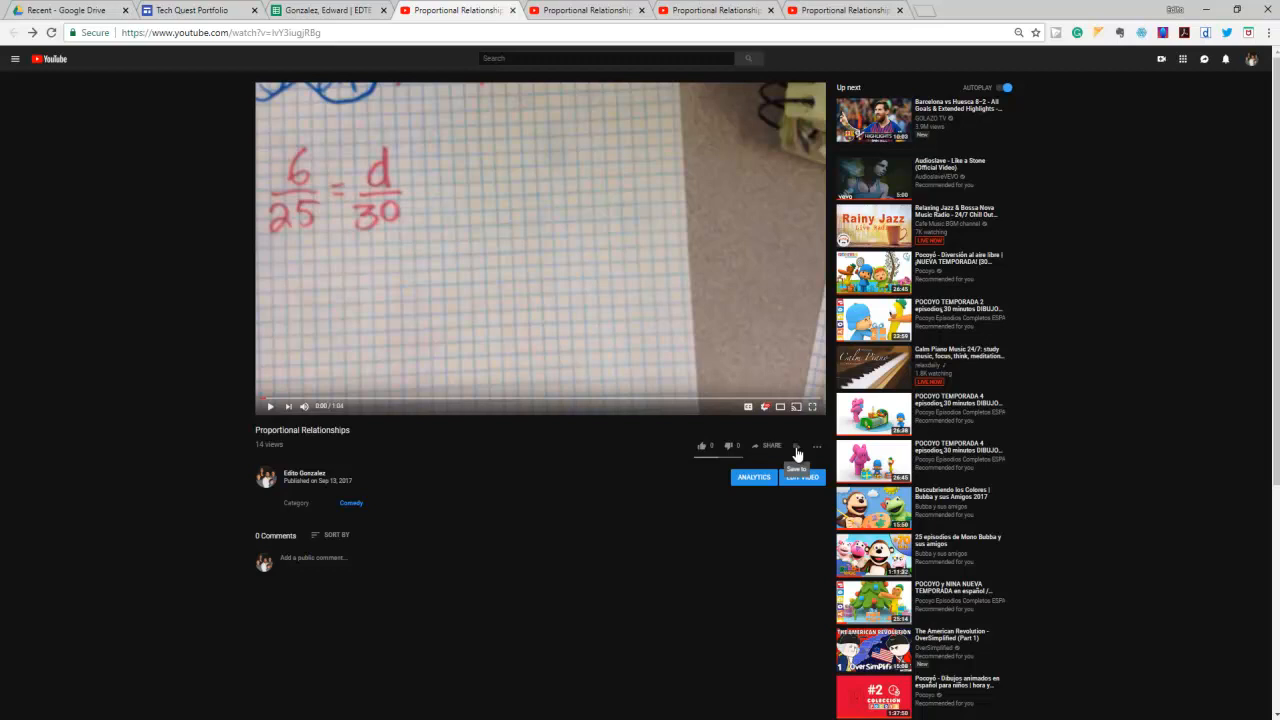
- Save the Proportional Relationships video to a new Public playlist named EDTE Plalist Math
click(796, 445)
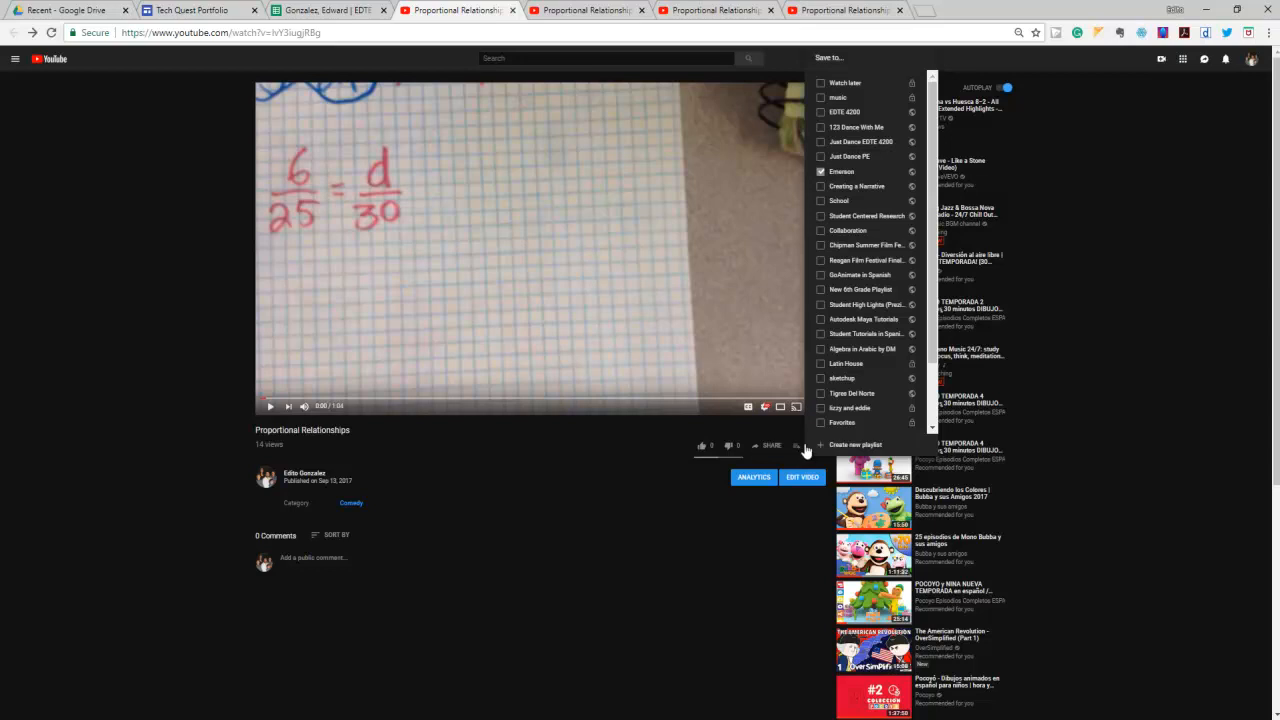
mouse_move(798, 449)
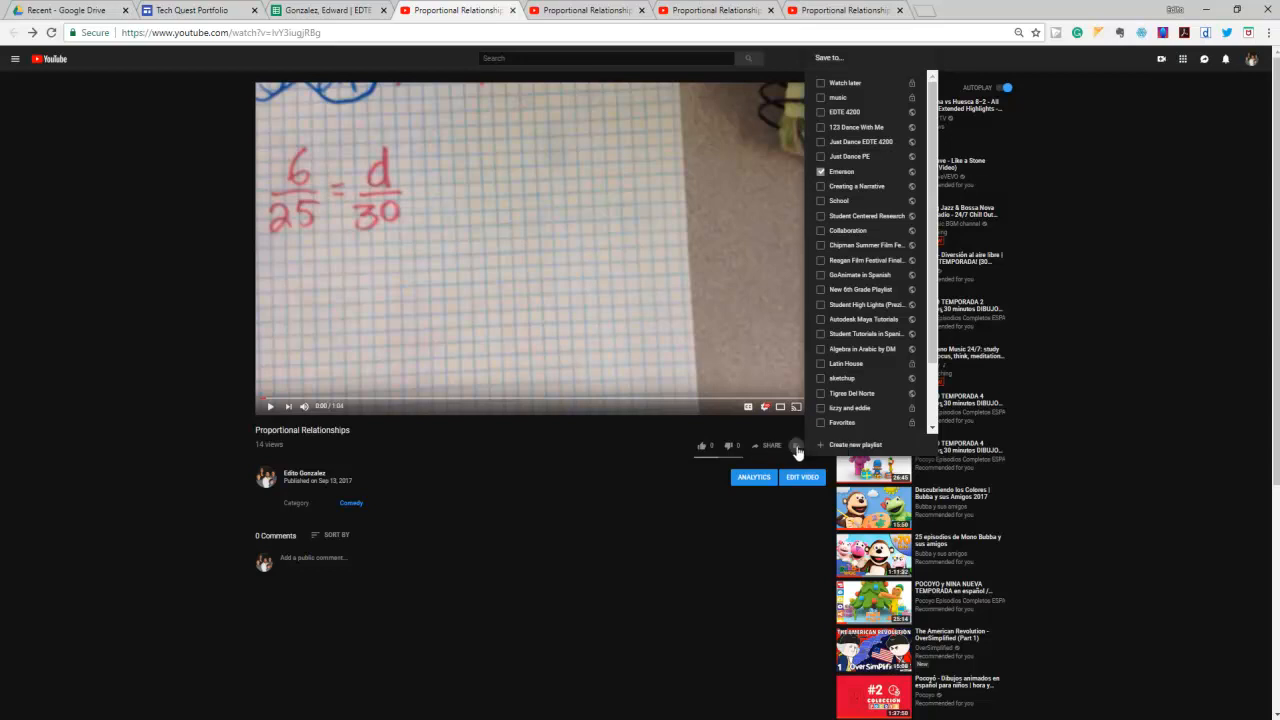
click(797, 445)
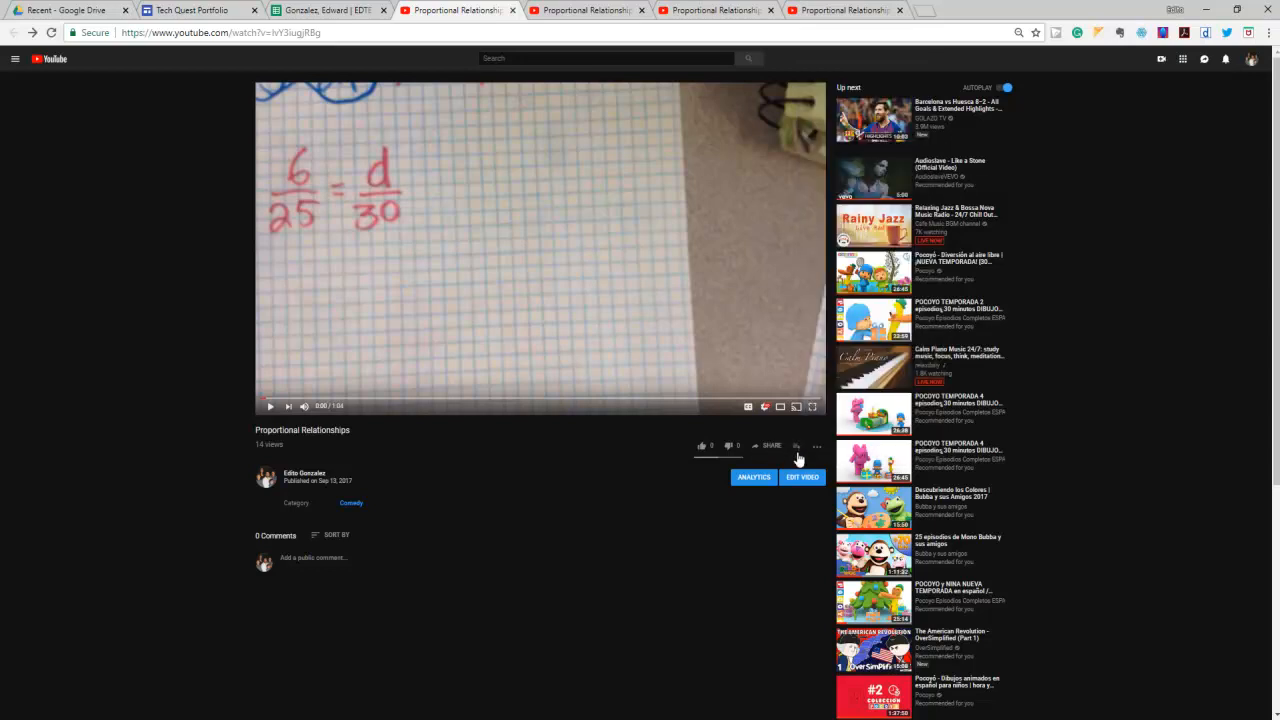
click(796, 445)
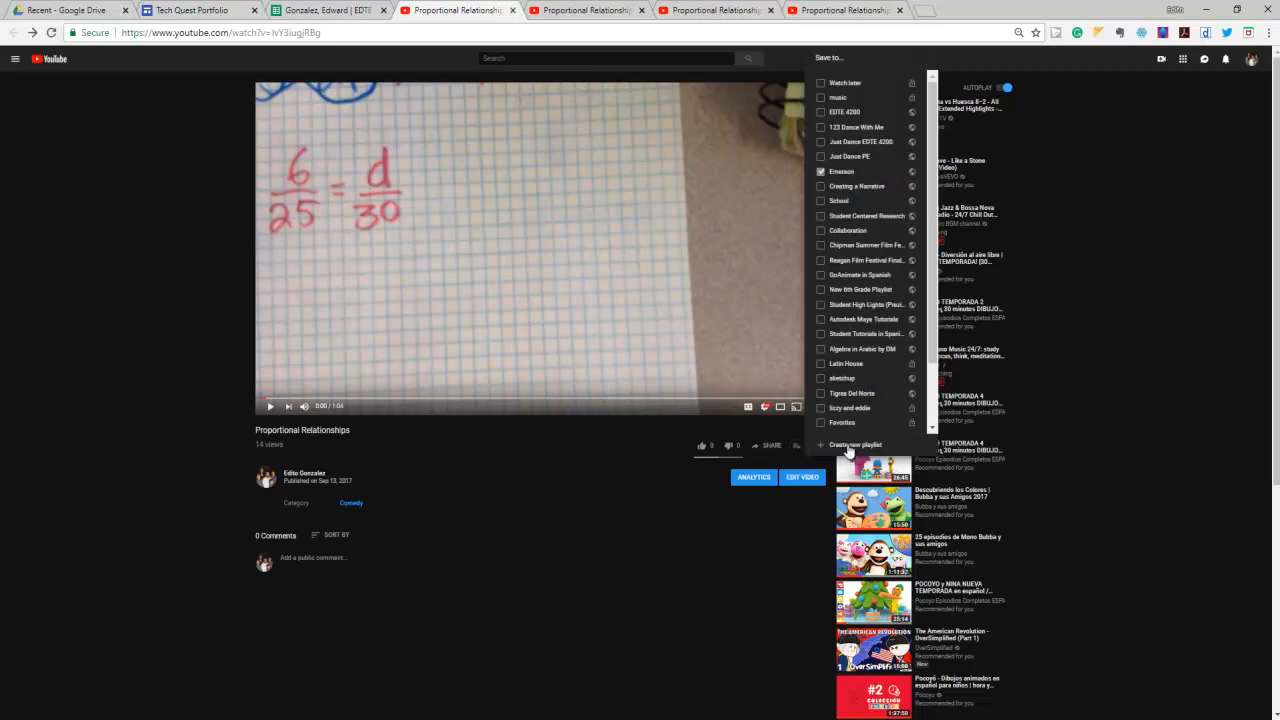
click(855, 444)
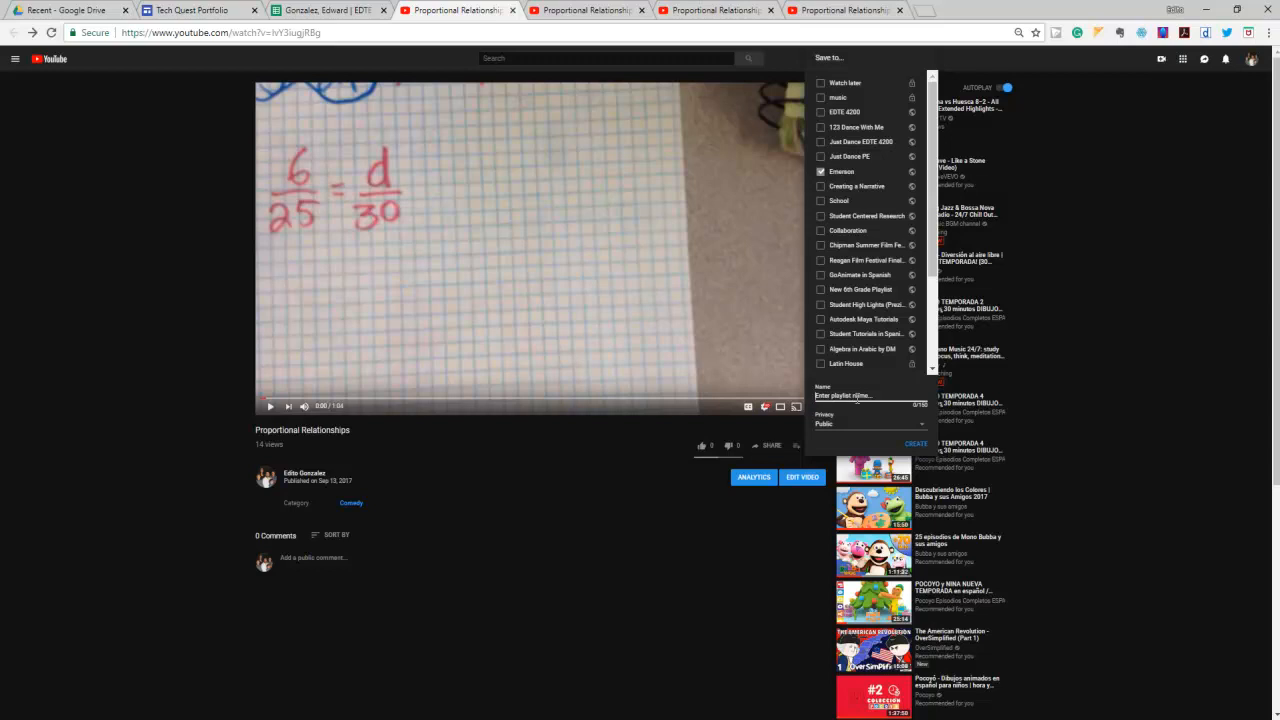
text(E)
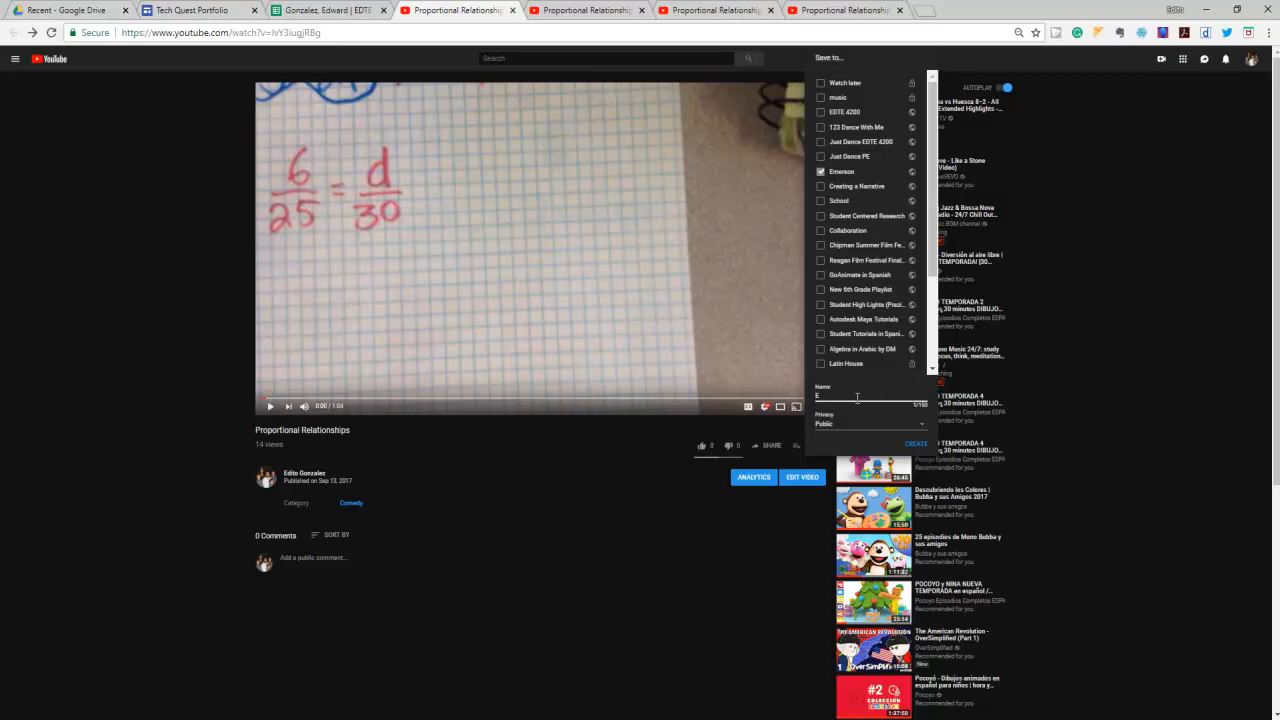
text(DTE)
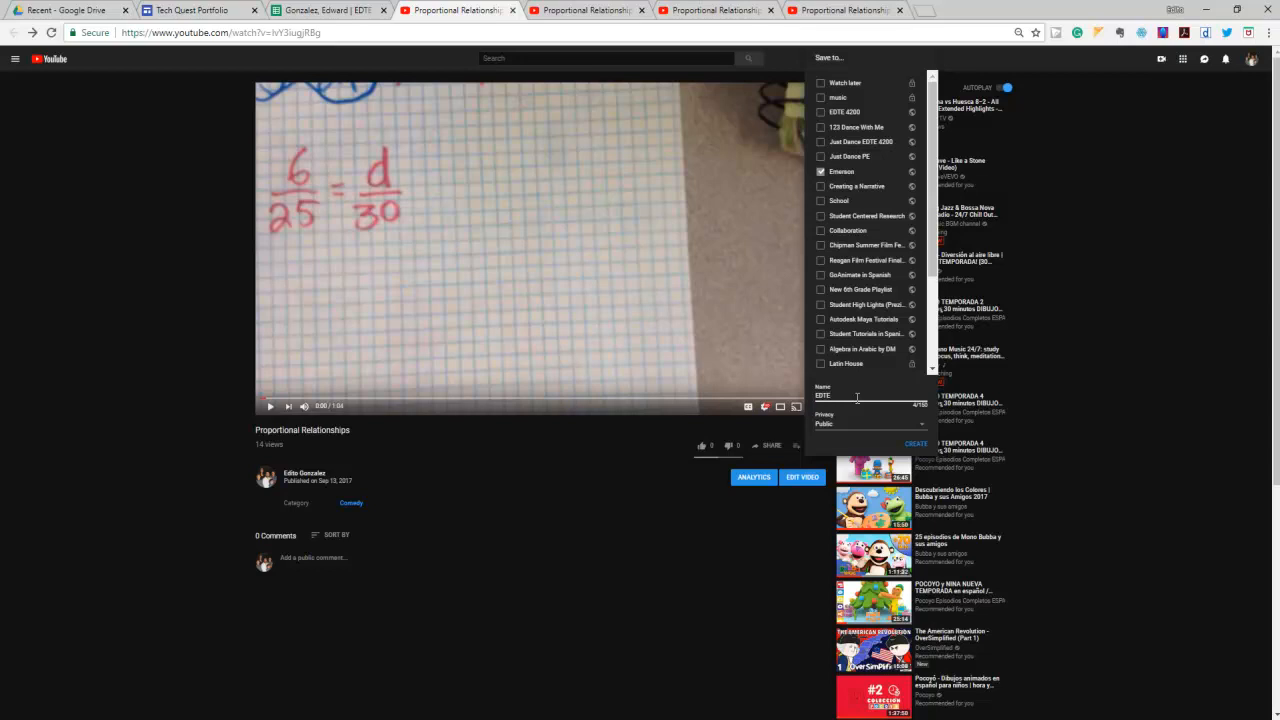
text(Math)
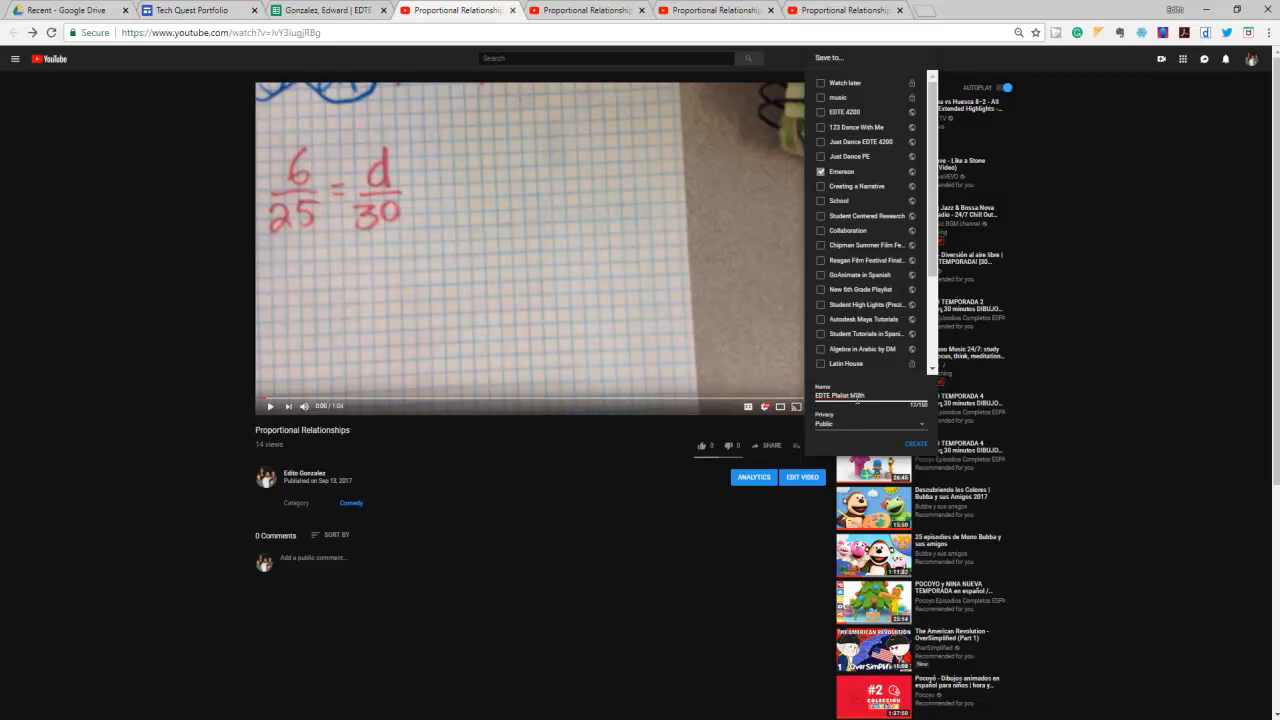
click(821, 171)
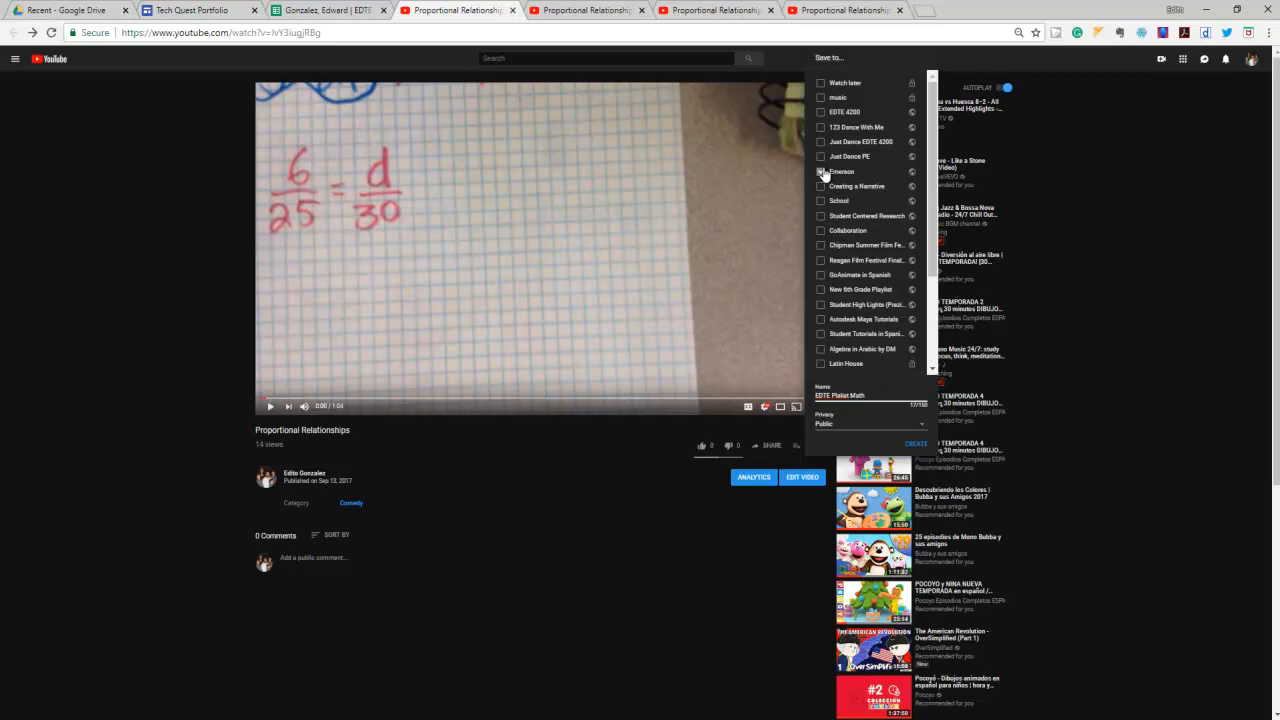
click(821, 171)
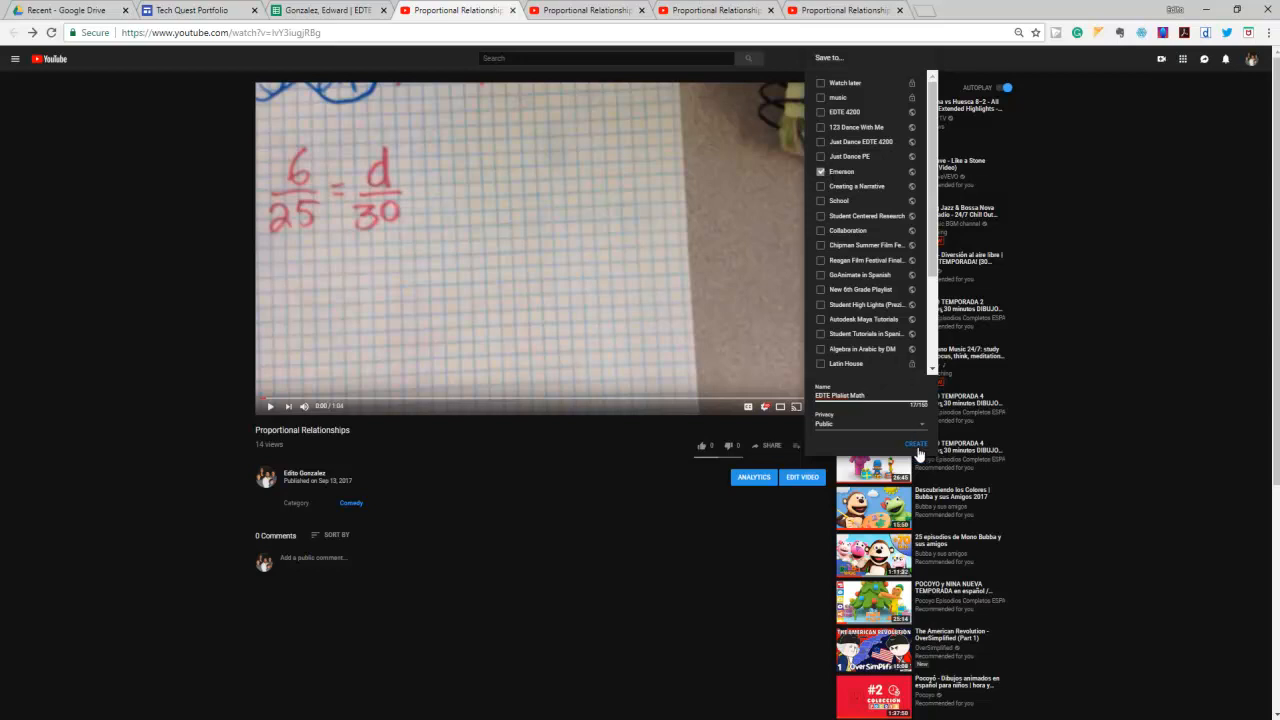
click(916, 443)
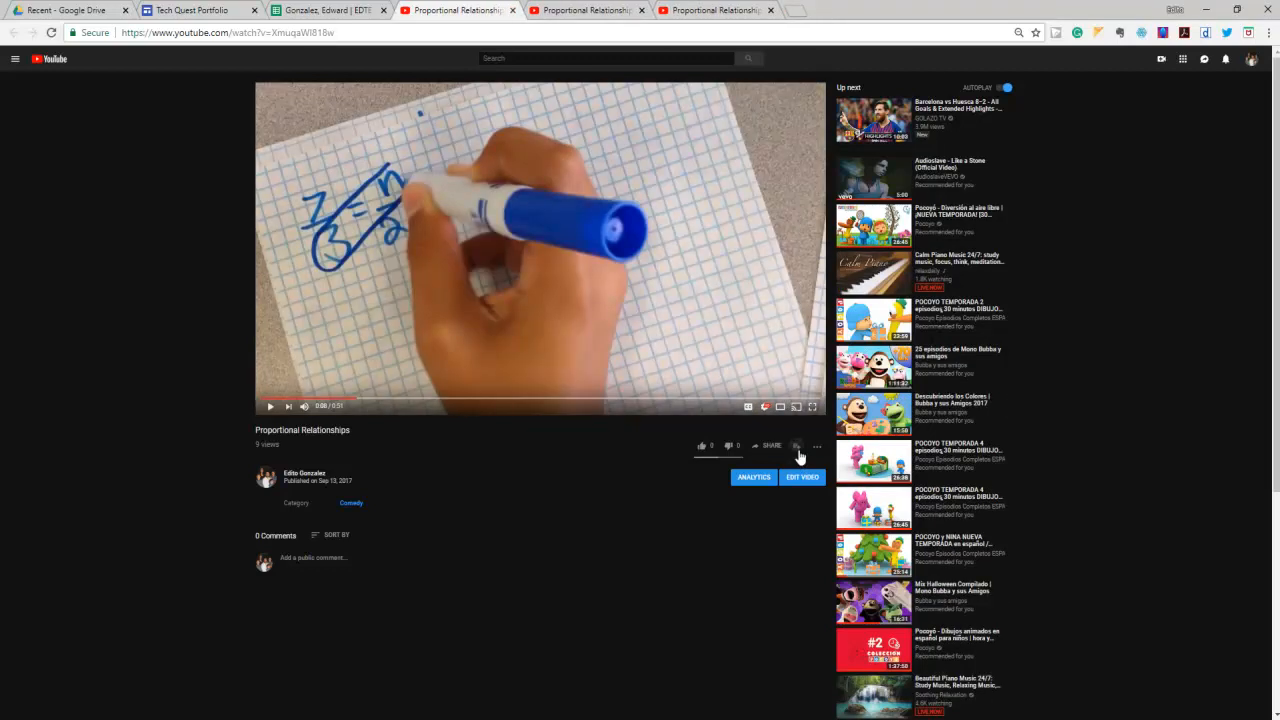
- Save three more Proportional Relationships videos, including the Spanish one, to EDTE Plalist Math
click(797, 445)
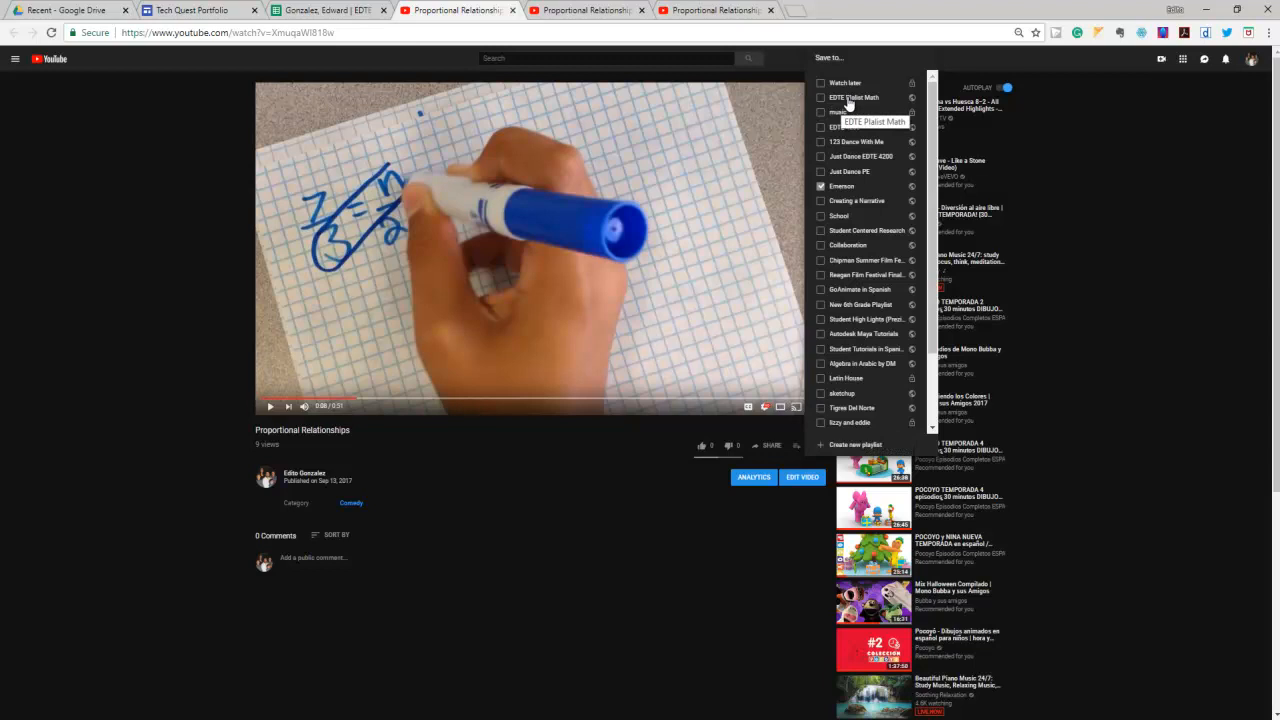
click(821, 97)
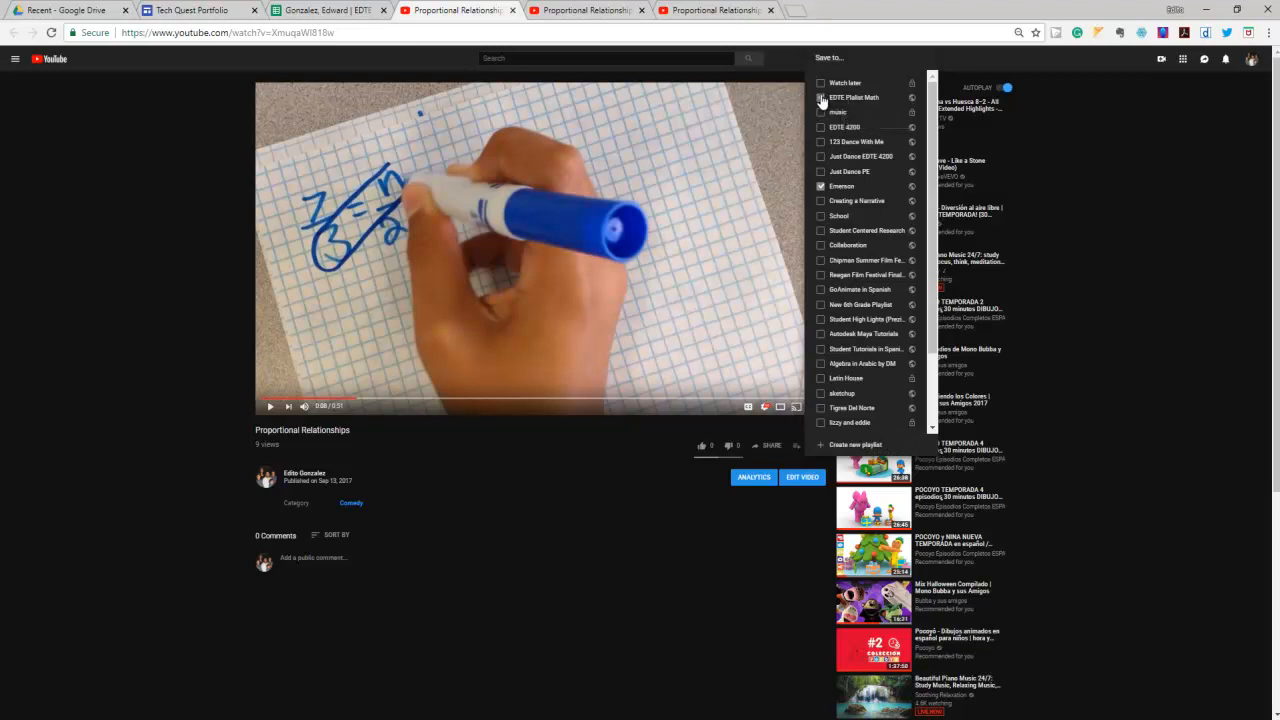
click(821, 97)
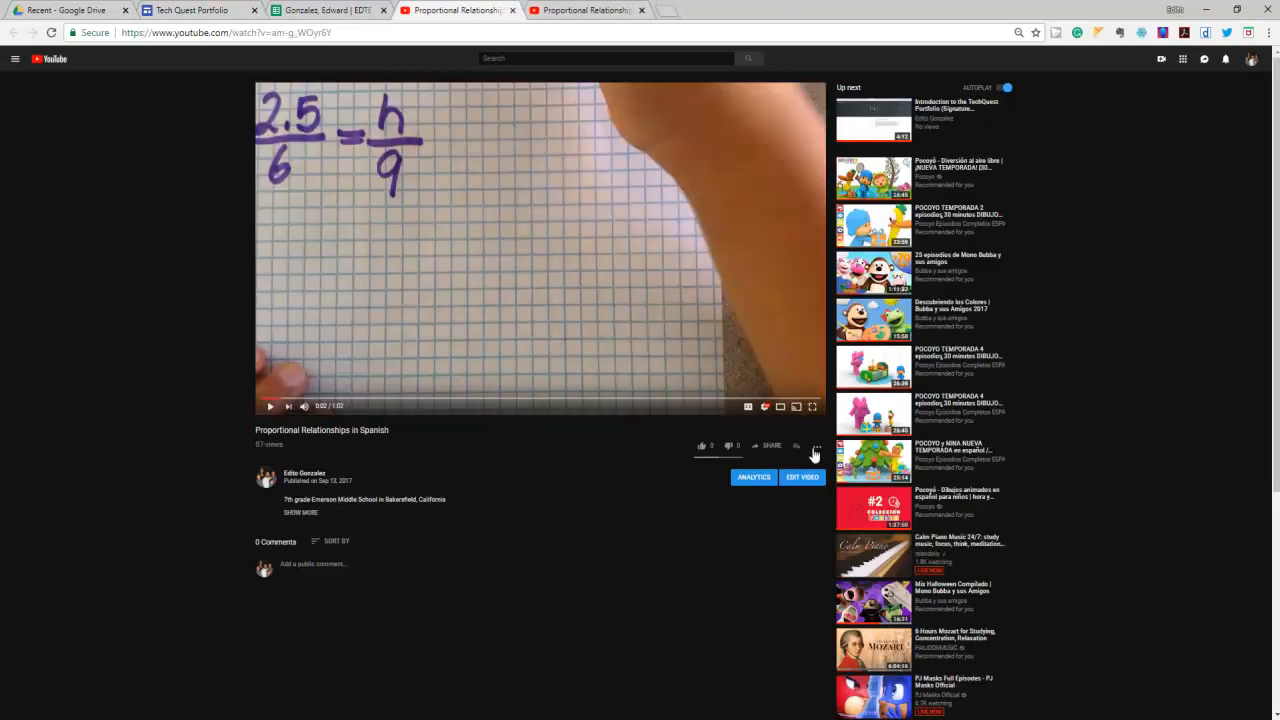
click(796, 445)
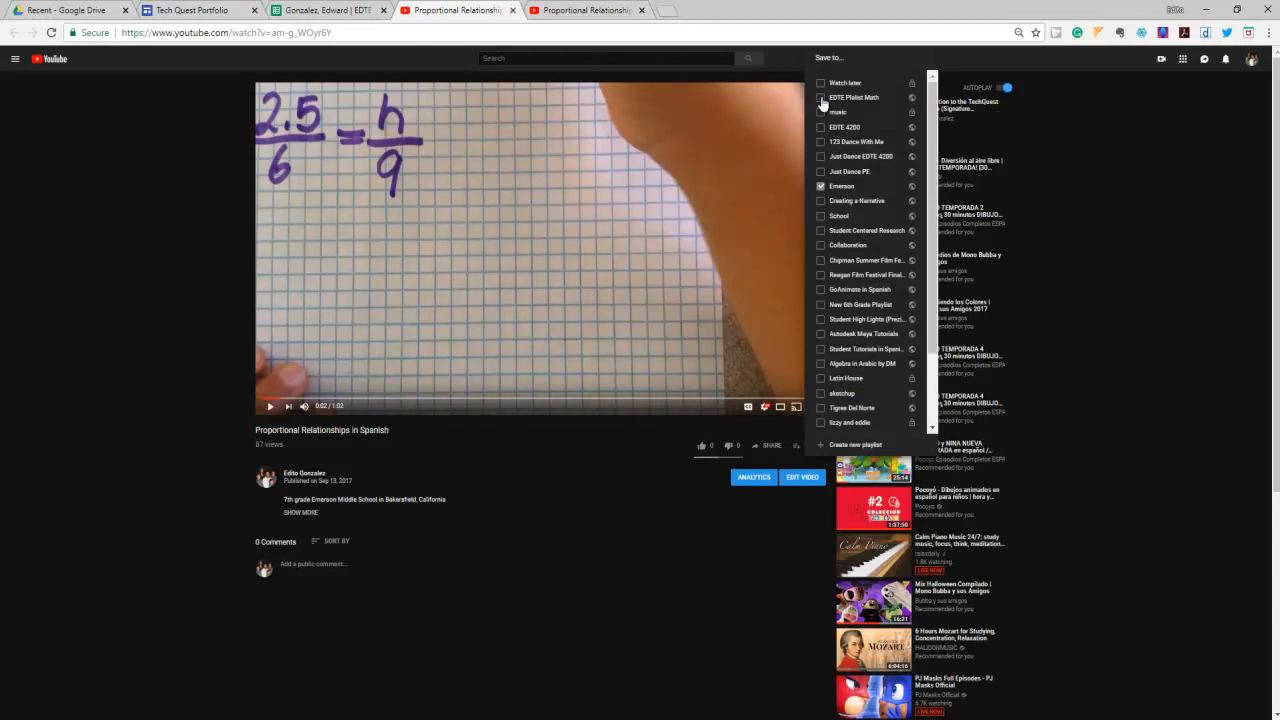
click(821, 97)
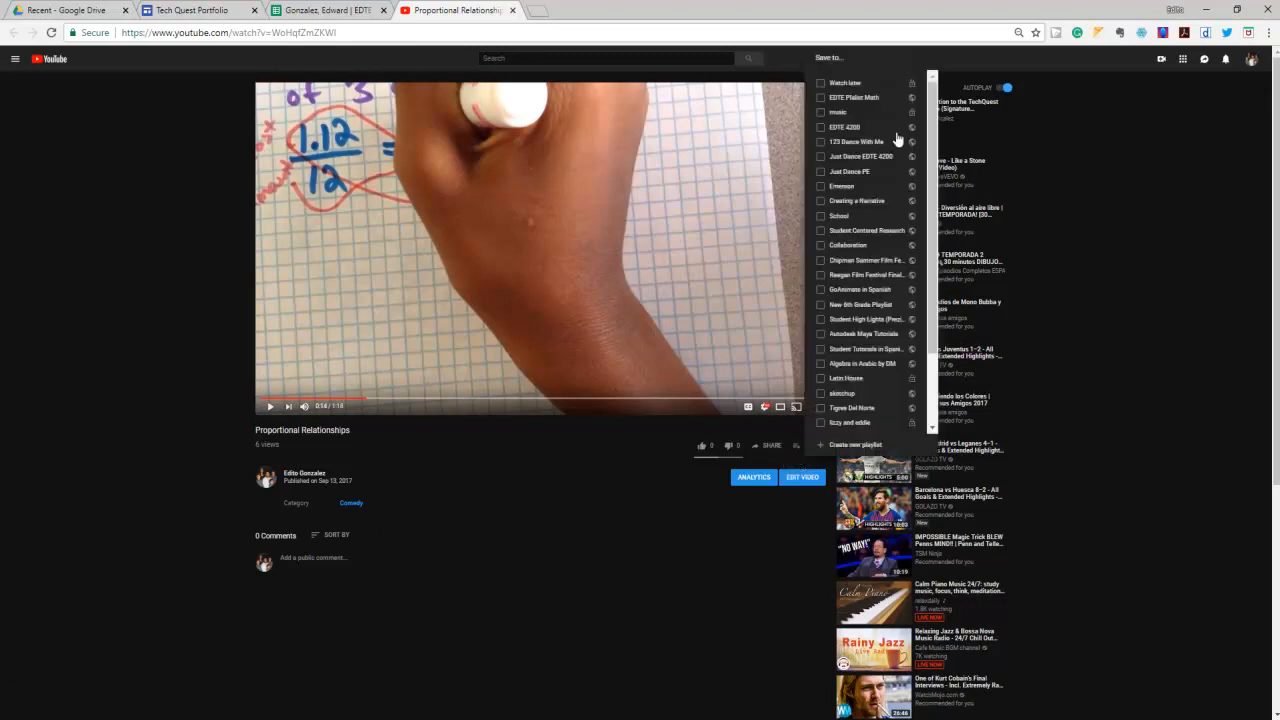
click(821, 97)
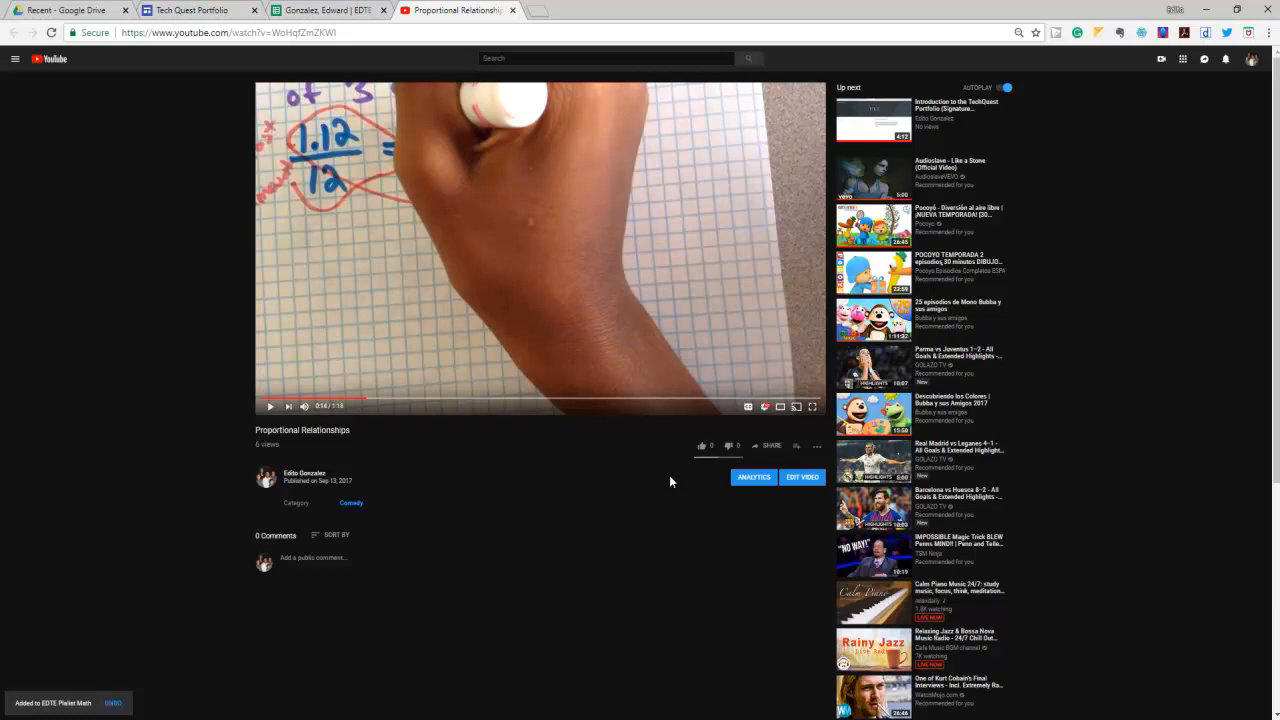
mouse_move(828, 307)
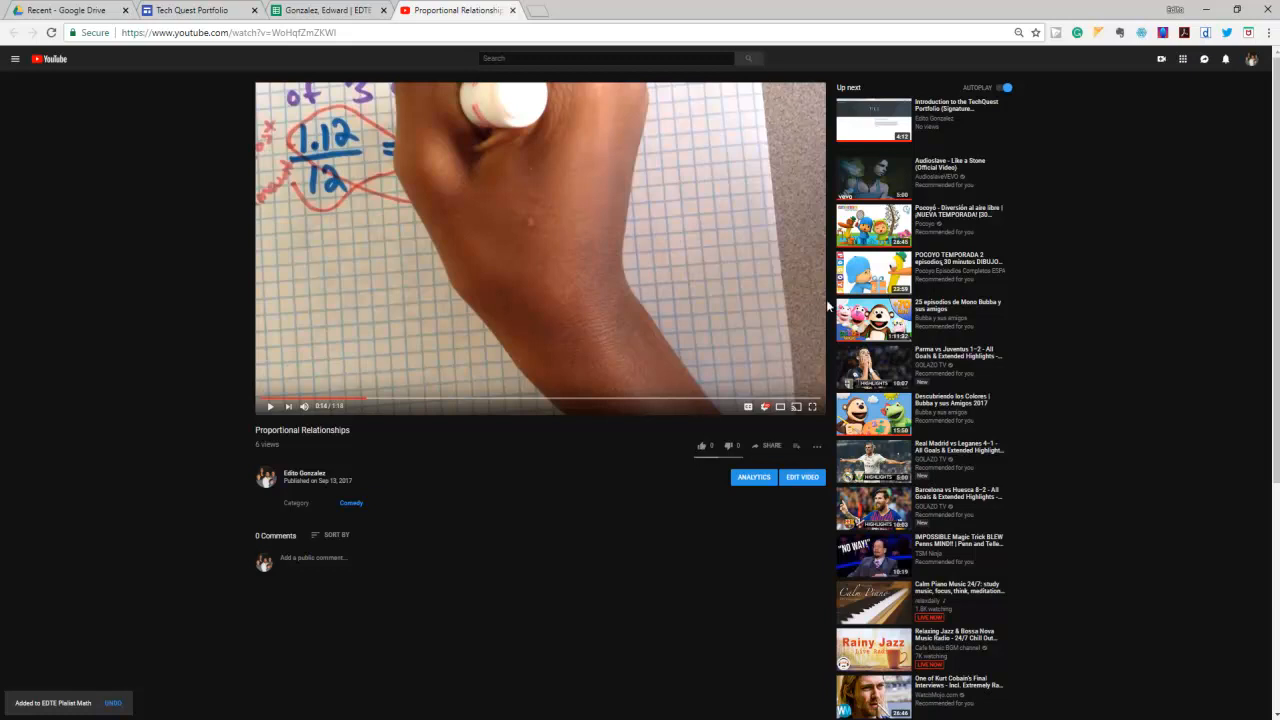
mouse_move(1107, 215)
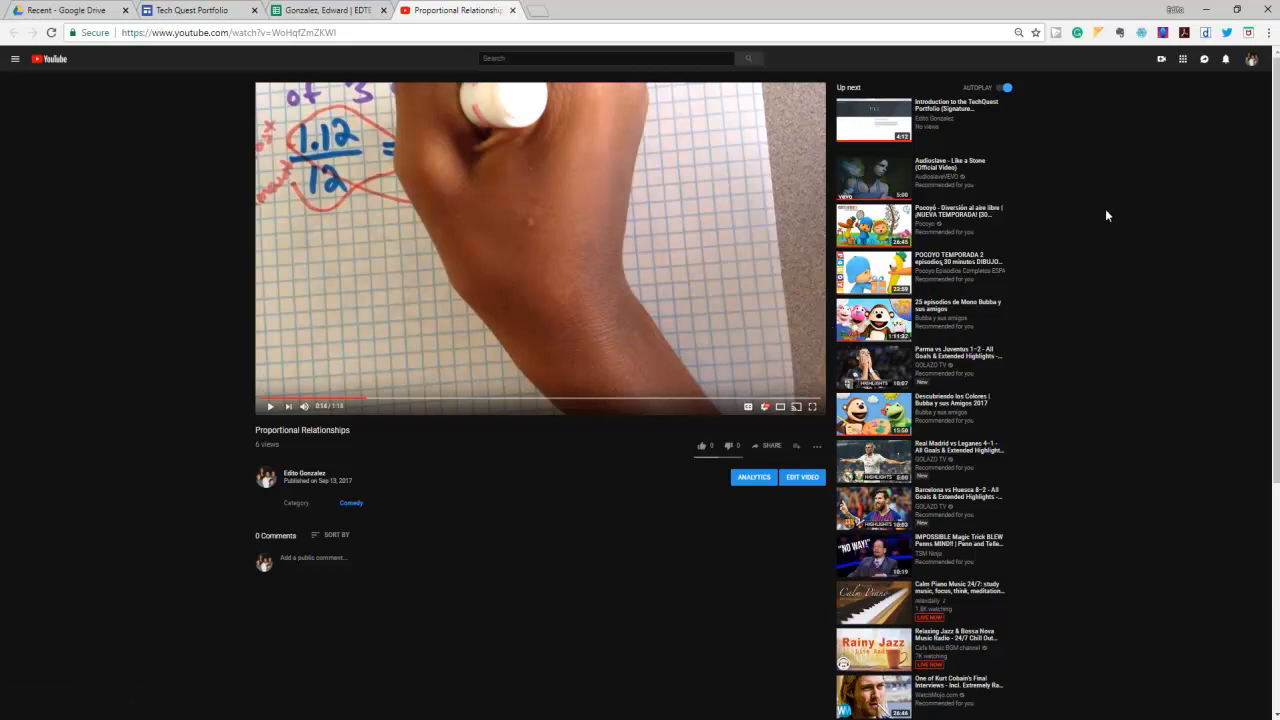
- Play EDTE Plalist Math from the first video via My channel's Playlists tab
click(1251, 58)
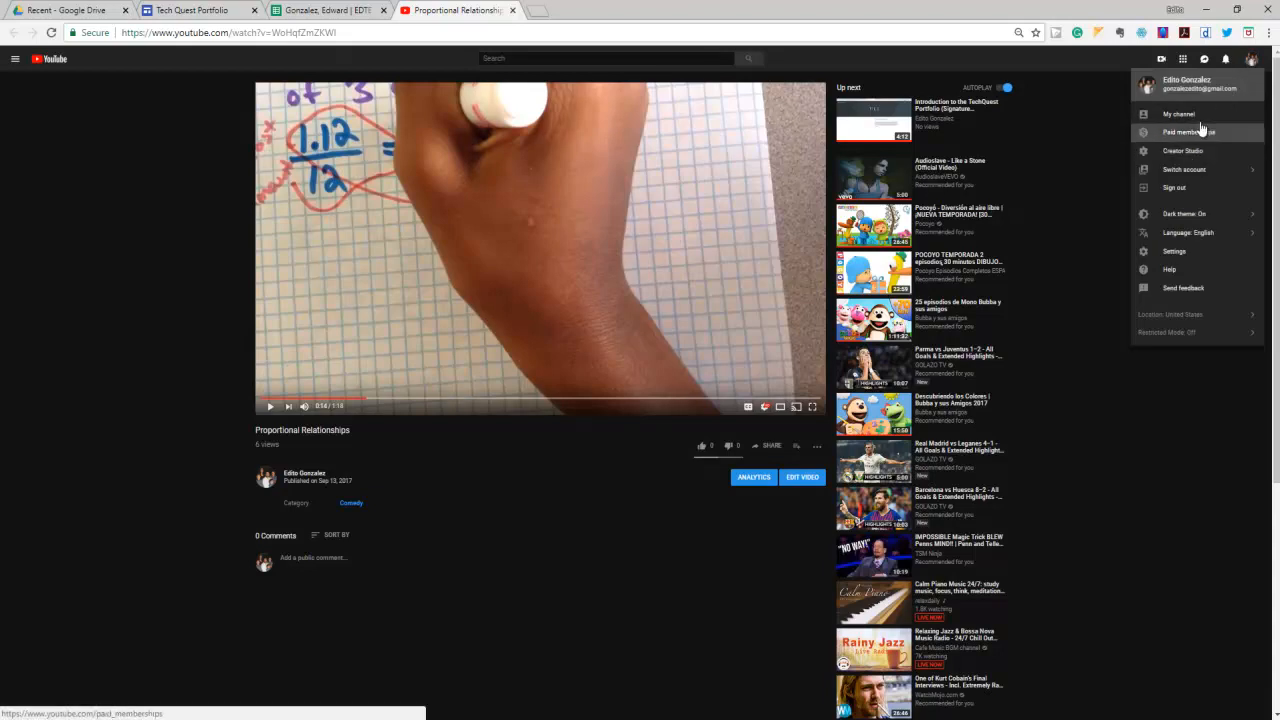
click(1178, 114)
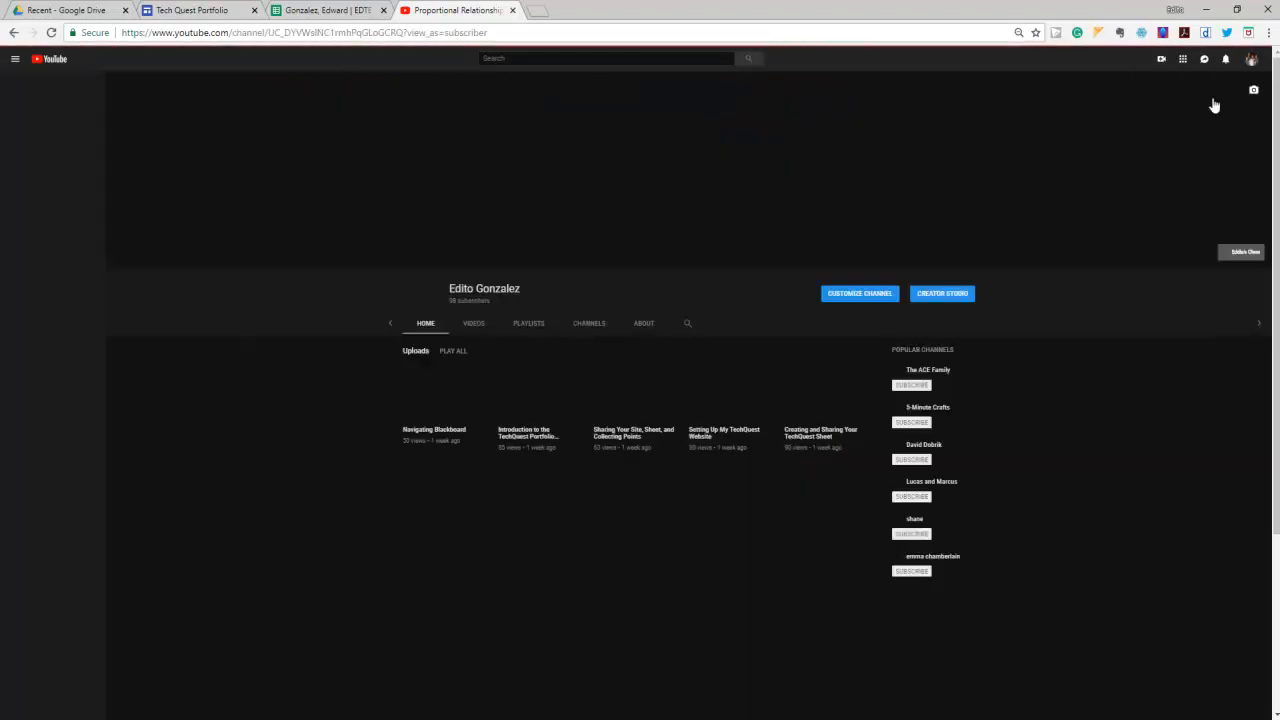
click(15, 58)
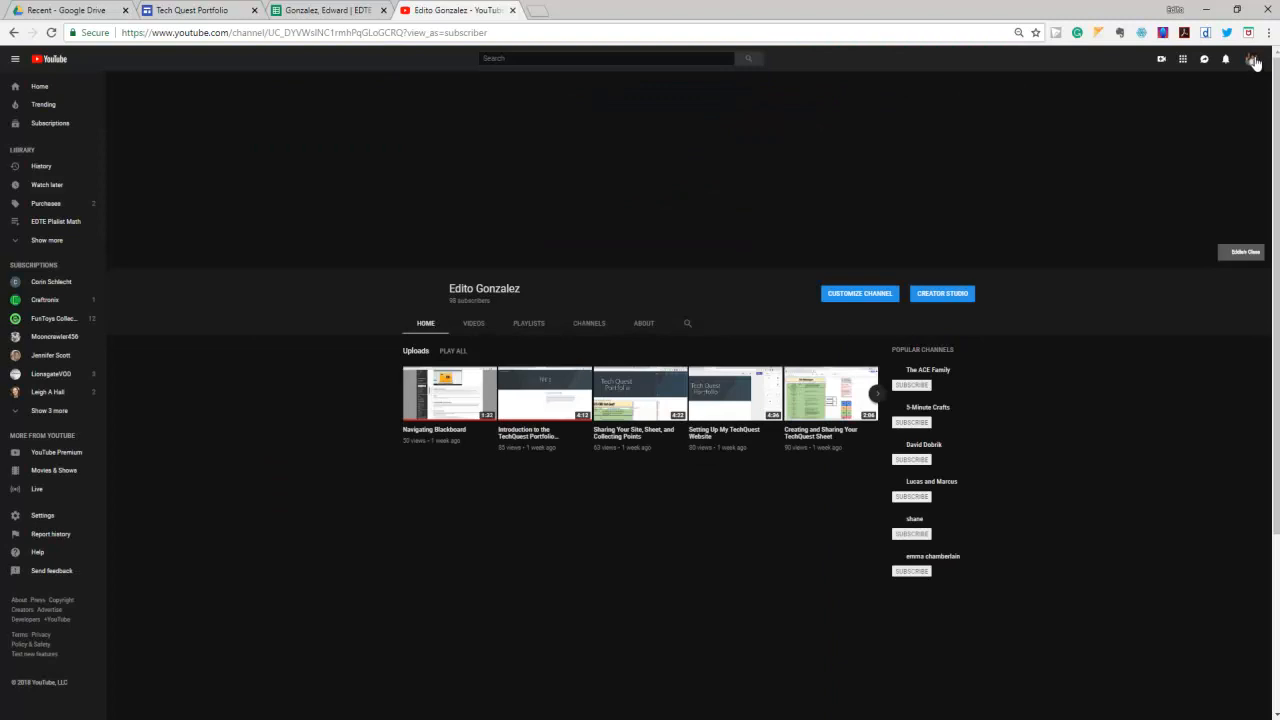
mouse_move(529, 323)
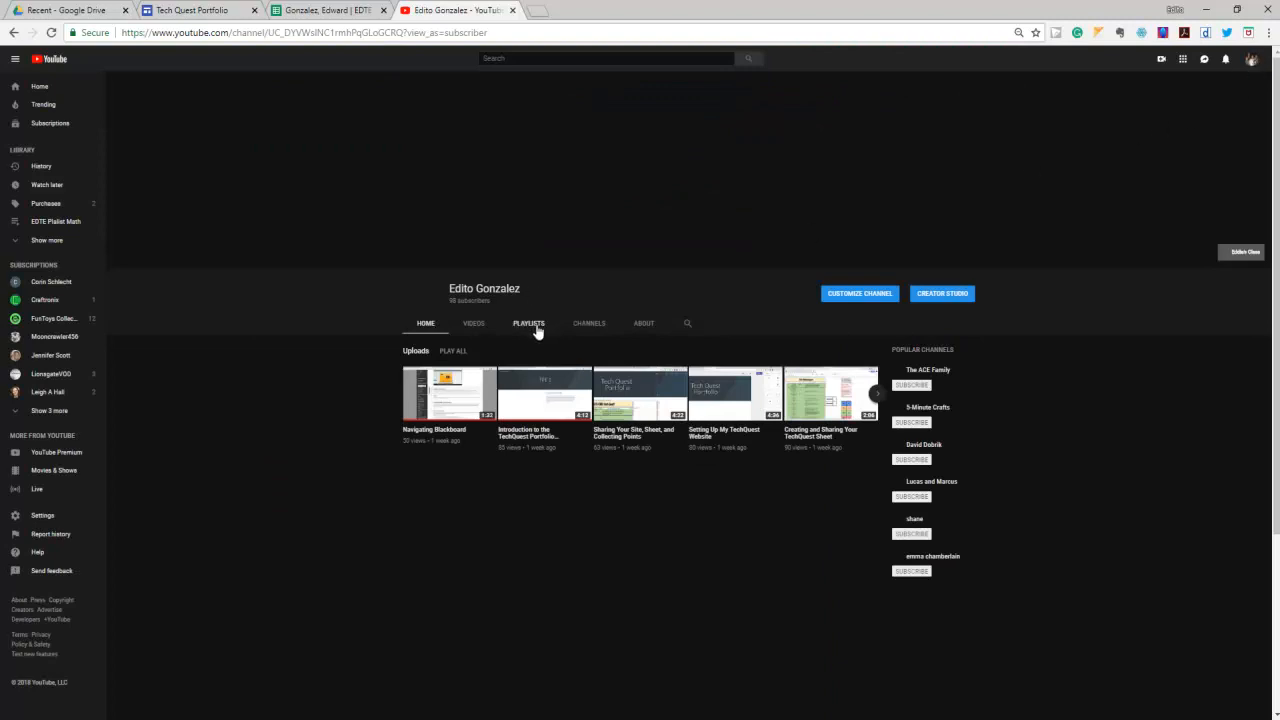
click(528, 323)
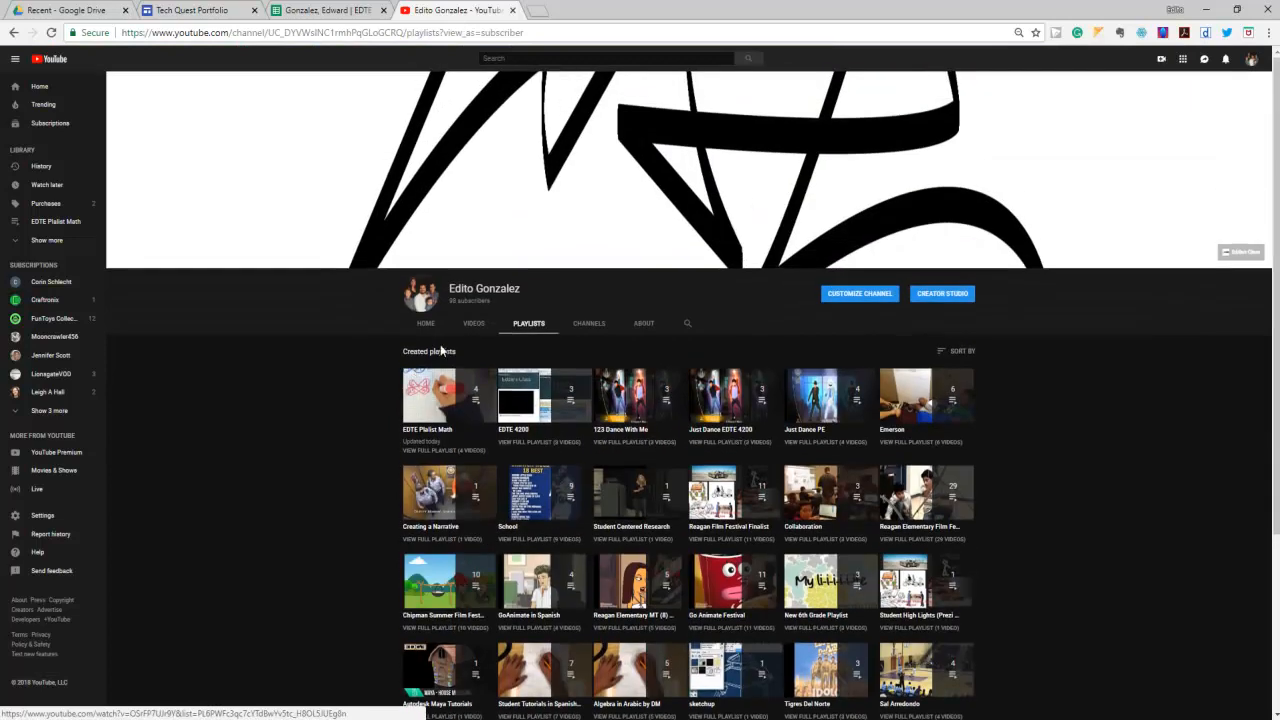
mouse_move(448, 395)
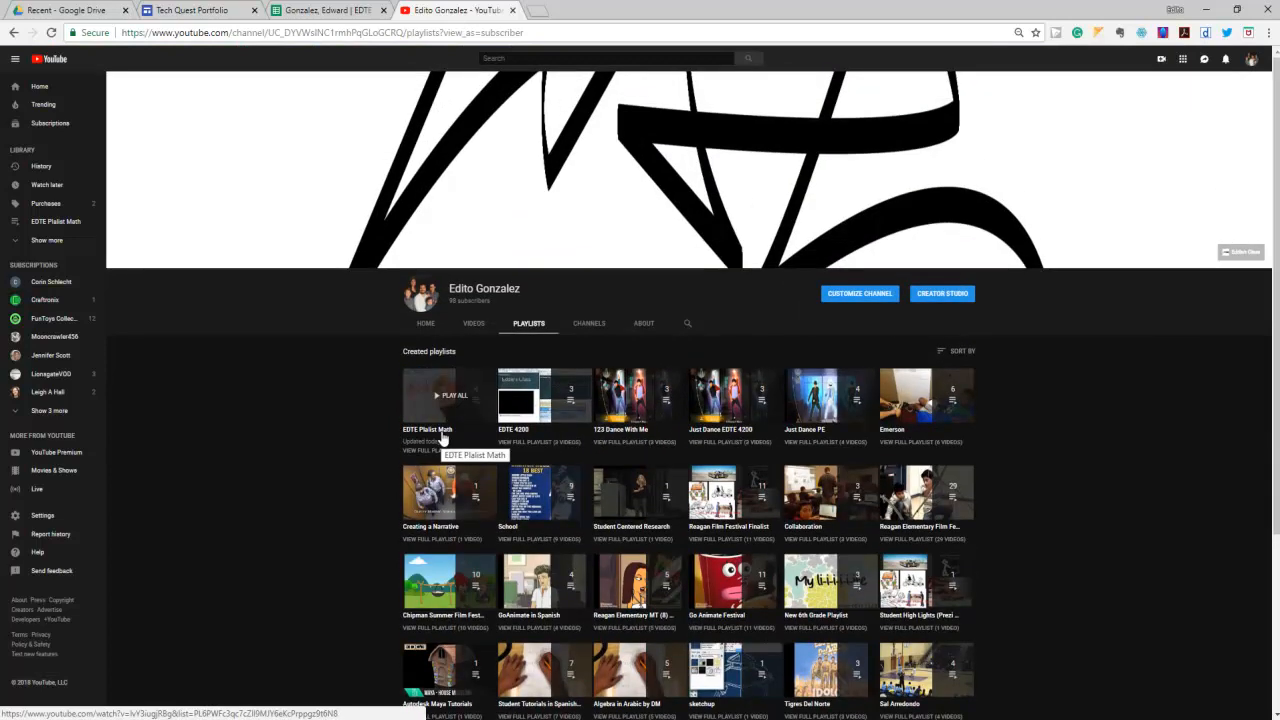
click(450, 395)
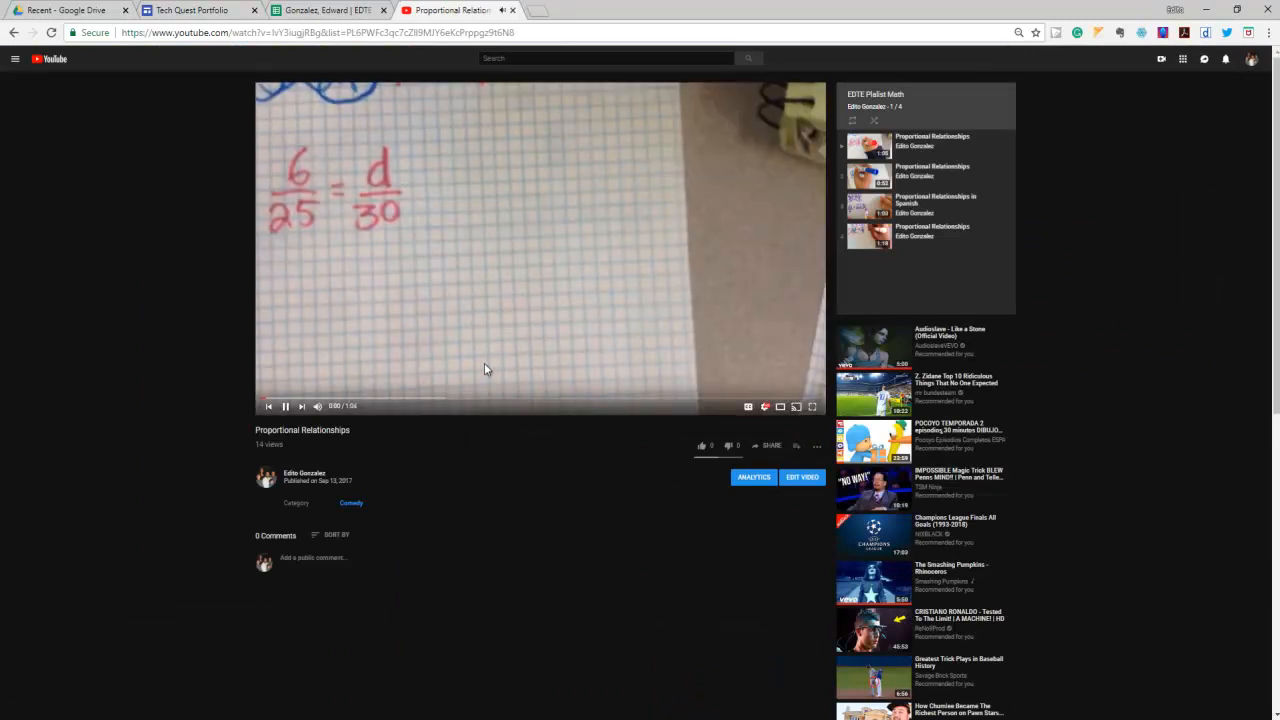
click(301, 406)
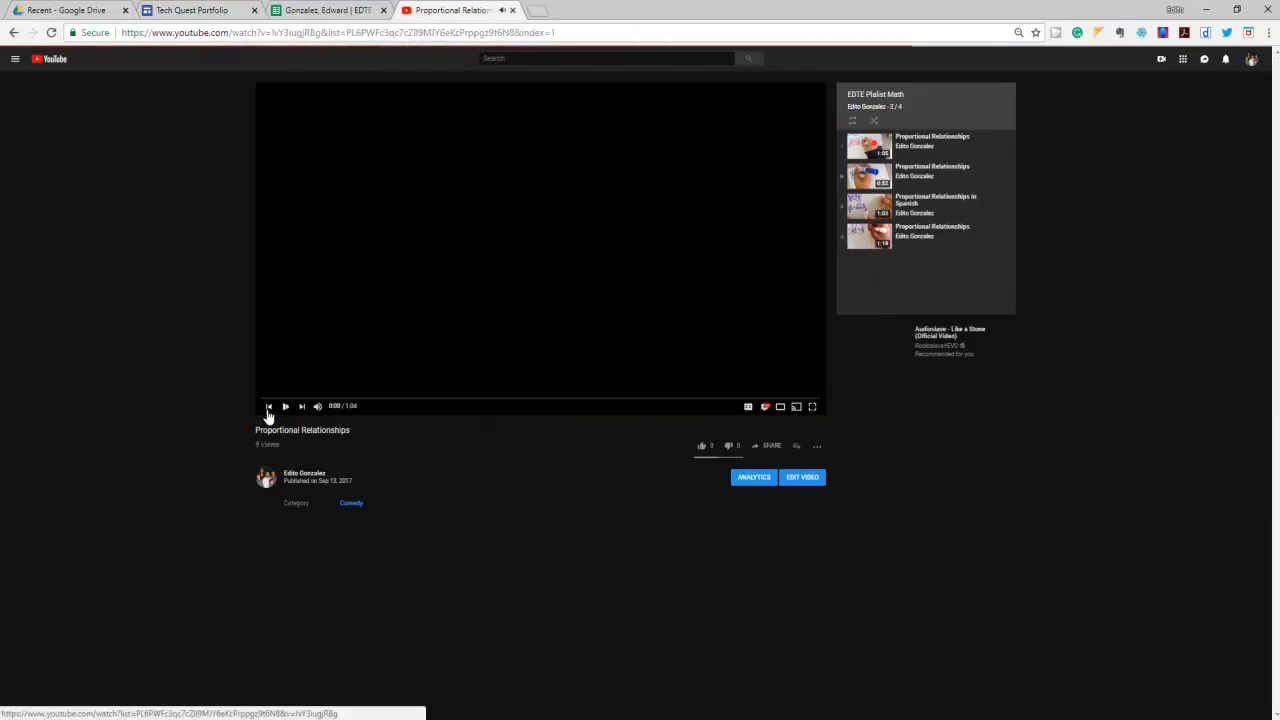
- Copy the youtu.be short link of the playlist's first video from the Share dialog
click(285, 406)
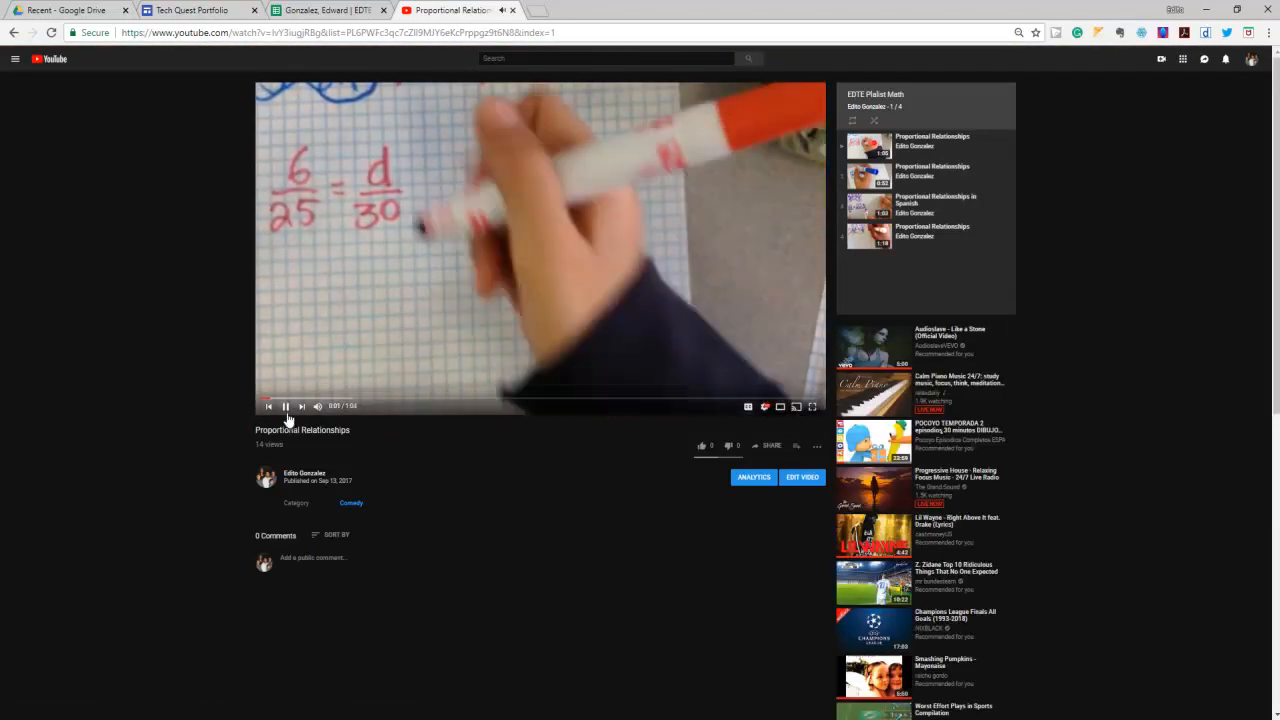
click(771, 445)
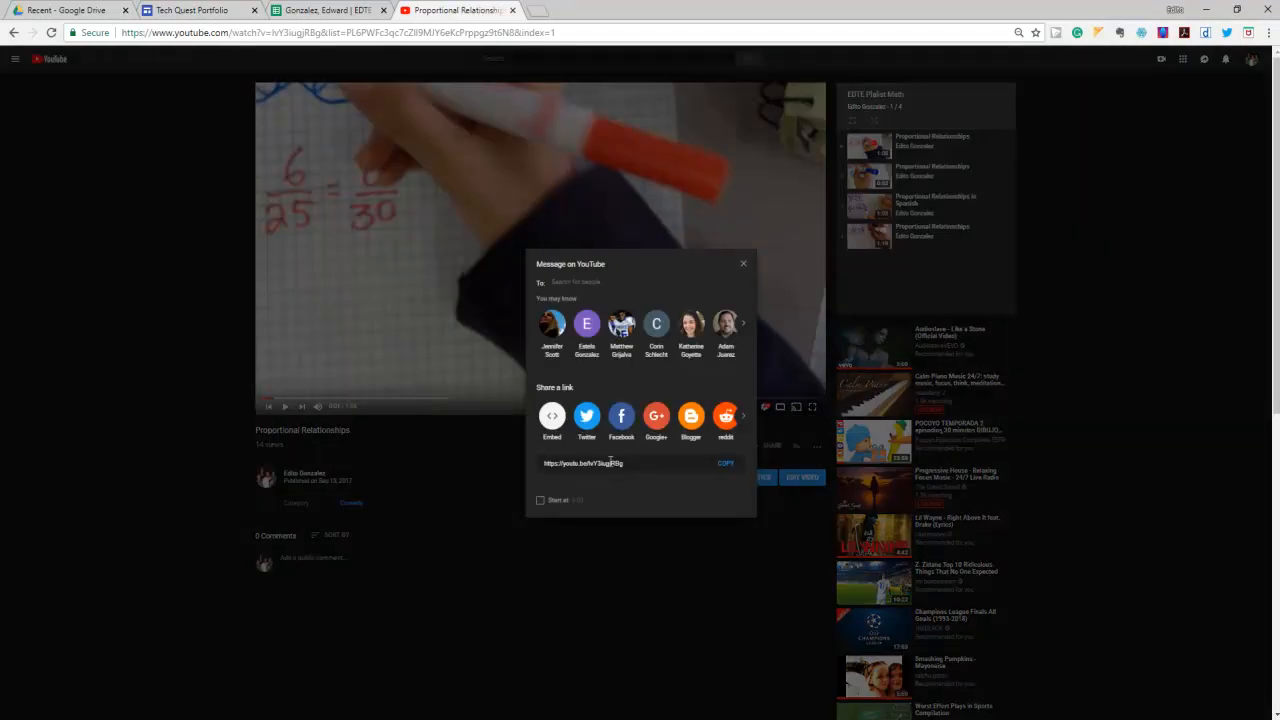
click(584, 463)
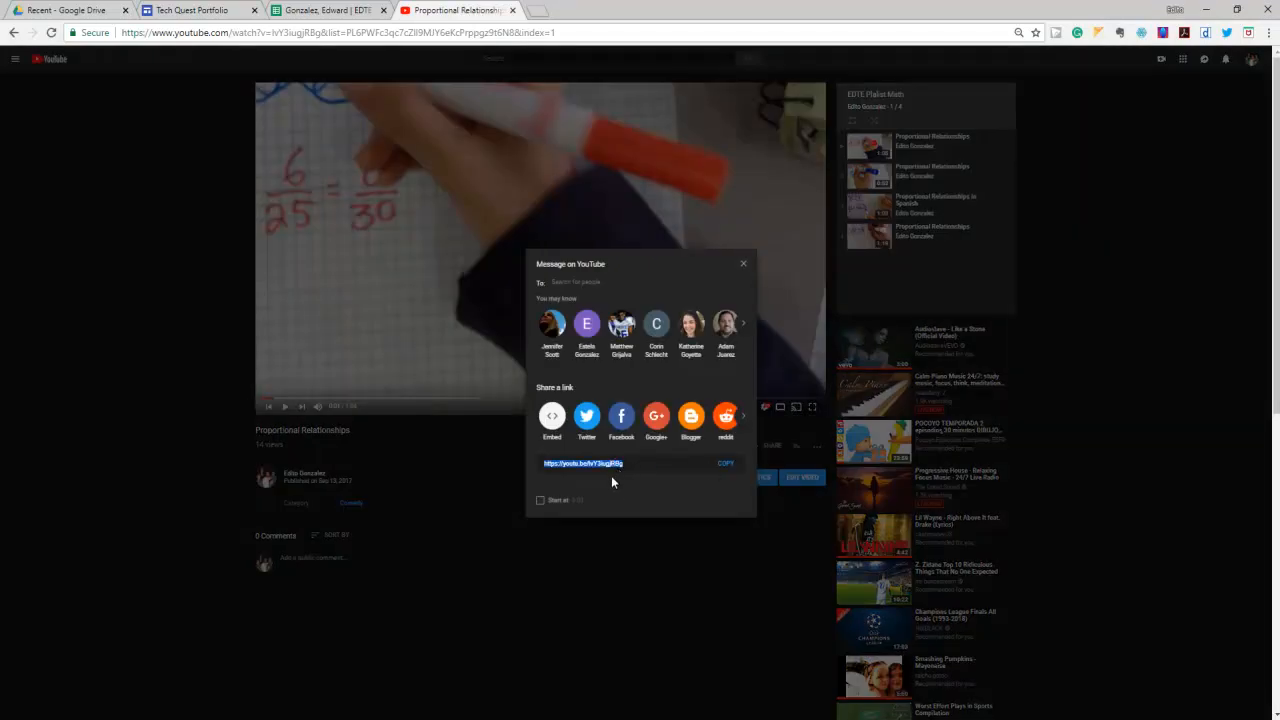
right_click(584, 463)
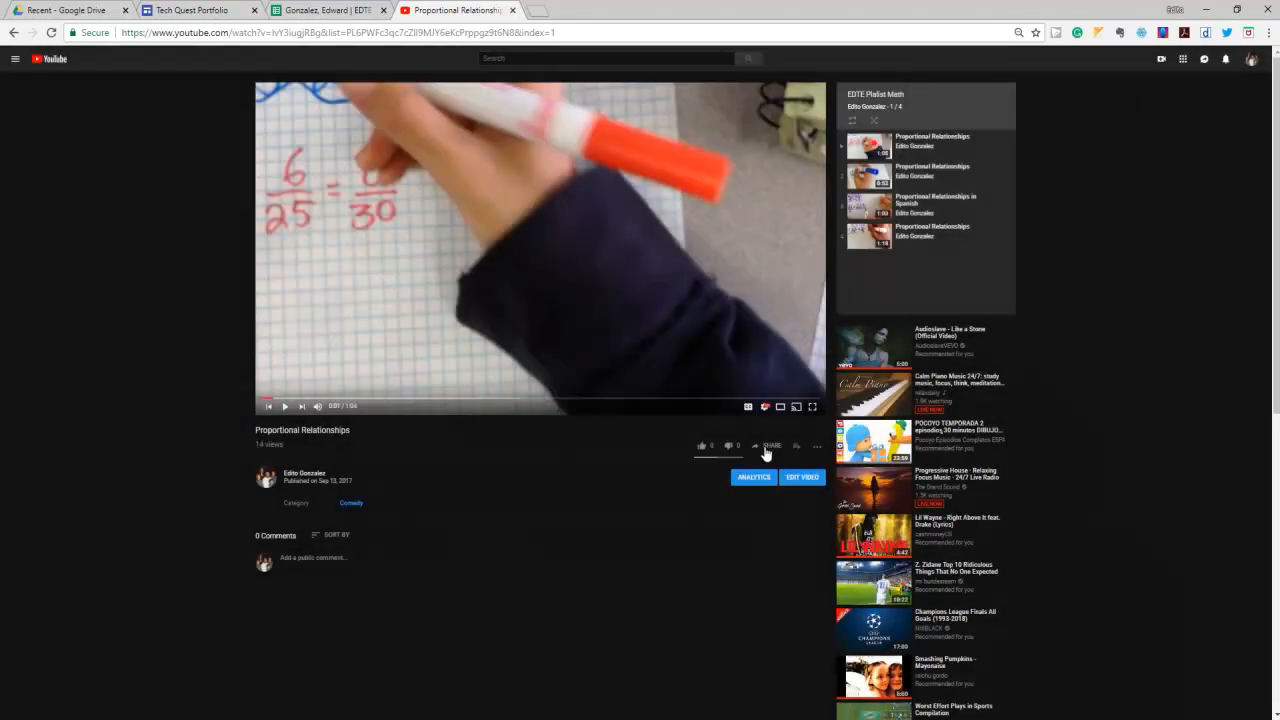
click(770, 445)
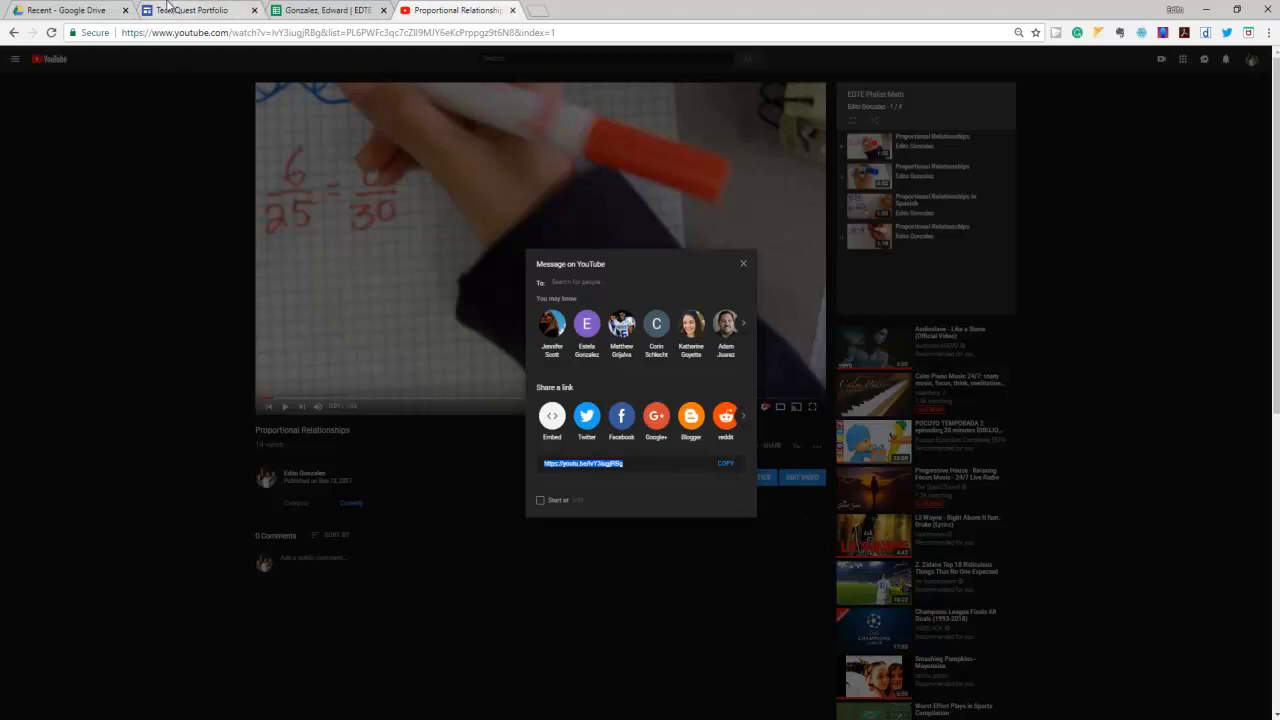
- Check the playlist quest in the tracking sheet, then return to the Tech Quest Portfolio editor
click(190, 10)
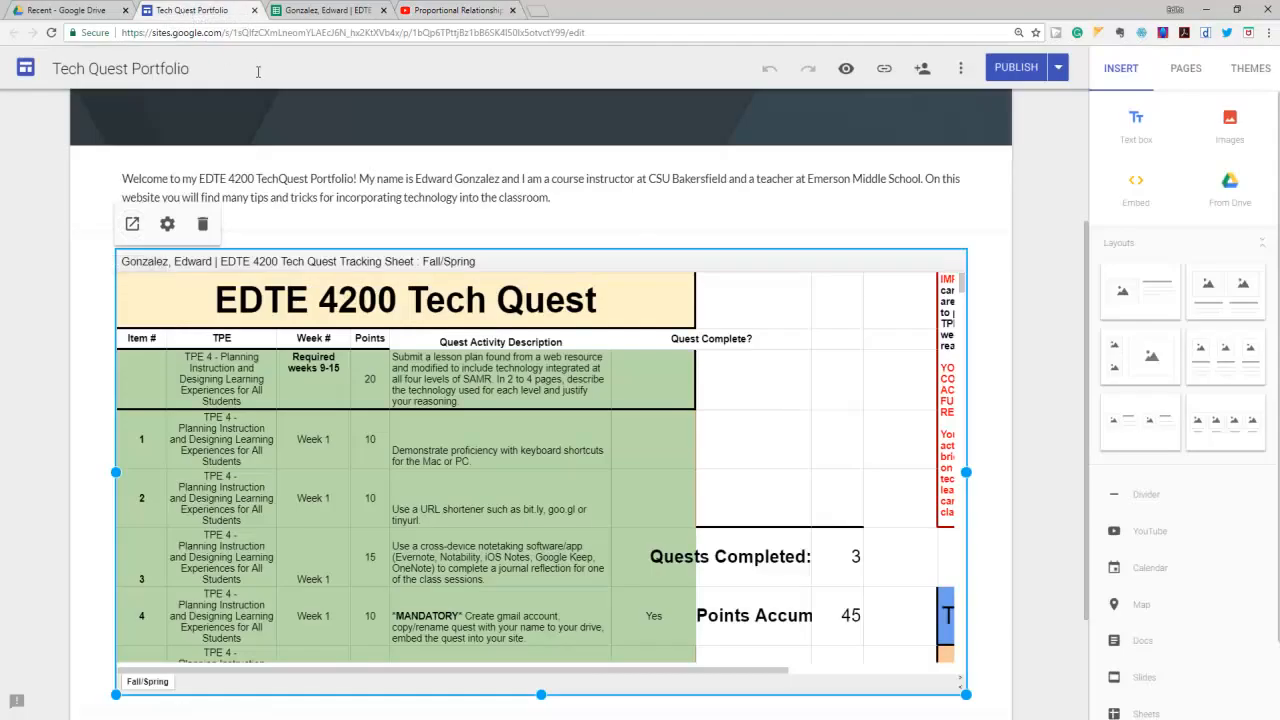
mouse_move(1158, 313)
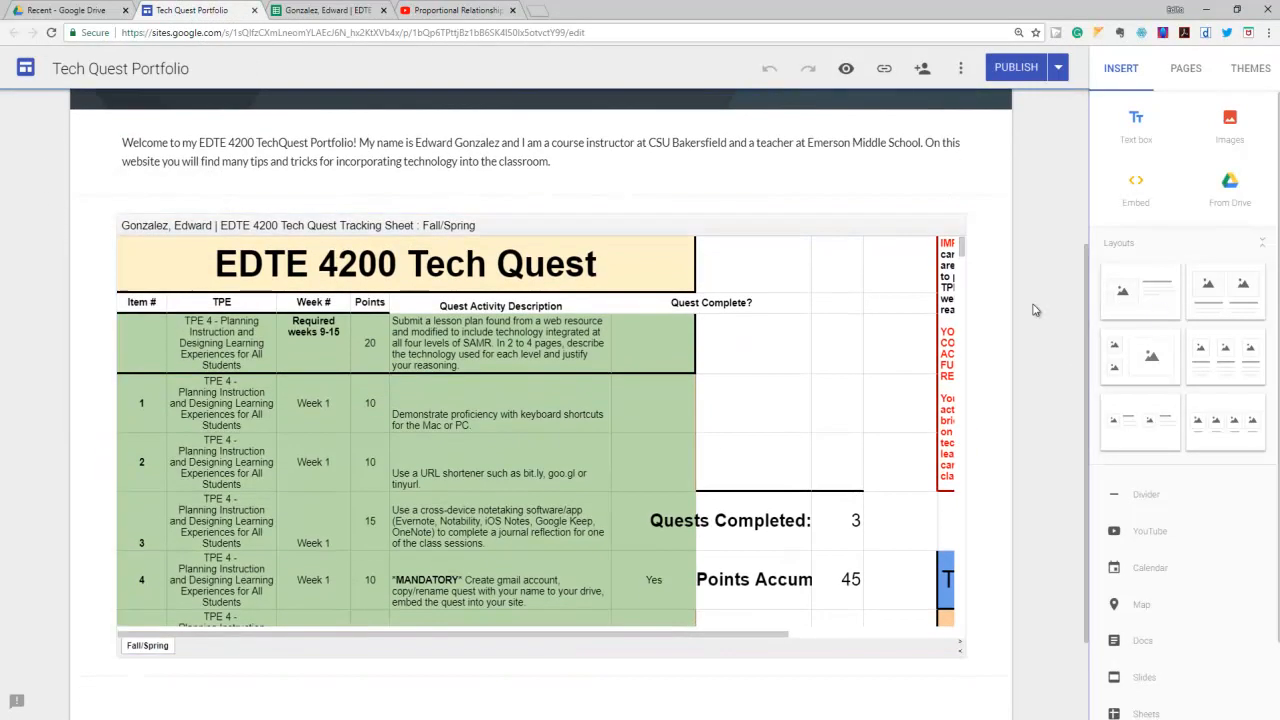
click(328, 10)
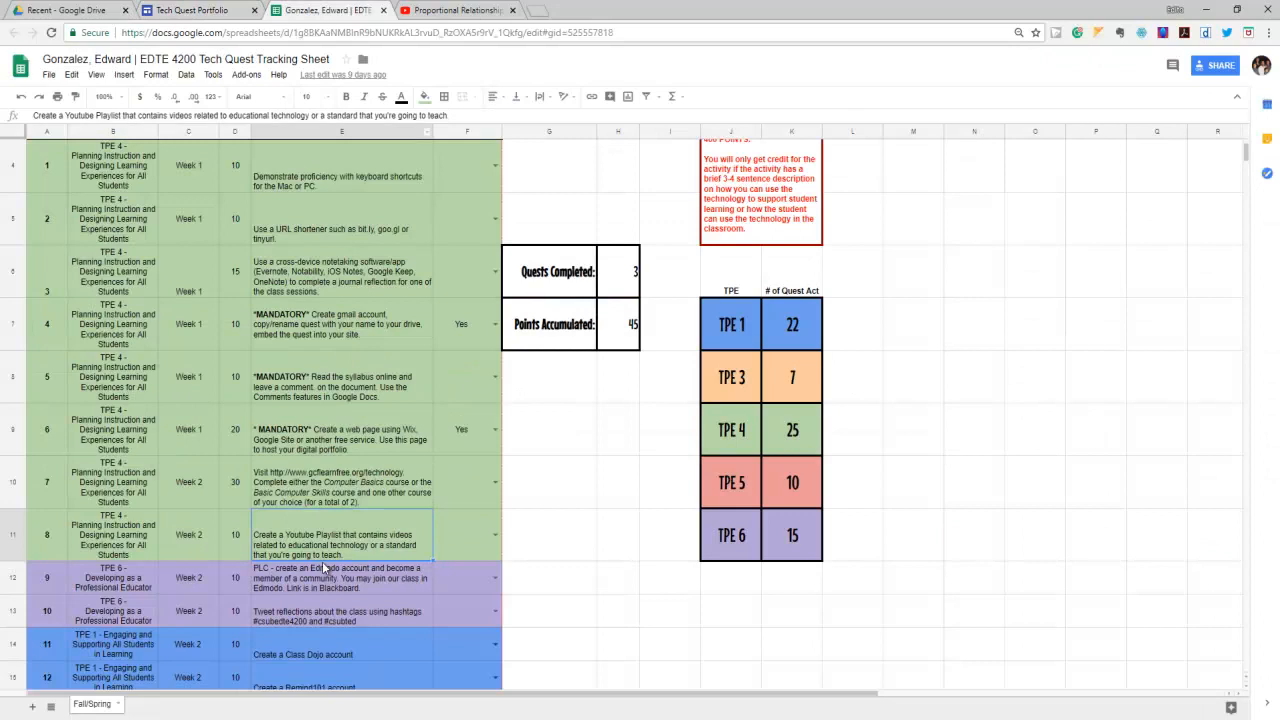
mouse_move(165, 540)
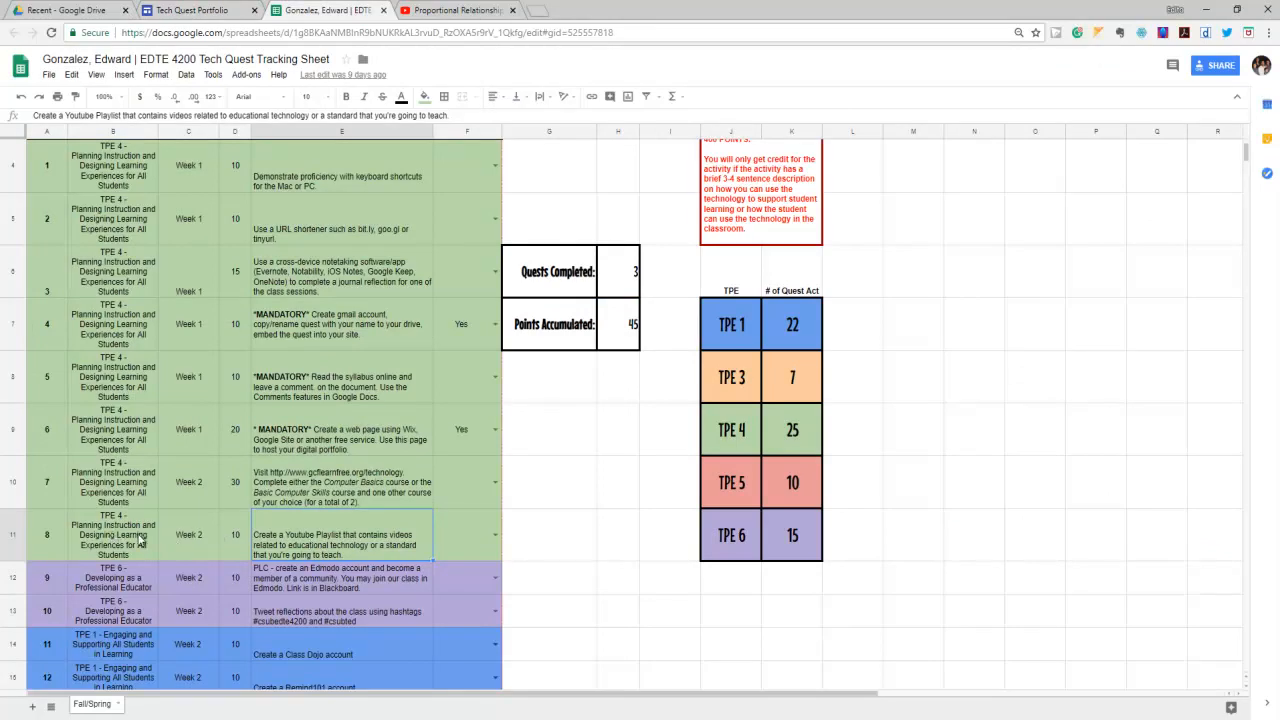
click(190, 10)
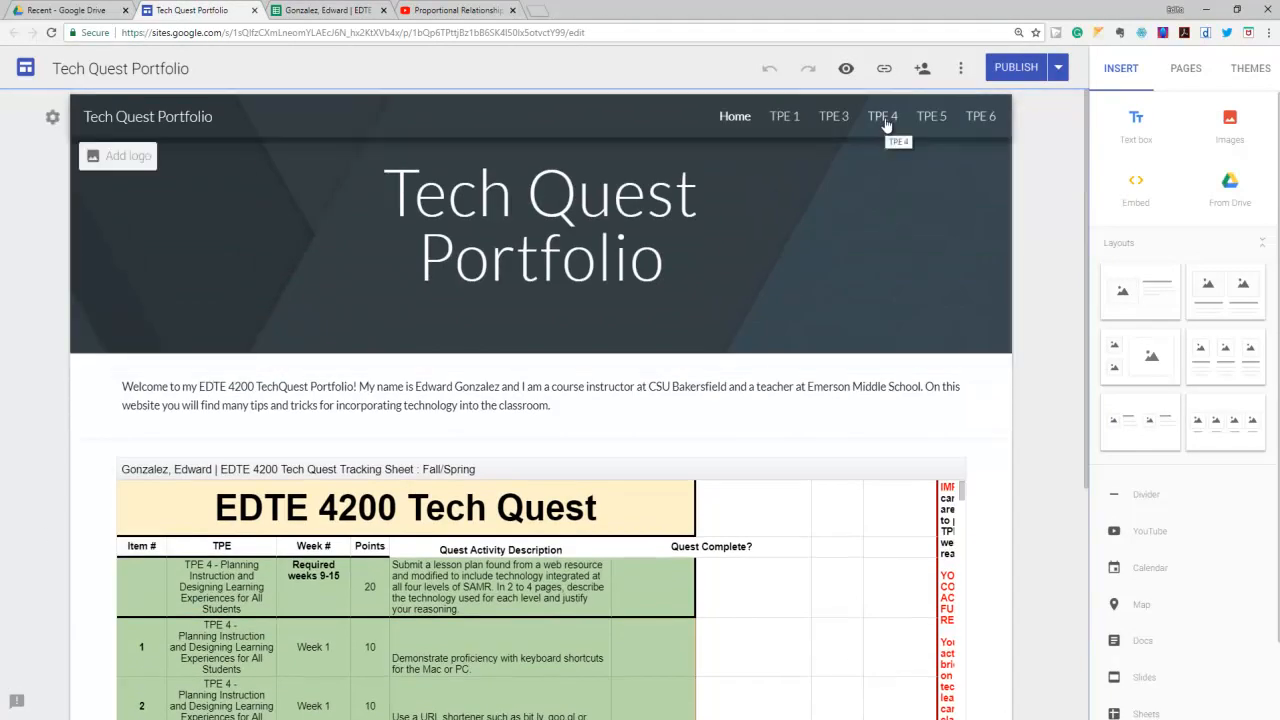
- Open the TPE 4 page and scroll down to the Logic Gates Lesson video section
click(882, 116)
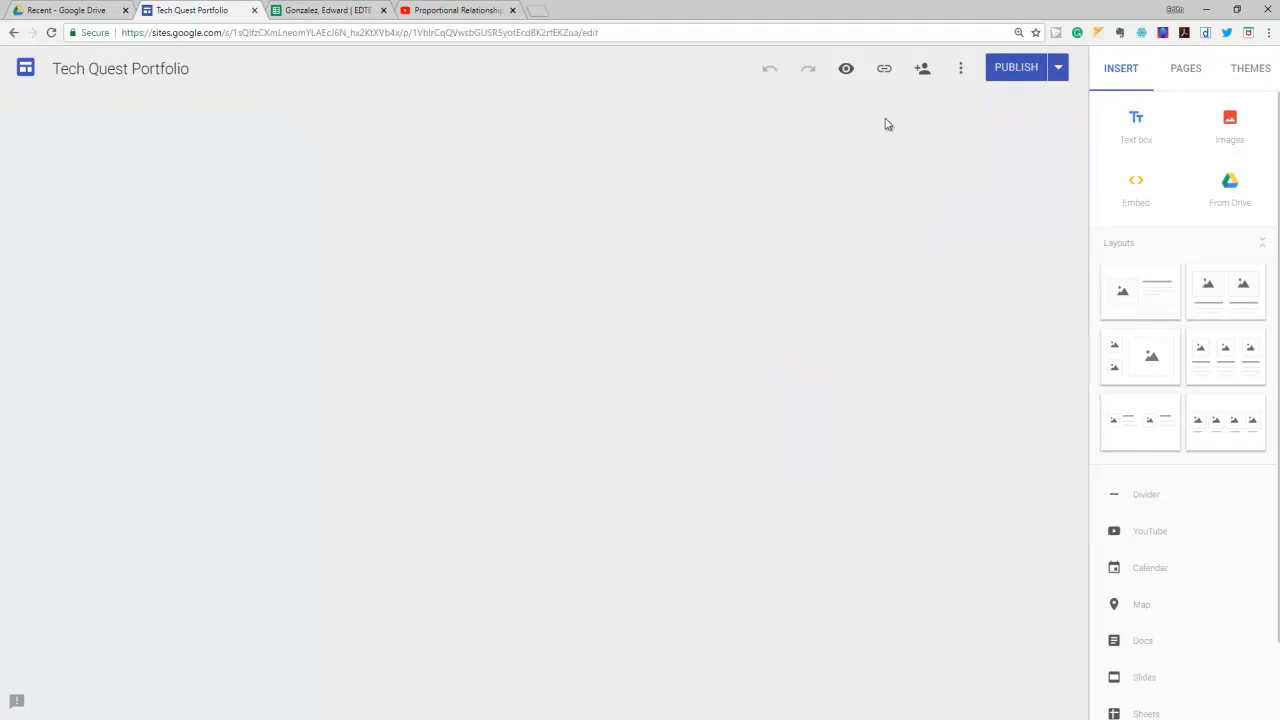
click(882, 116)
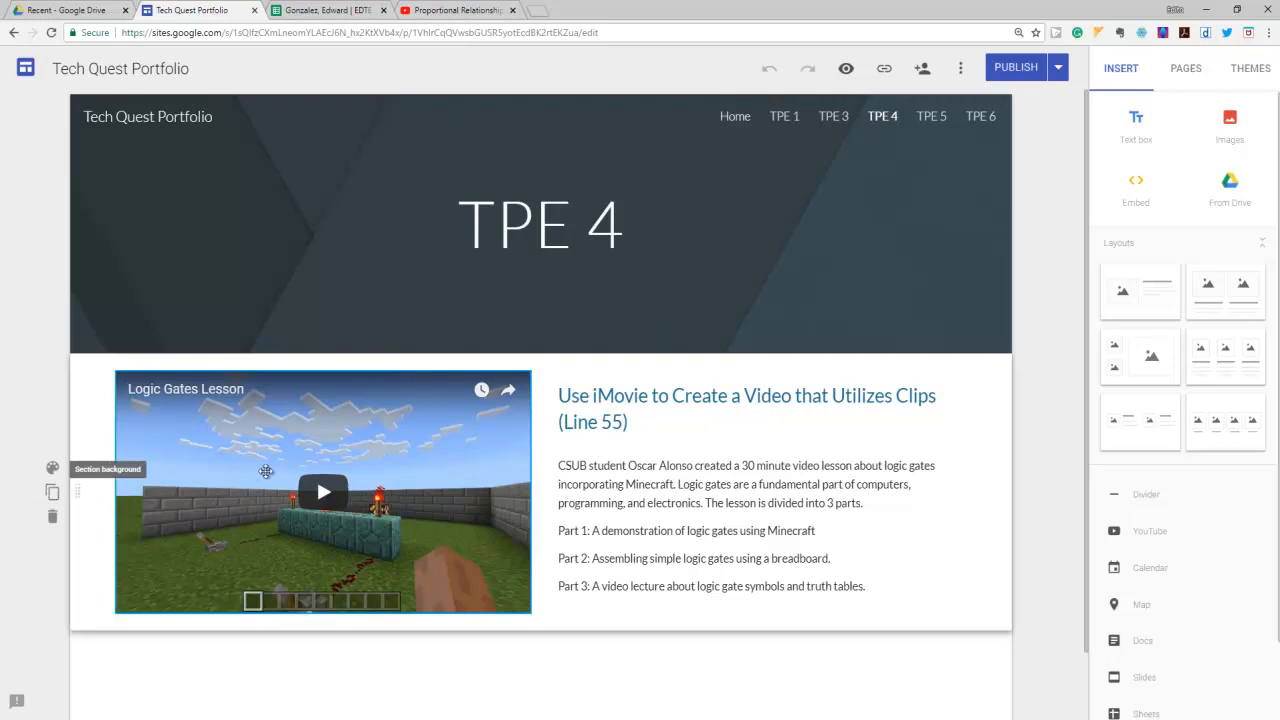
scroll(down, 3)
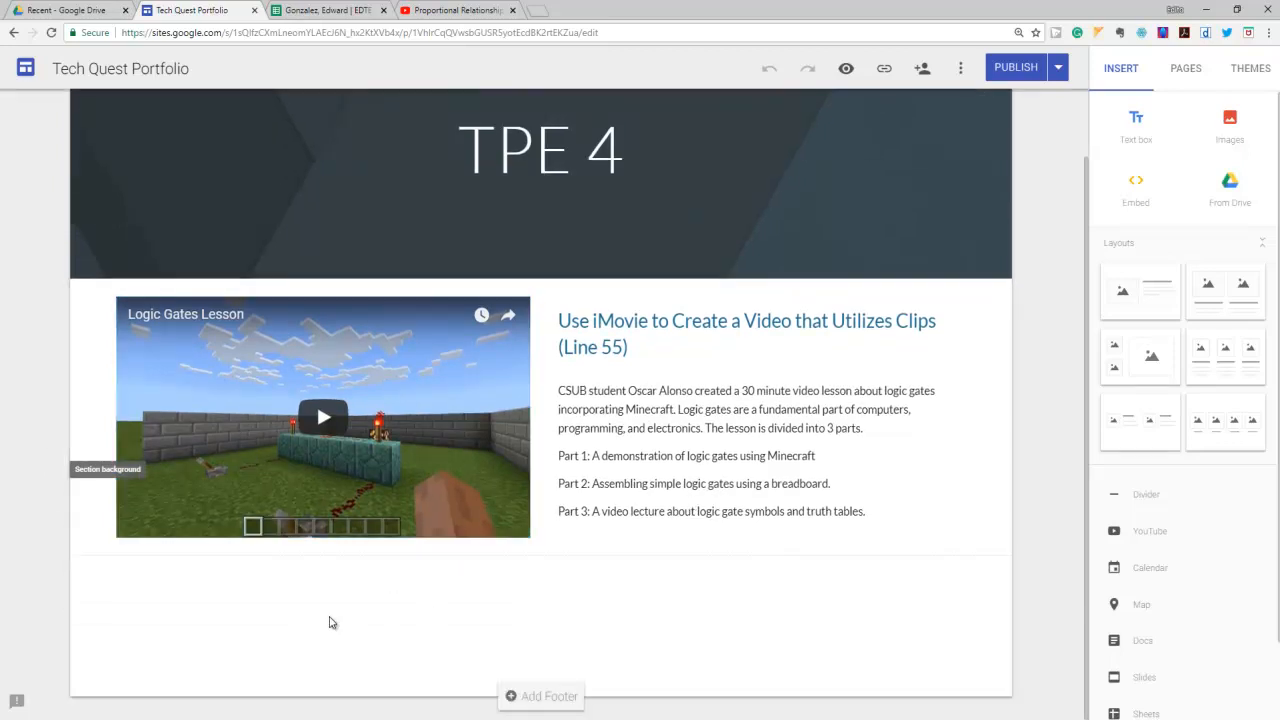
- Embed the pasted youtu.be Proportional Relationships video in a new section below Logic Gates Lesson
click(330, 615)
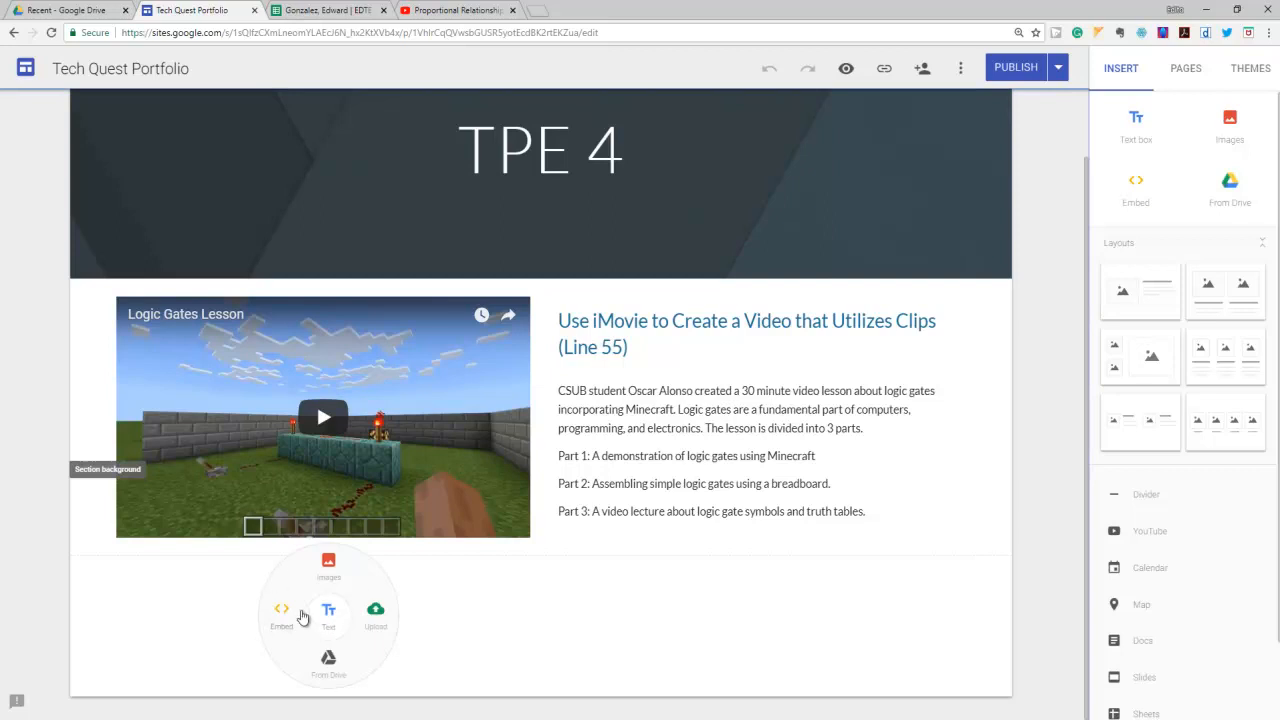
click(281, 610)
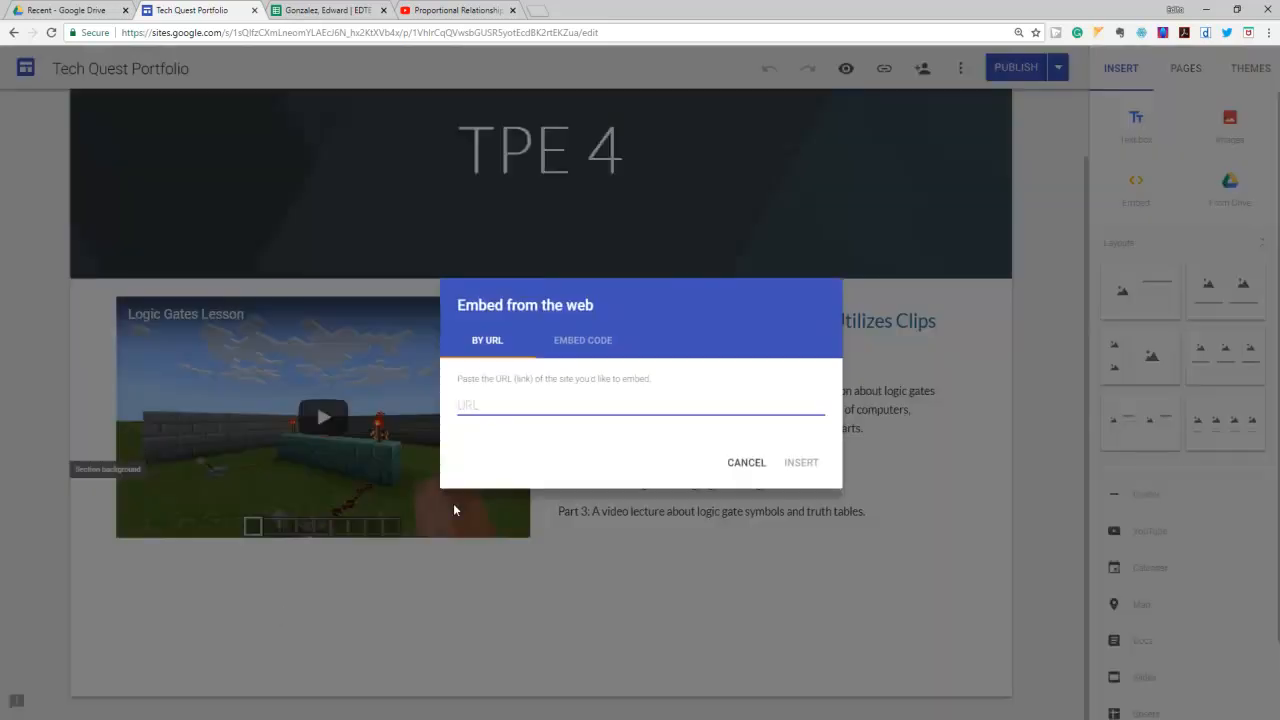
right_click(468, 405)
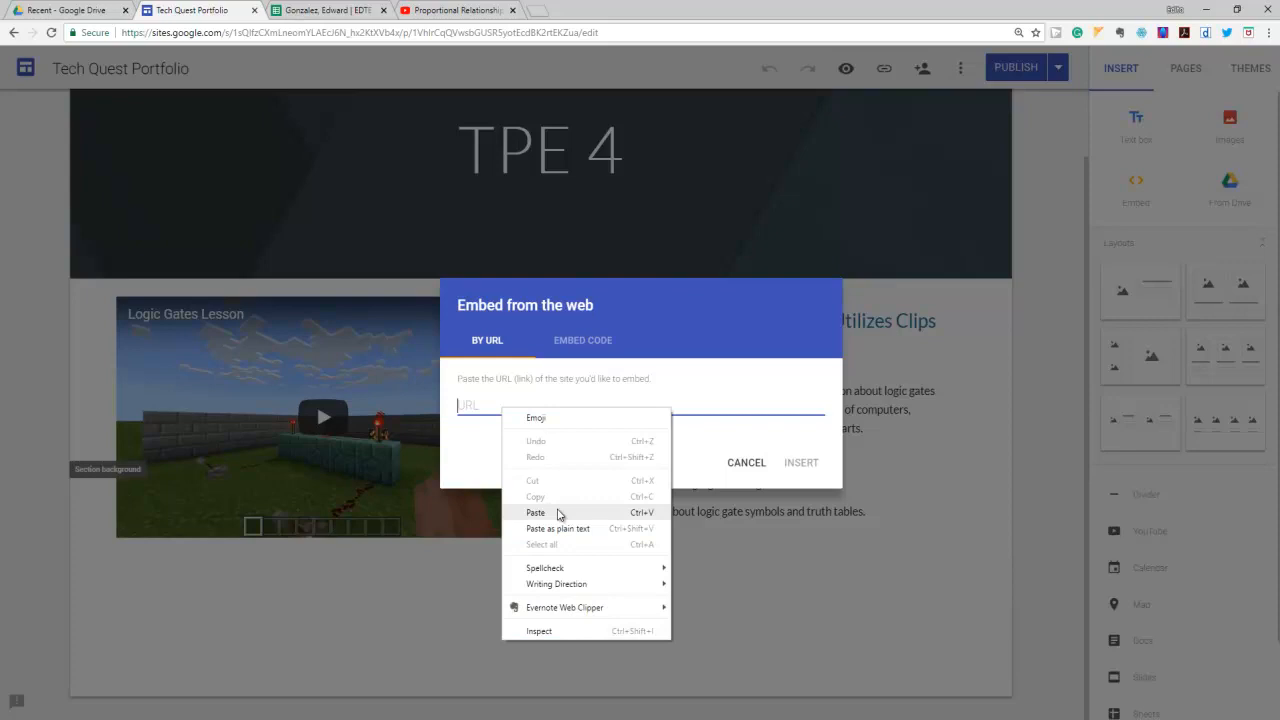
click(535, 512)
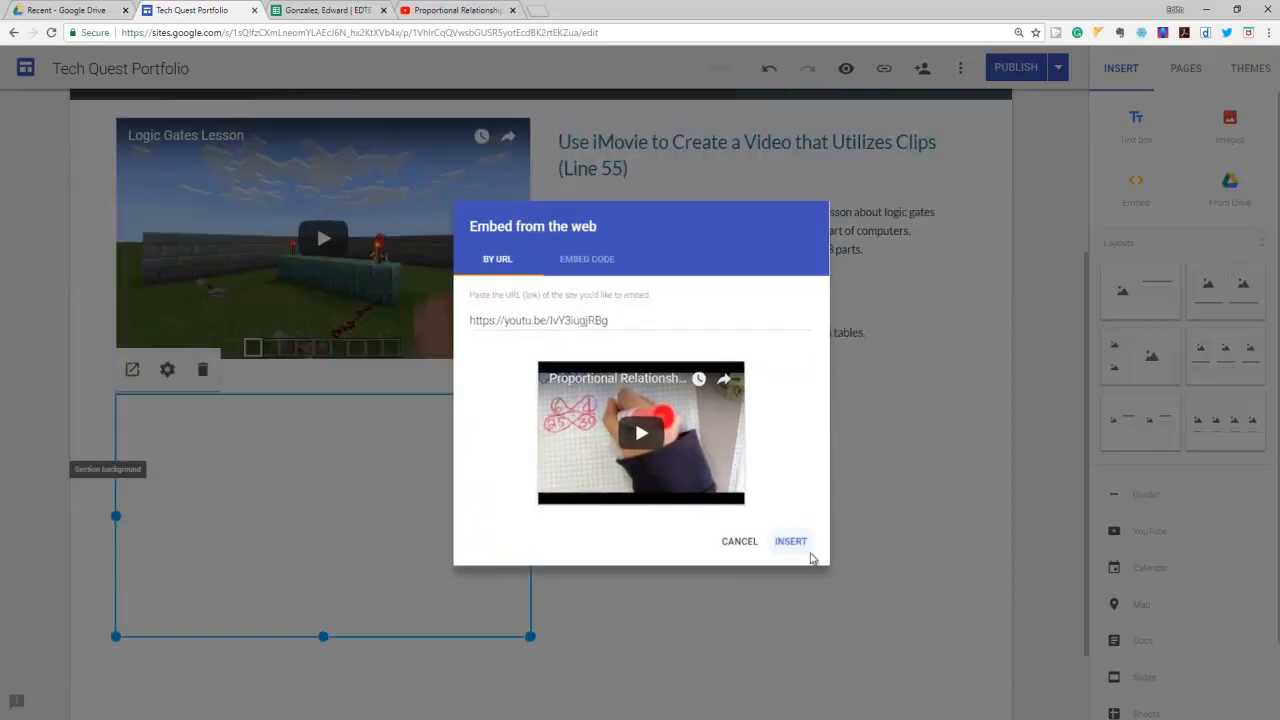
click(790, 541)
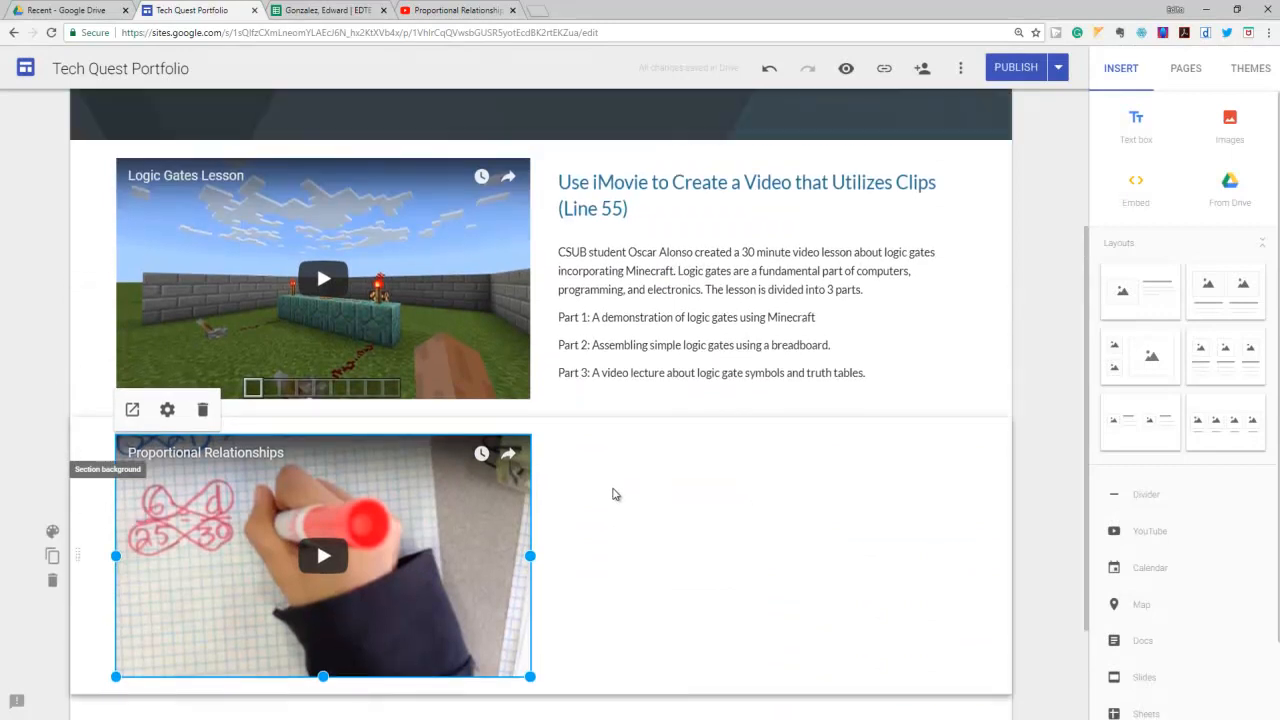
click(320, 10)
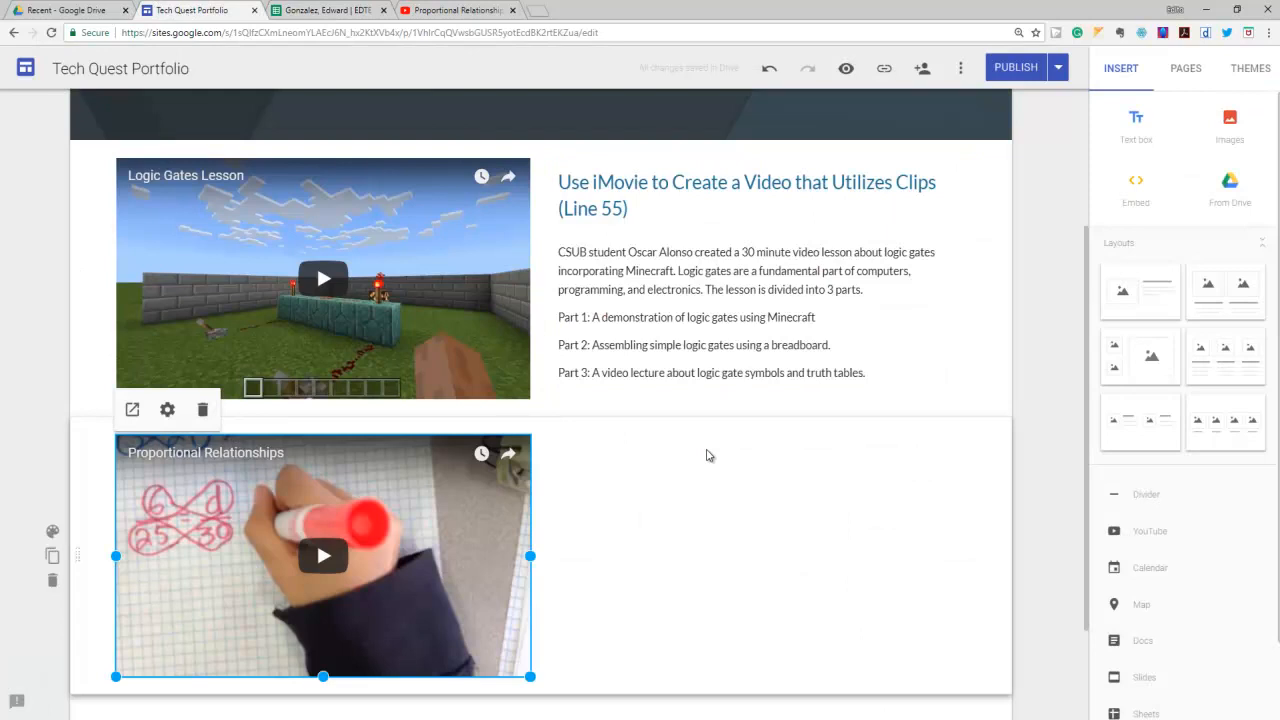
mouse_move(670, 492)
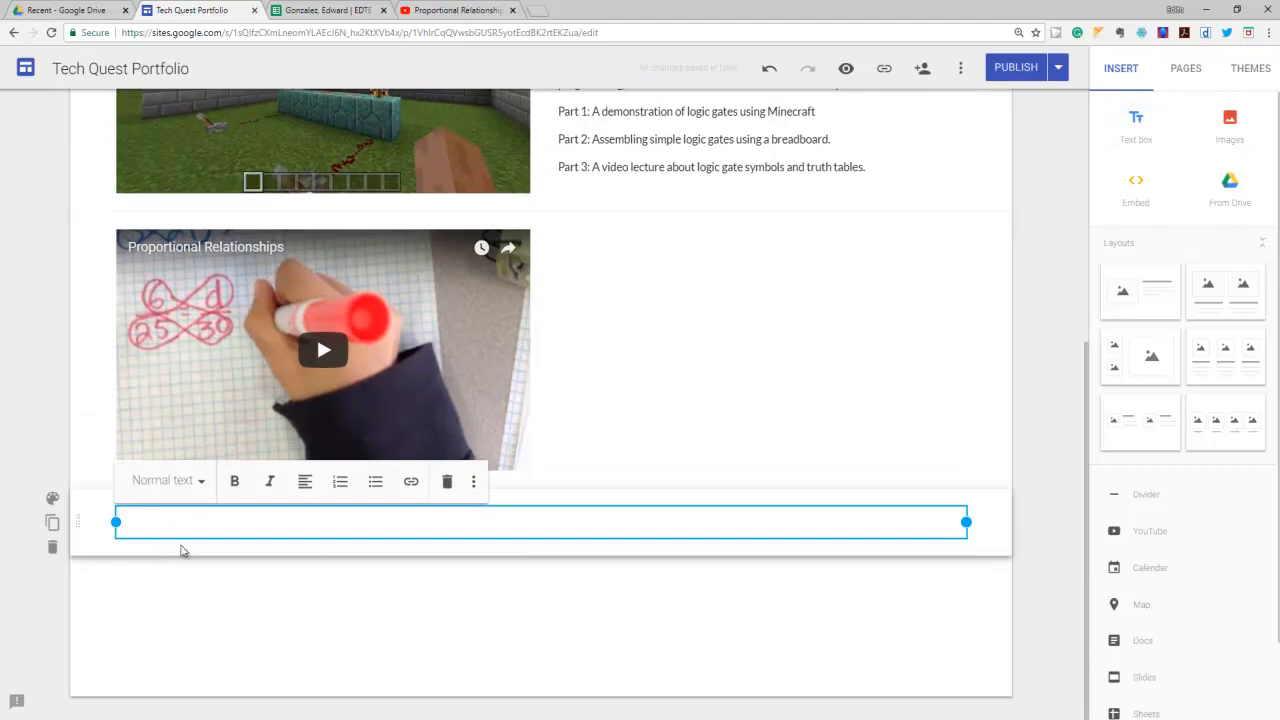
- Drag the new empty text section above the Proportional Relationships video
drag(115, 521, 253, 524)
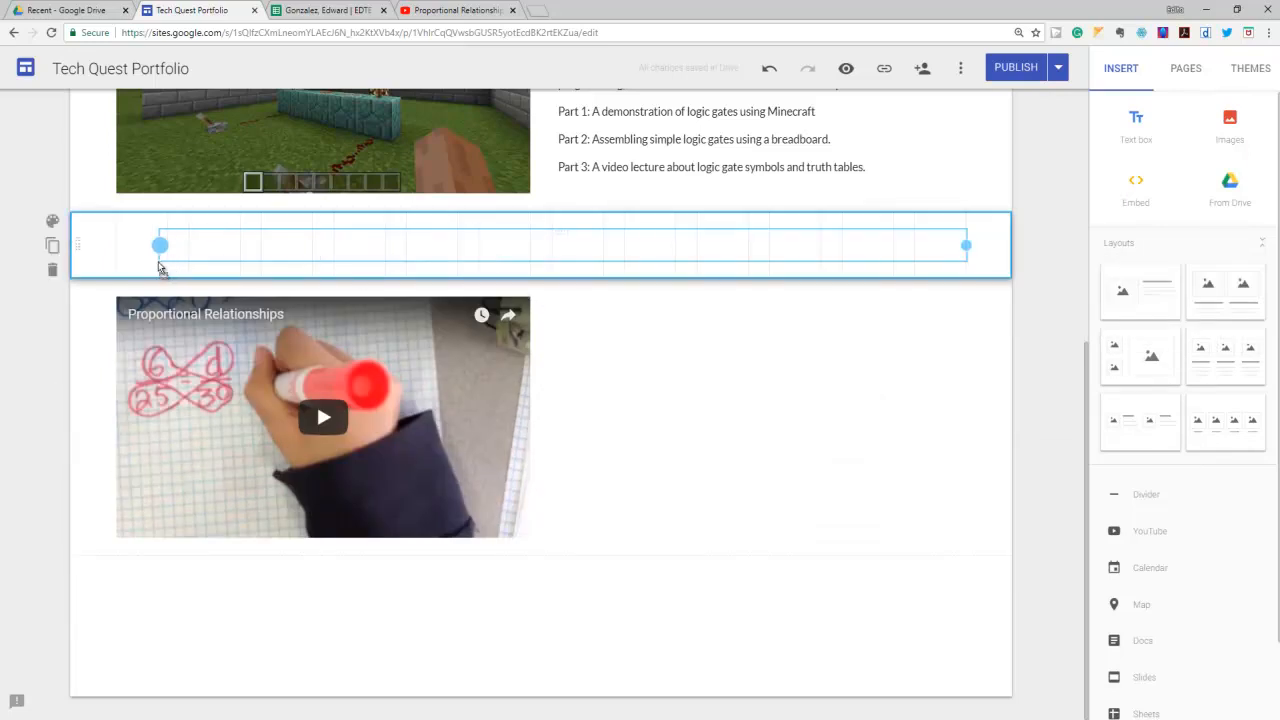
- Type 'Create a Youtube Playlist' in the empty text box, styled as a centred Heading
click(160, 245)
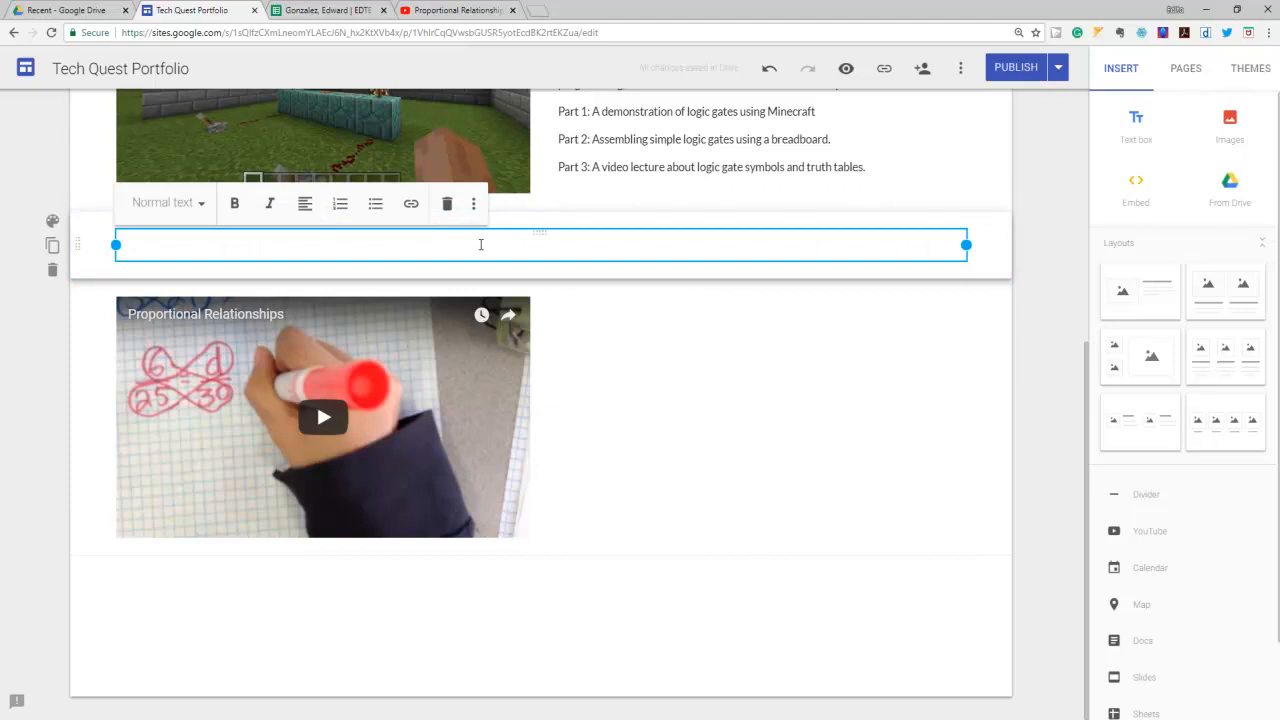
text(Create)
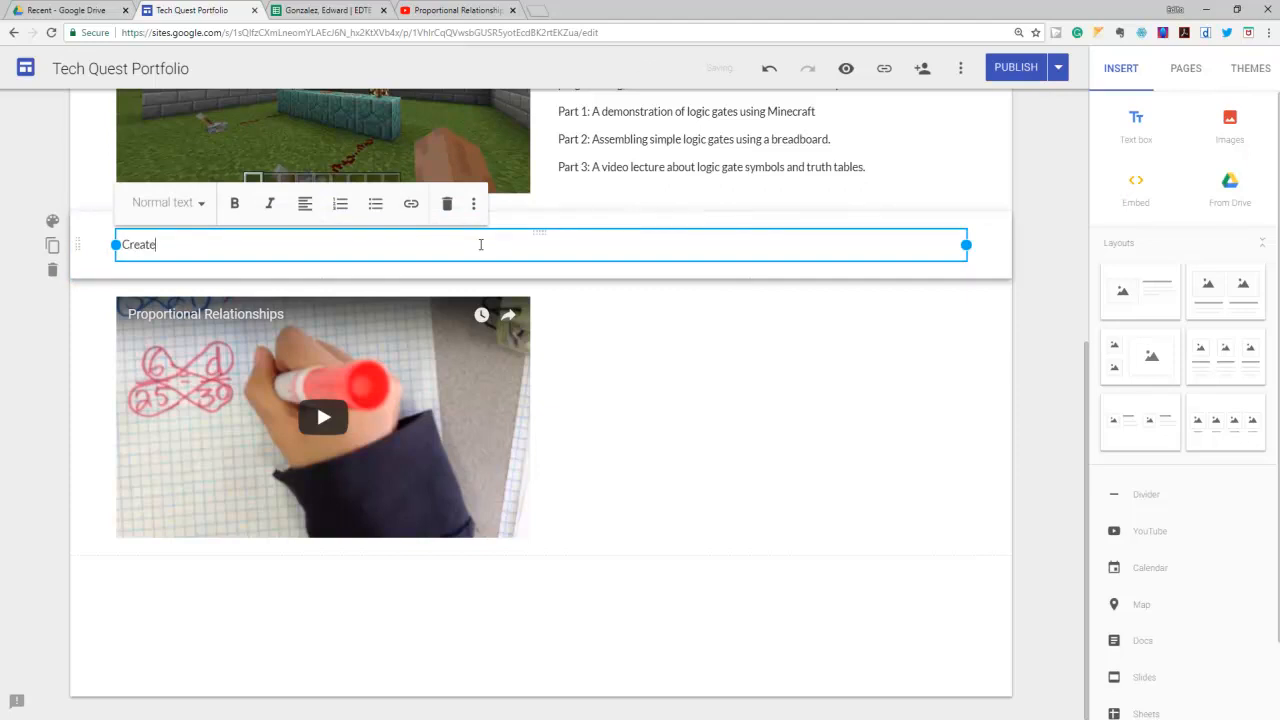
text(a Youtube Playlist)
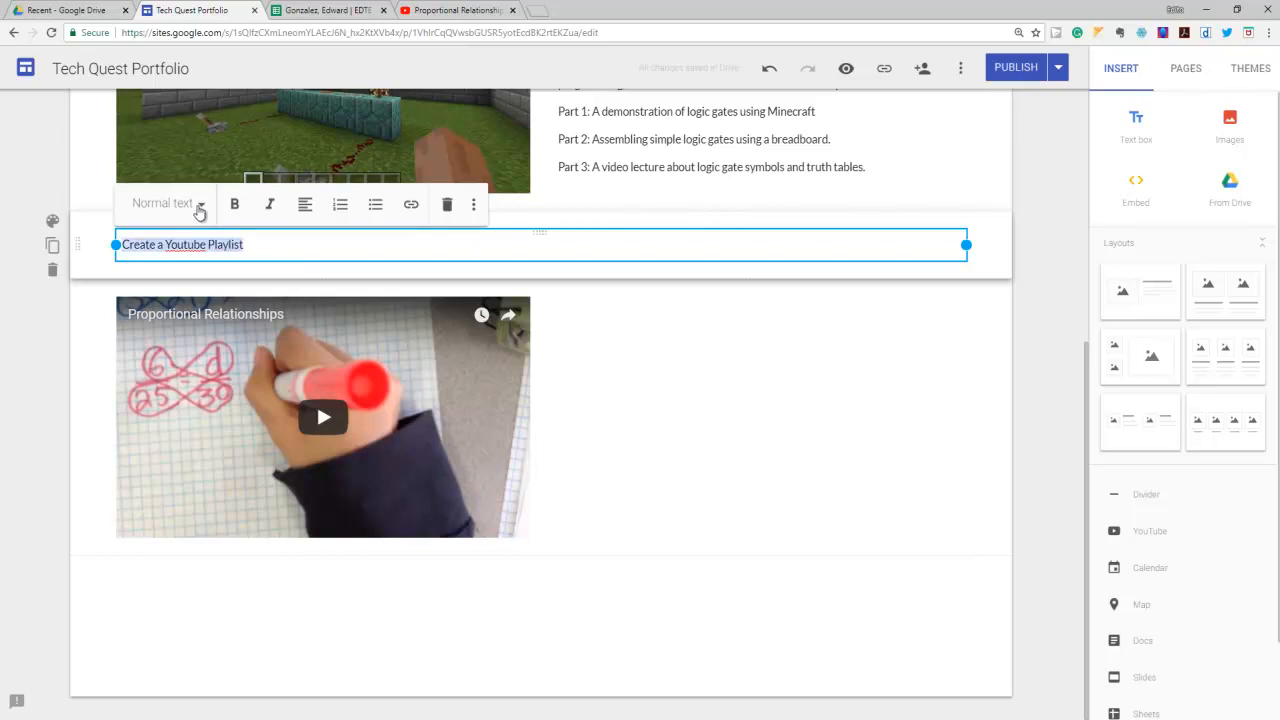
click(165, 203)
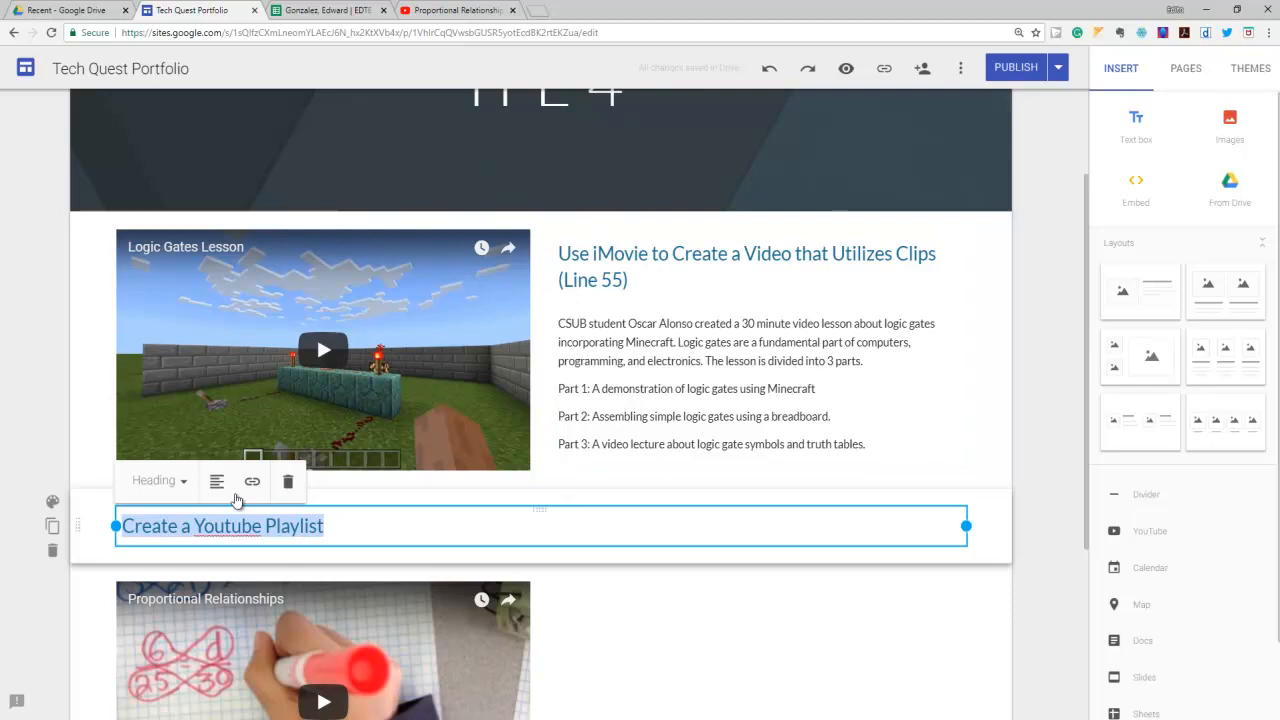
click(216, 481)
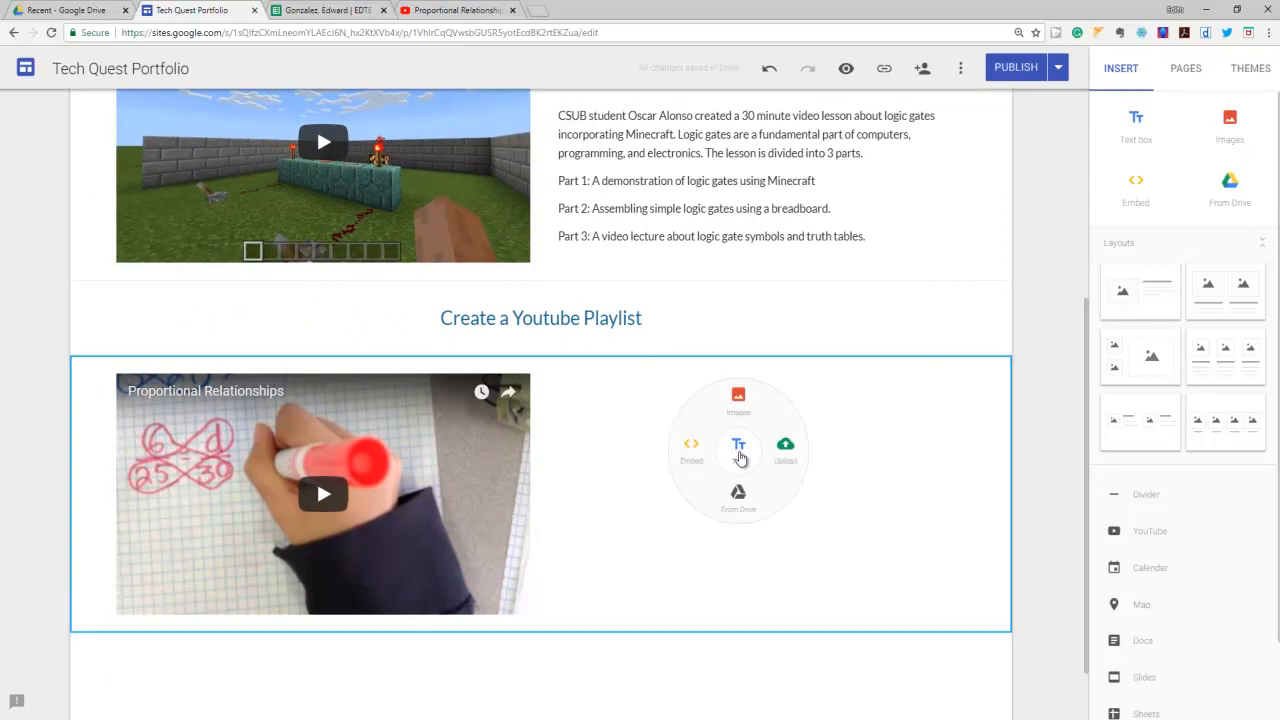
- Describe the playlist of student-created videos used to plan instruction and design learning
click(738, 445)
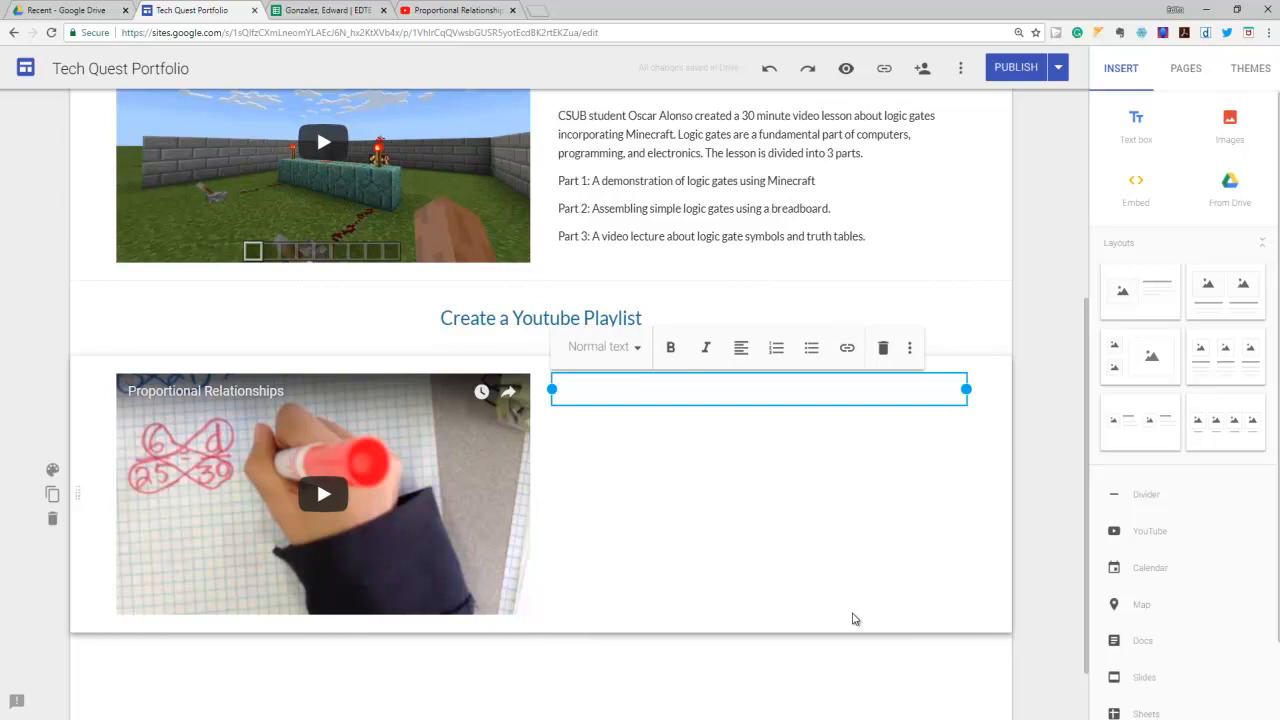
text(This is a playlist)
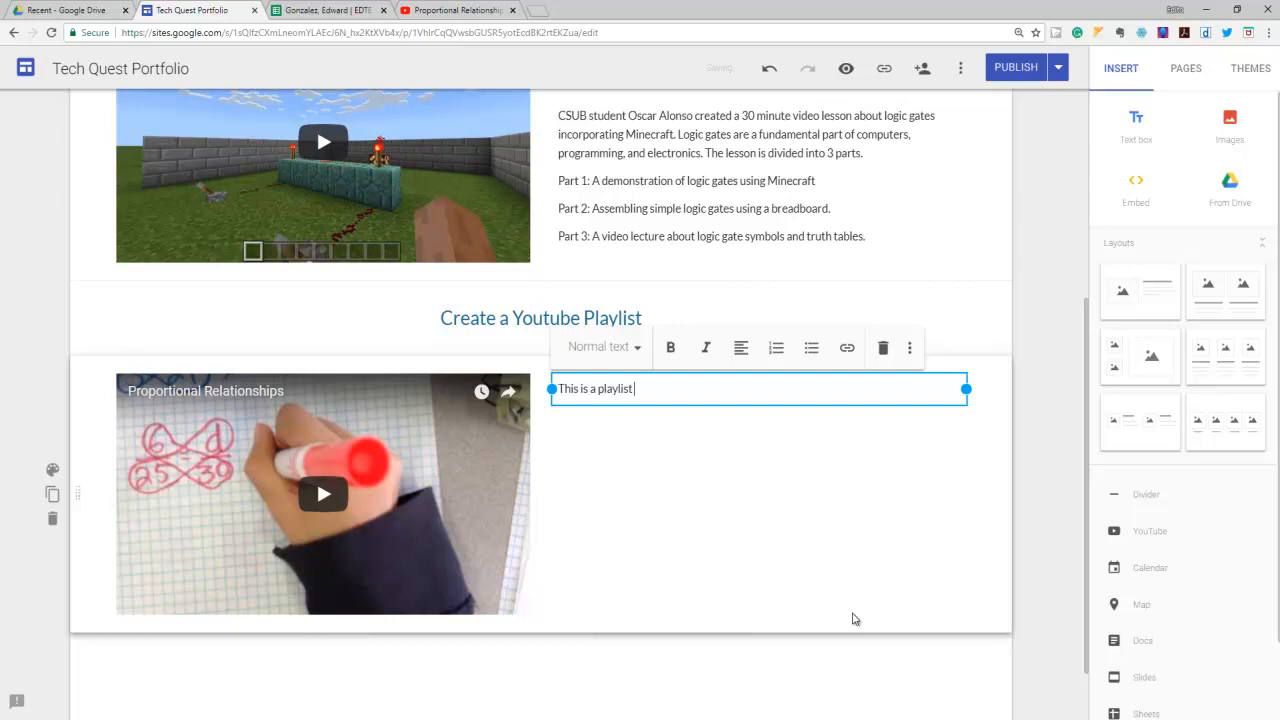
text(of student)
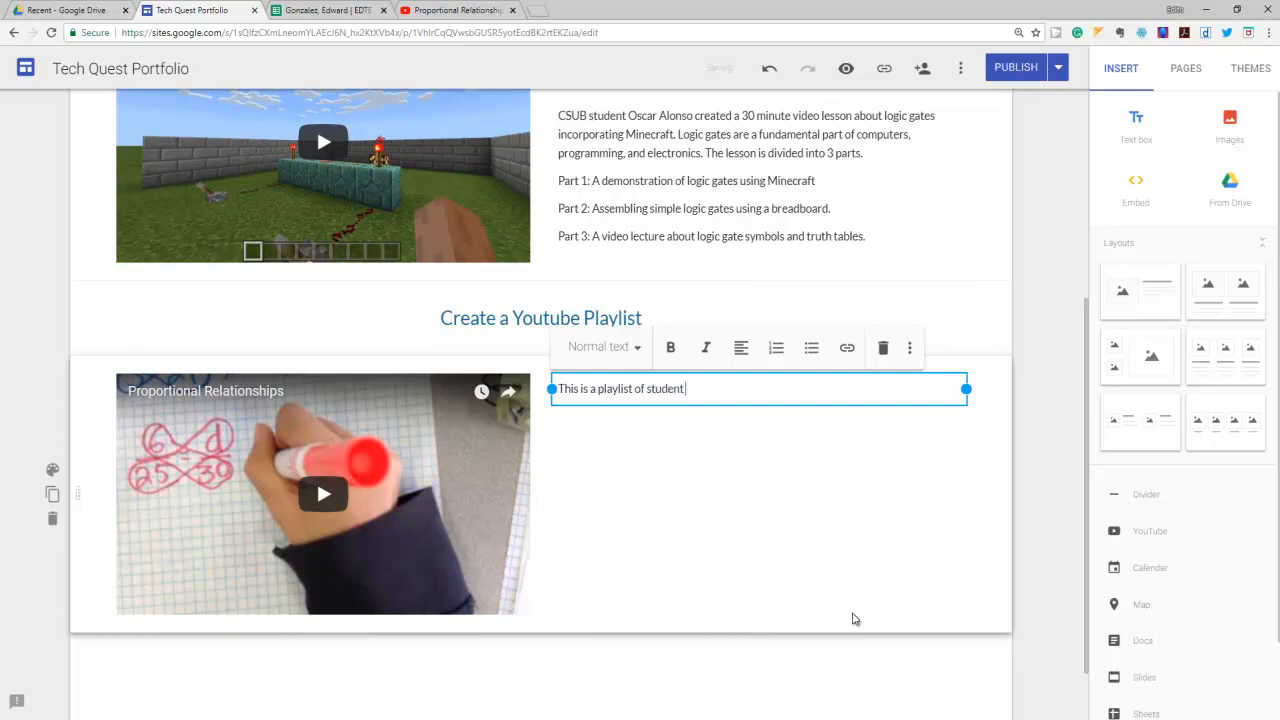
text(created videos)
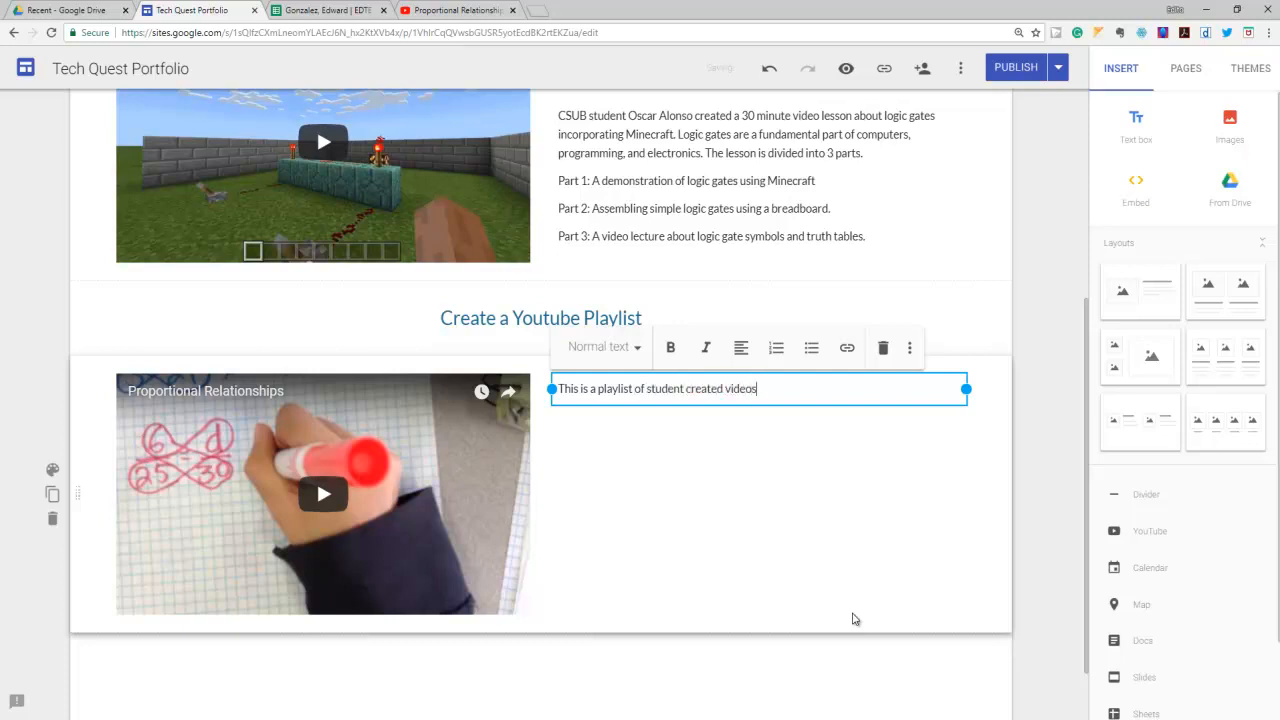
text(that I)
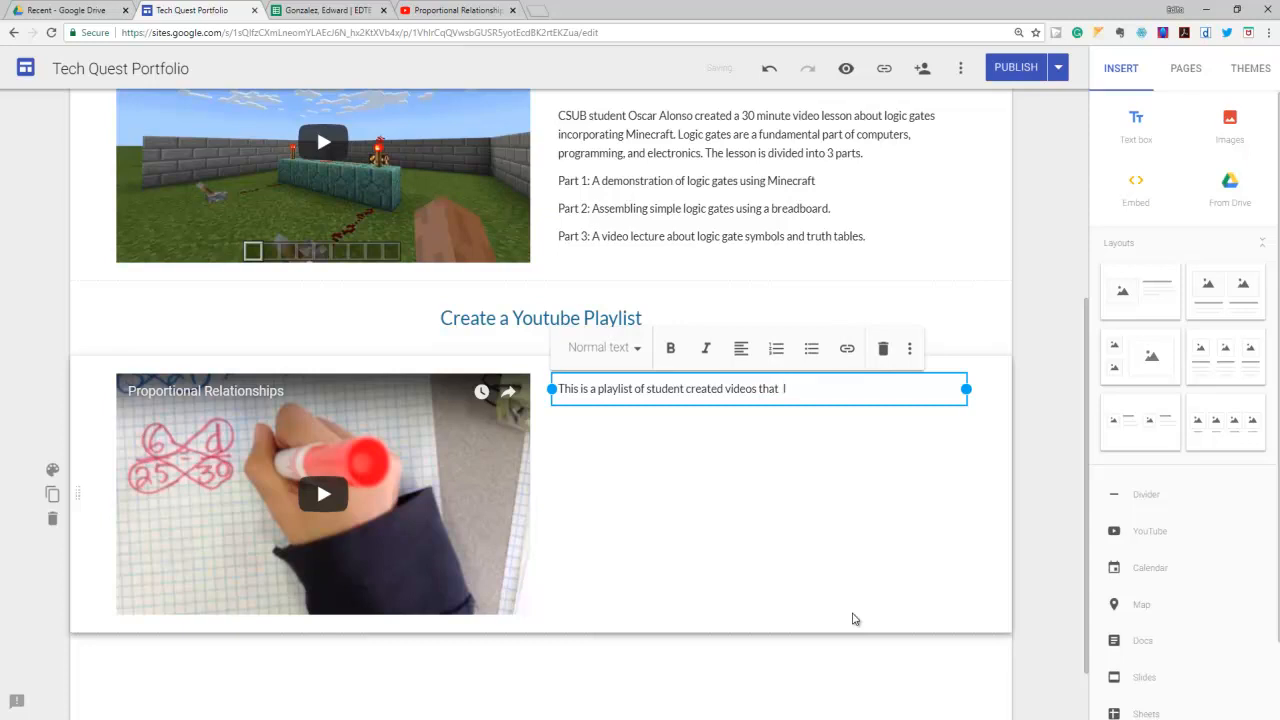
text(can use in my math class to)
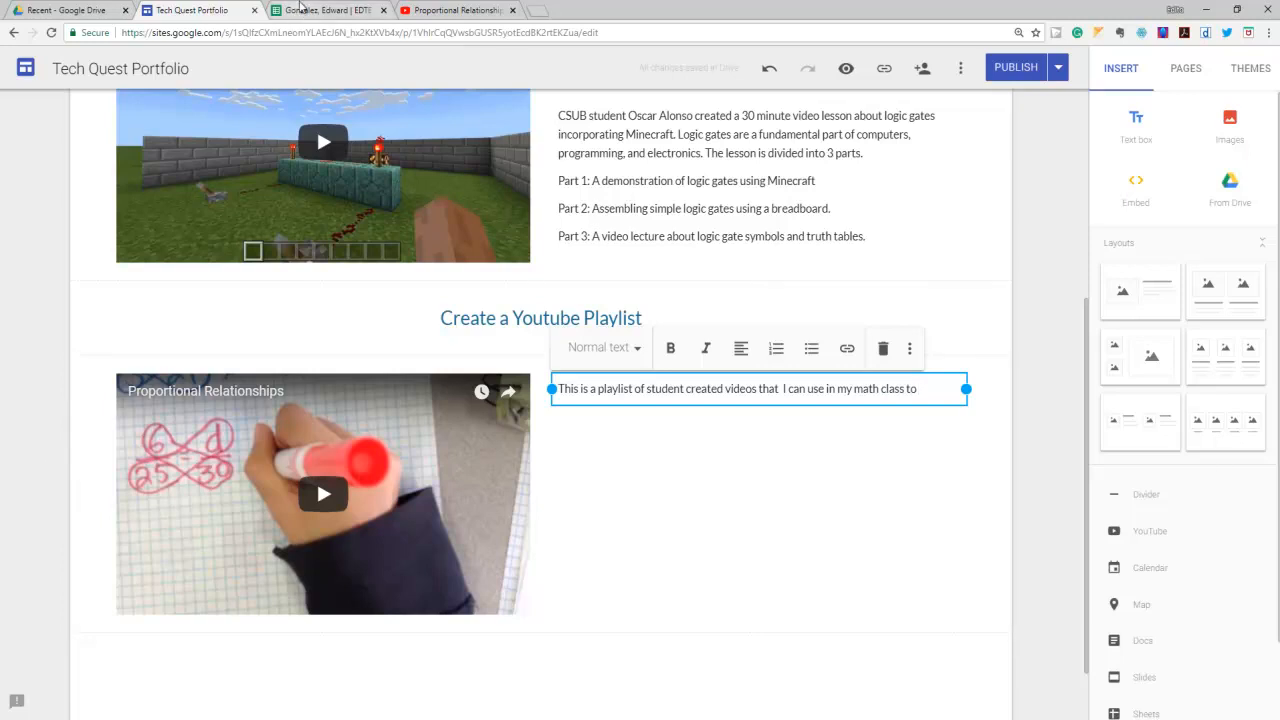
click(325, 10)
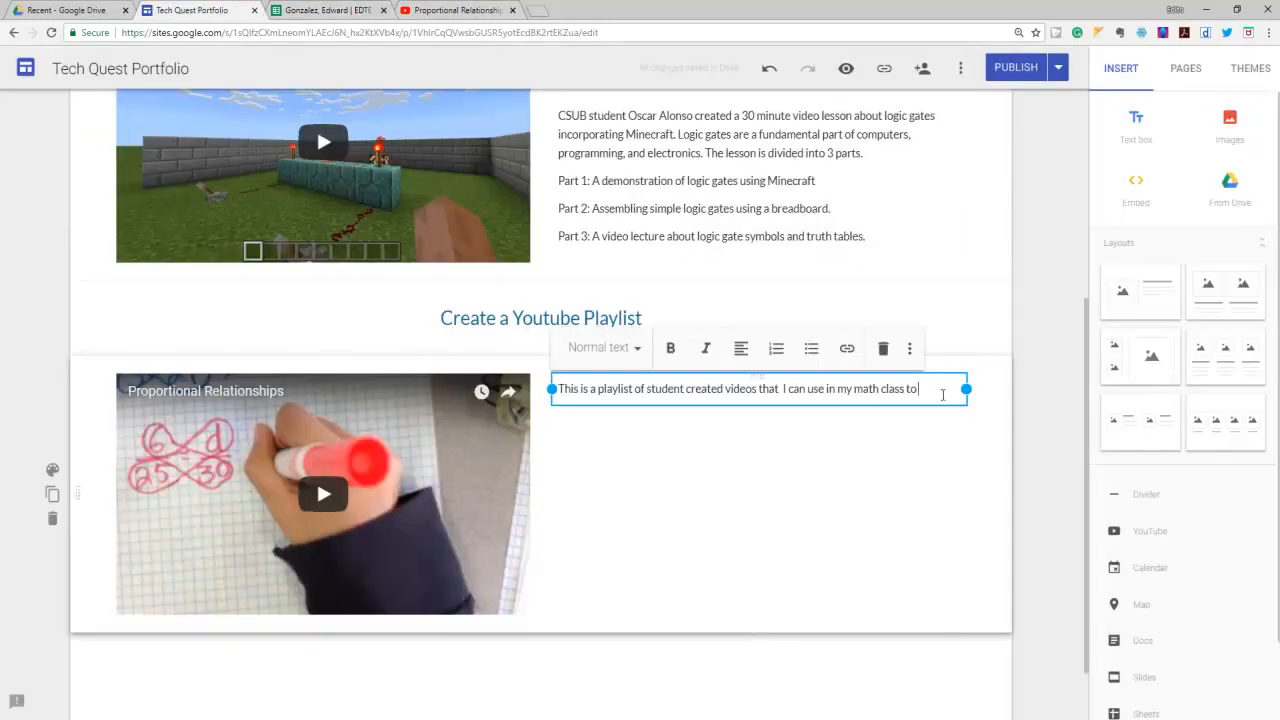
text(plan)
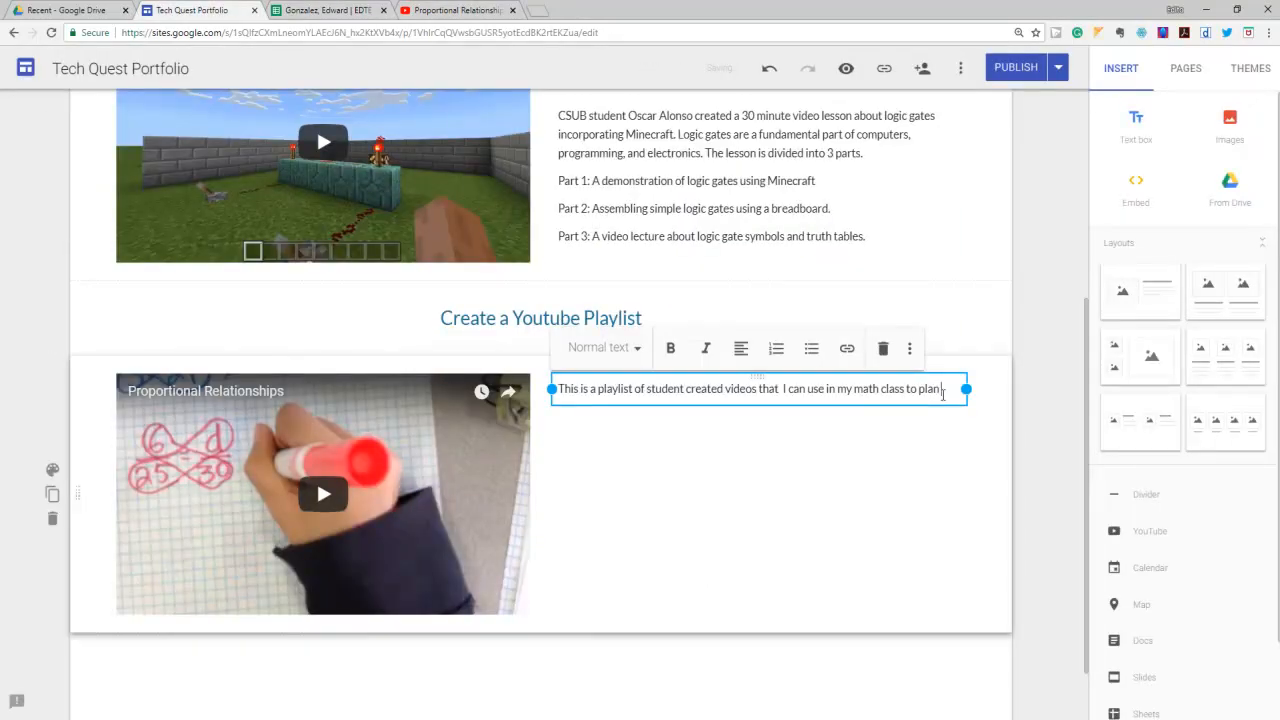
text(instruction and)
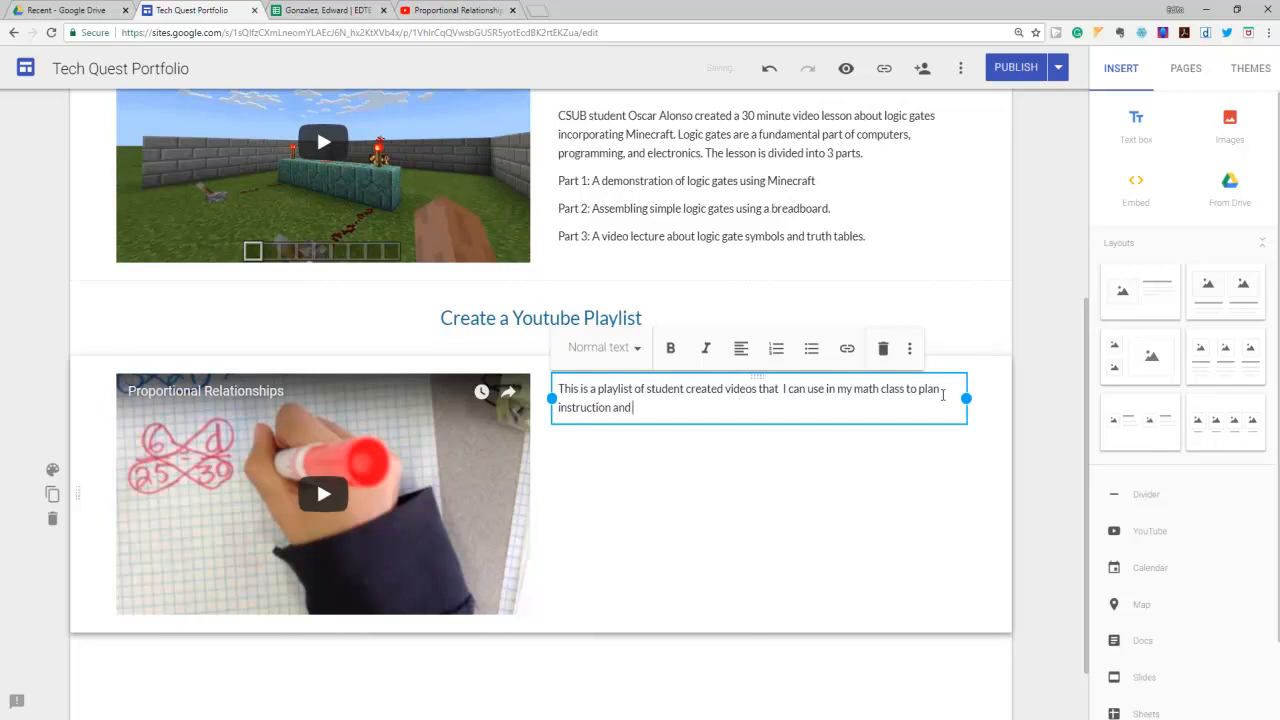
text(design learning experiences for a)
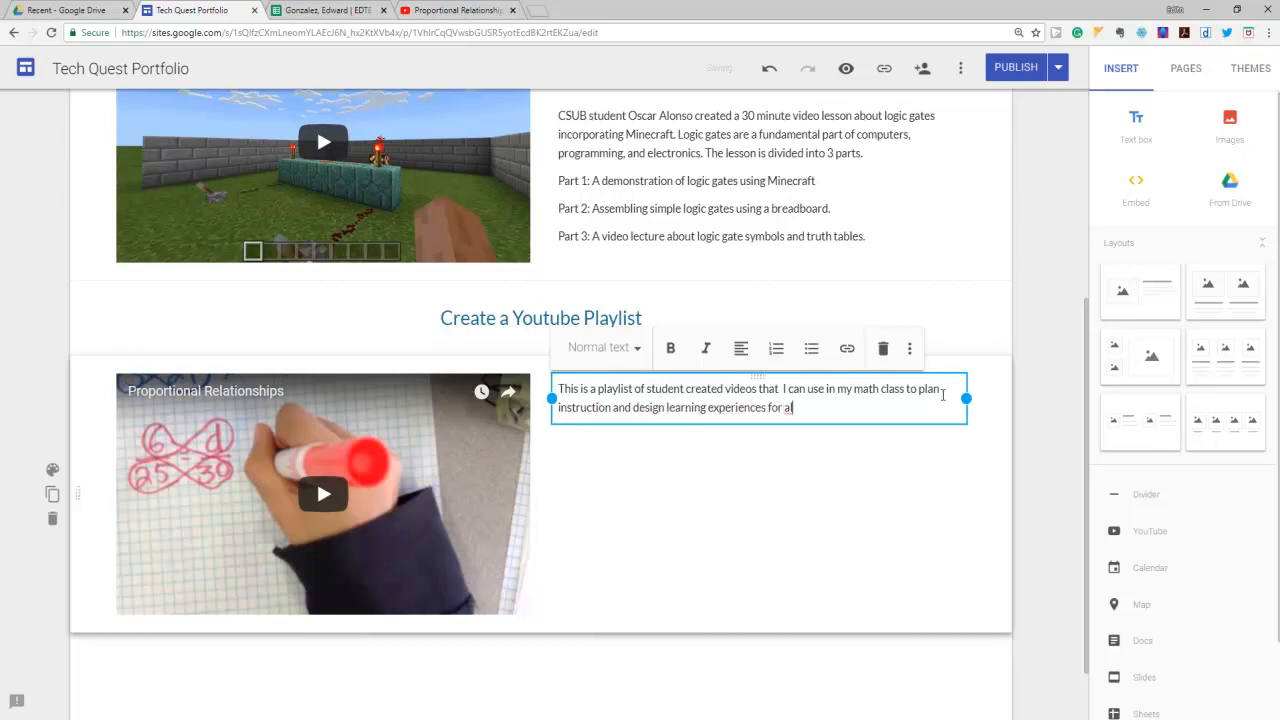
text(ll my students.)
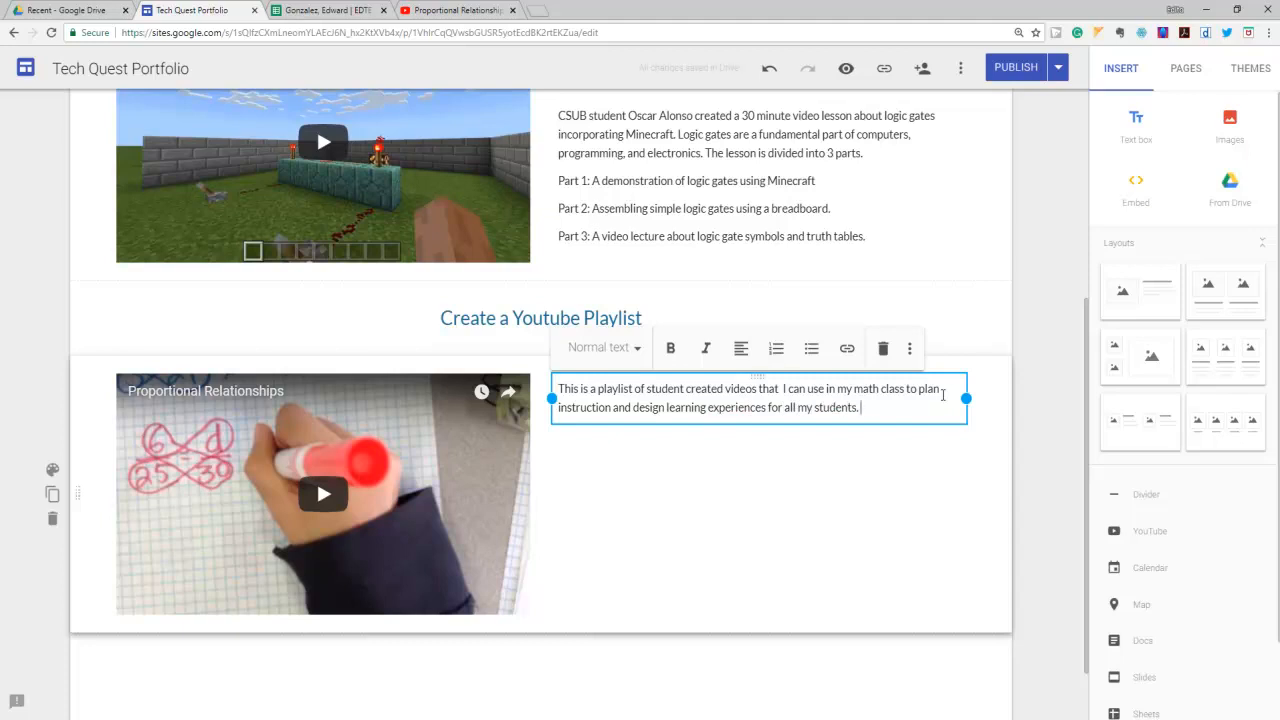
- Add that student math tutorials let them show their knowledge, review, or share with others
text(Having students)
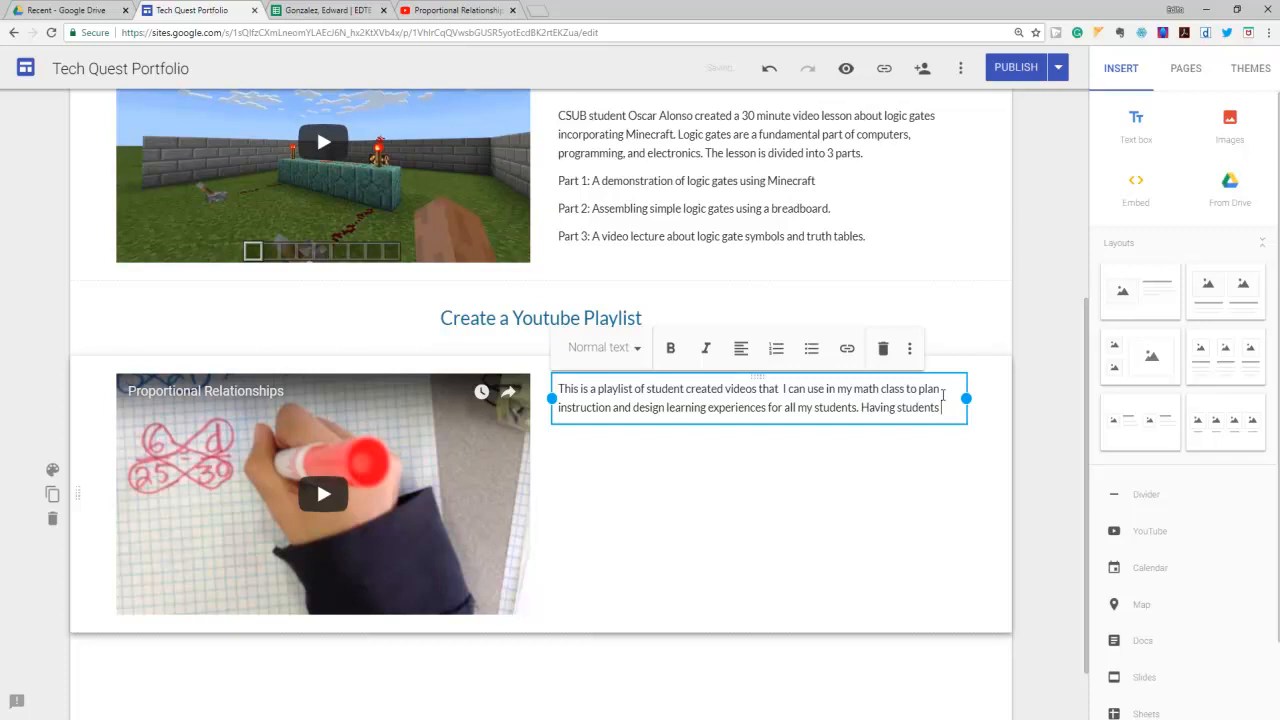
text(create math)
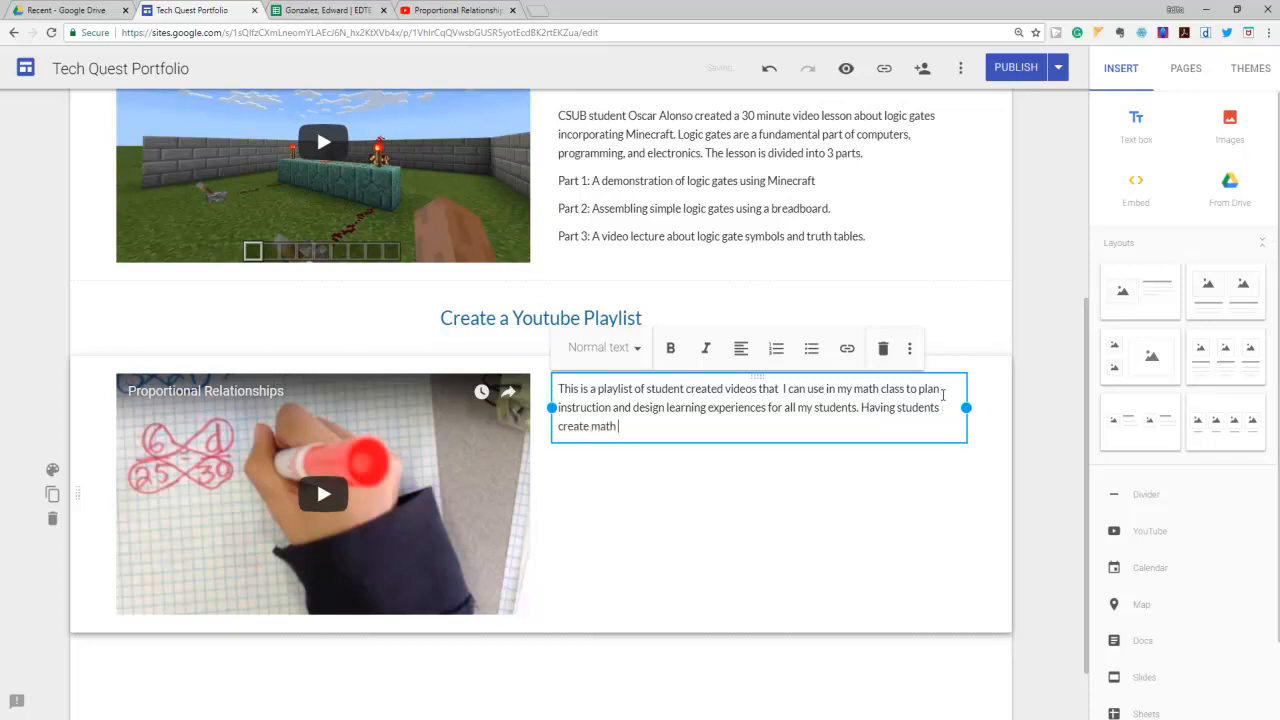
text(tutorials all)
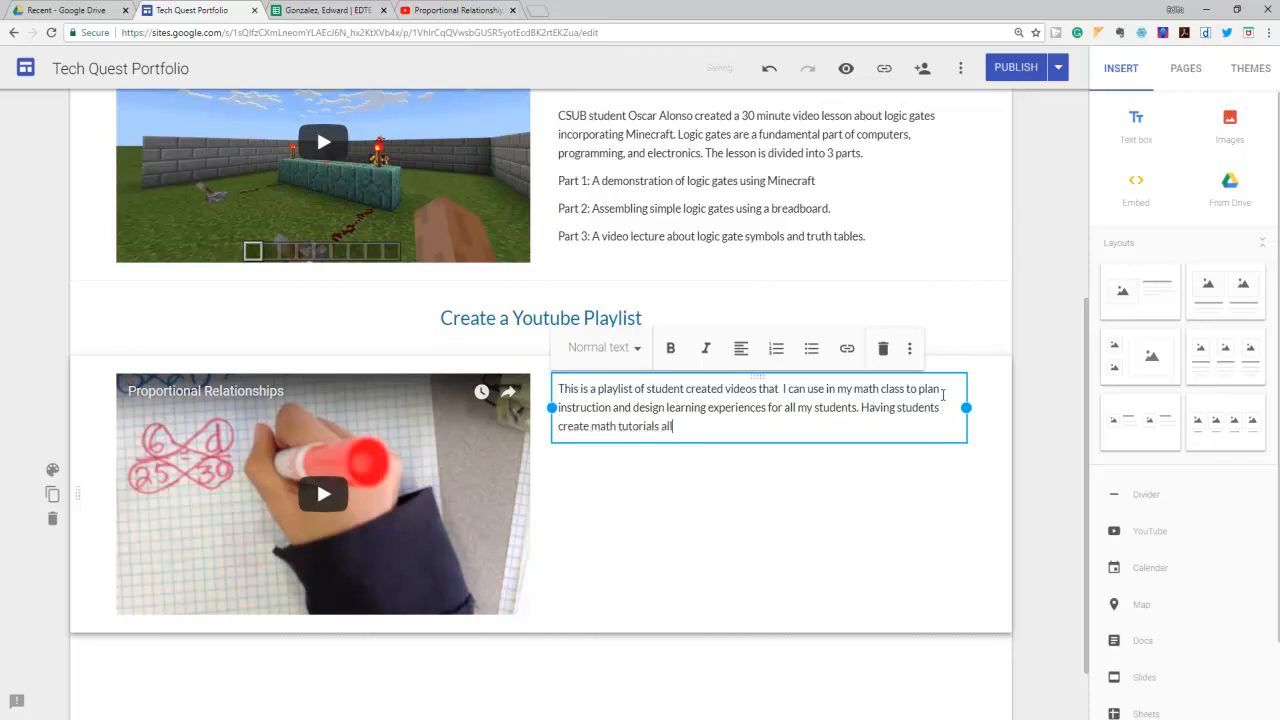
text(ows them)
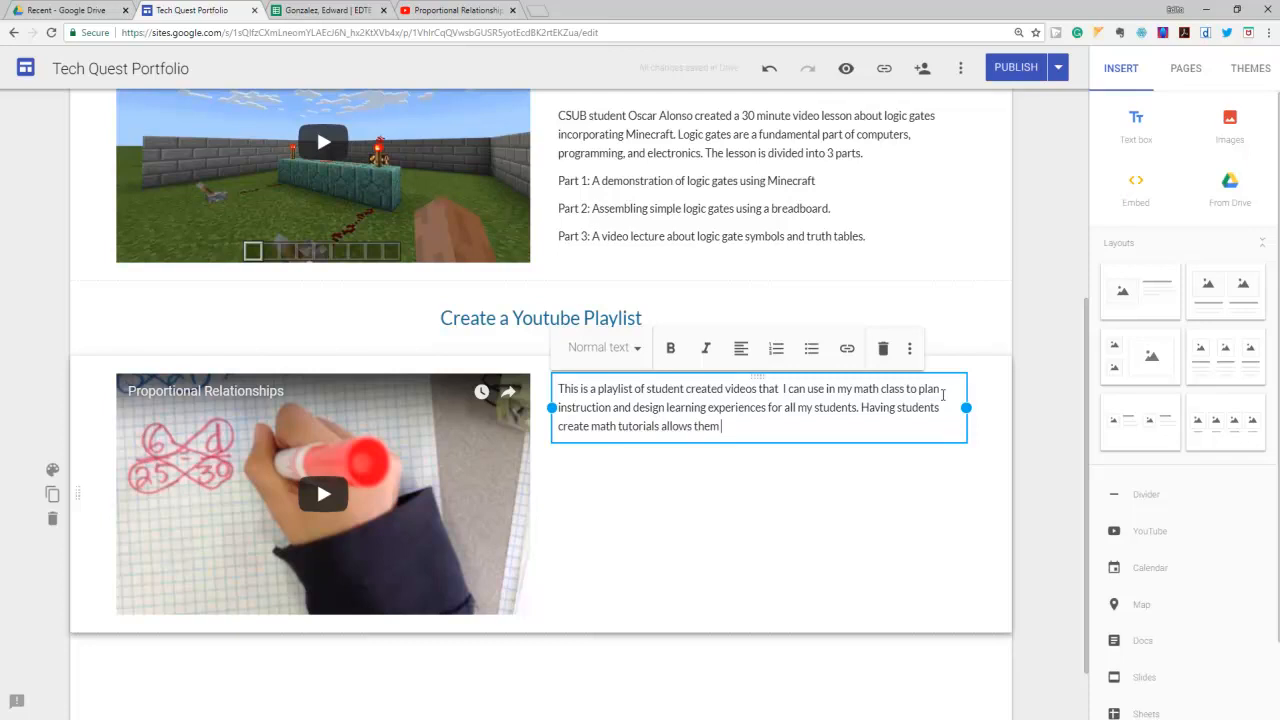
text(to show their)
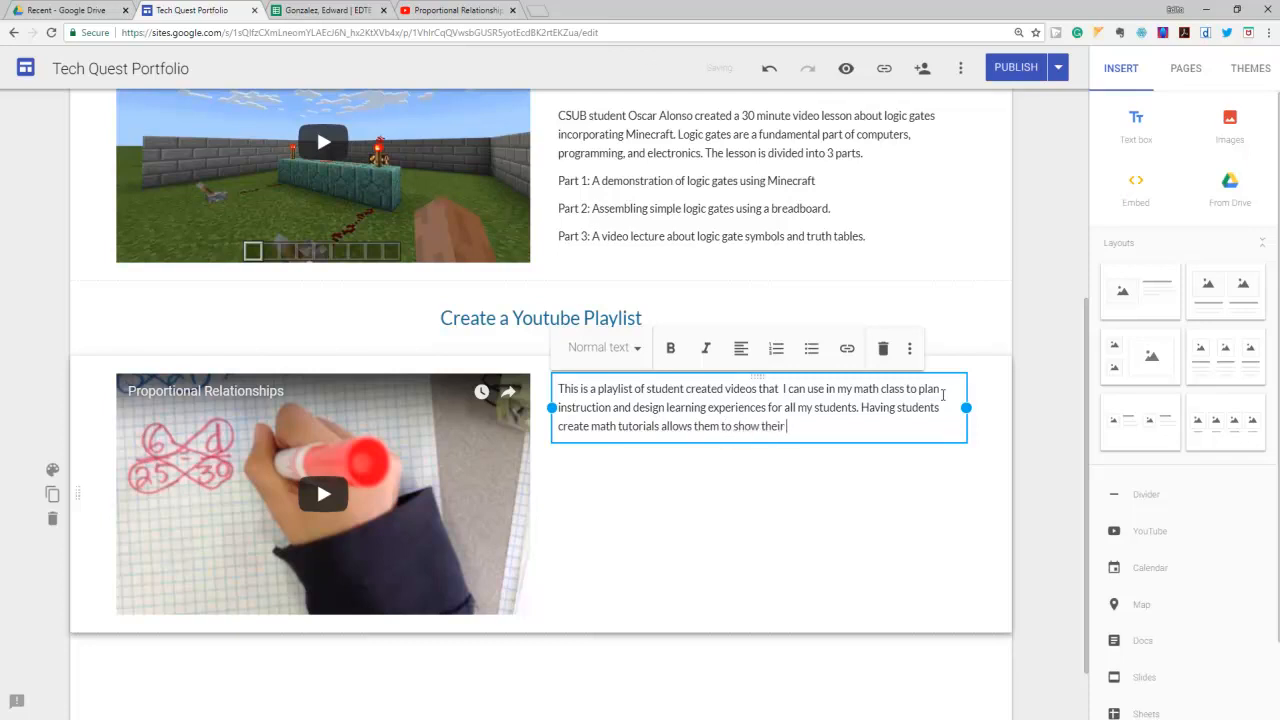
text(knowled)
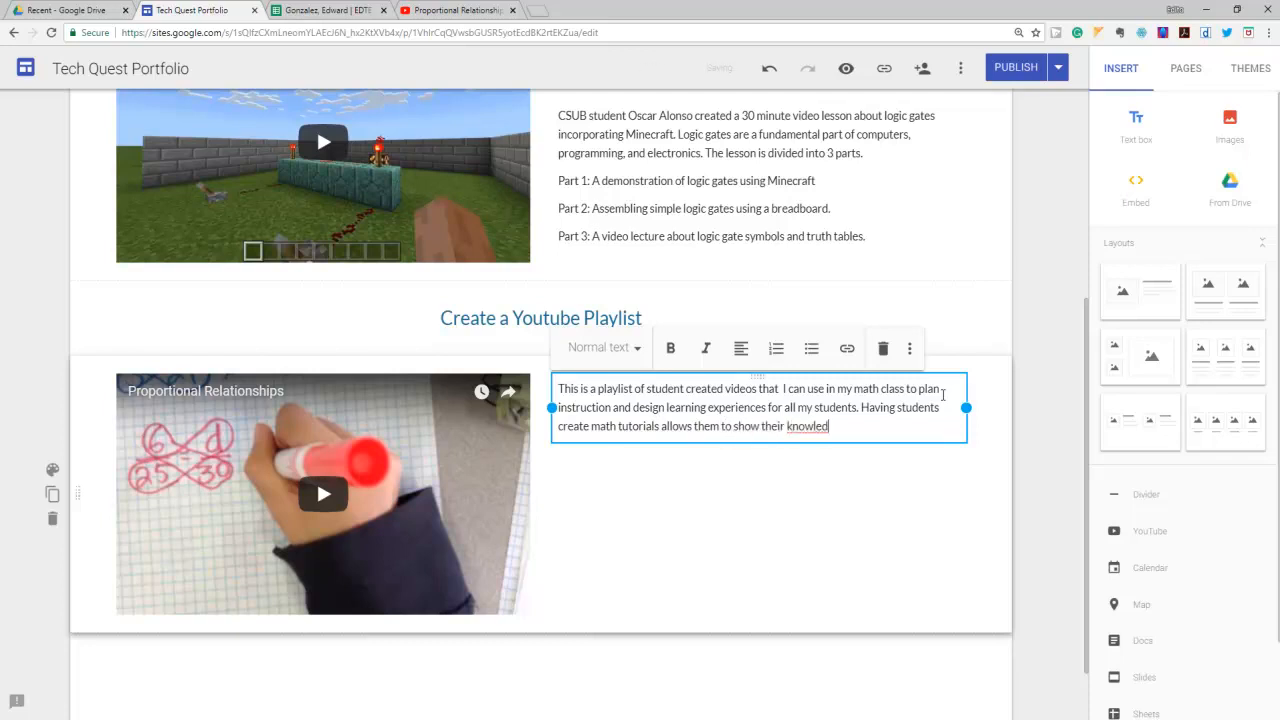
text(ge as well as document)
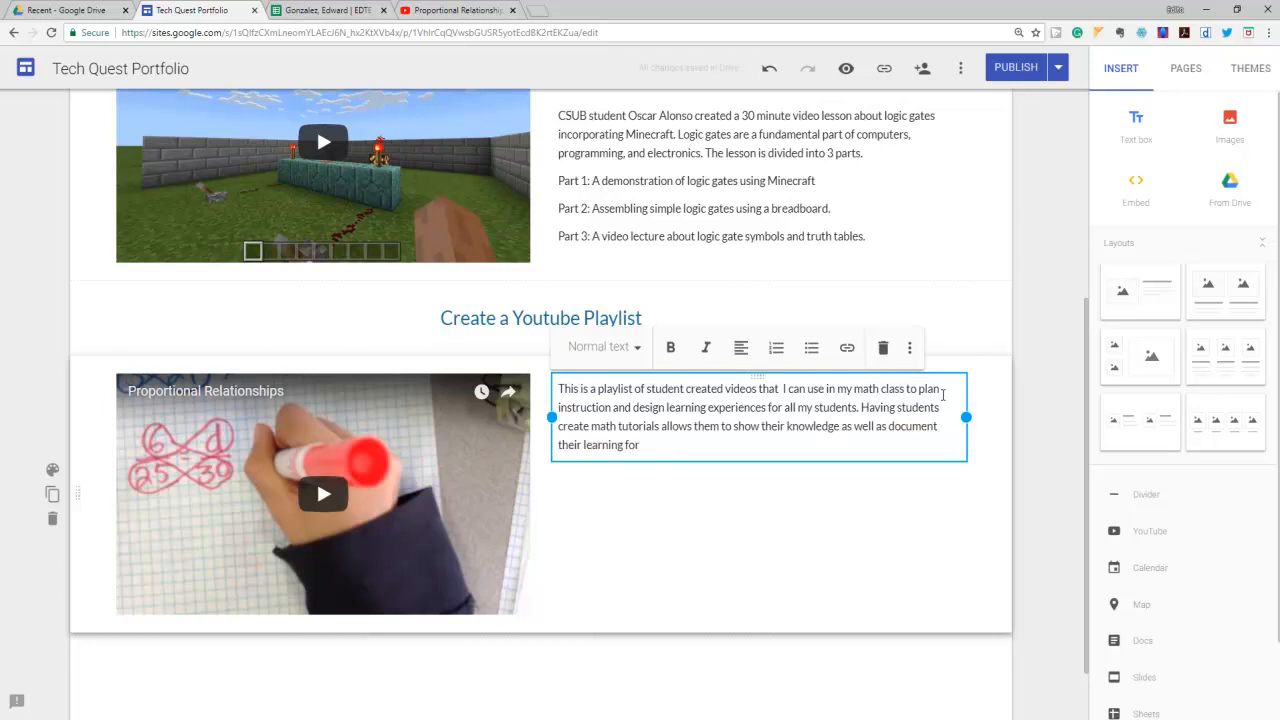
text(review or to)
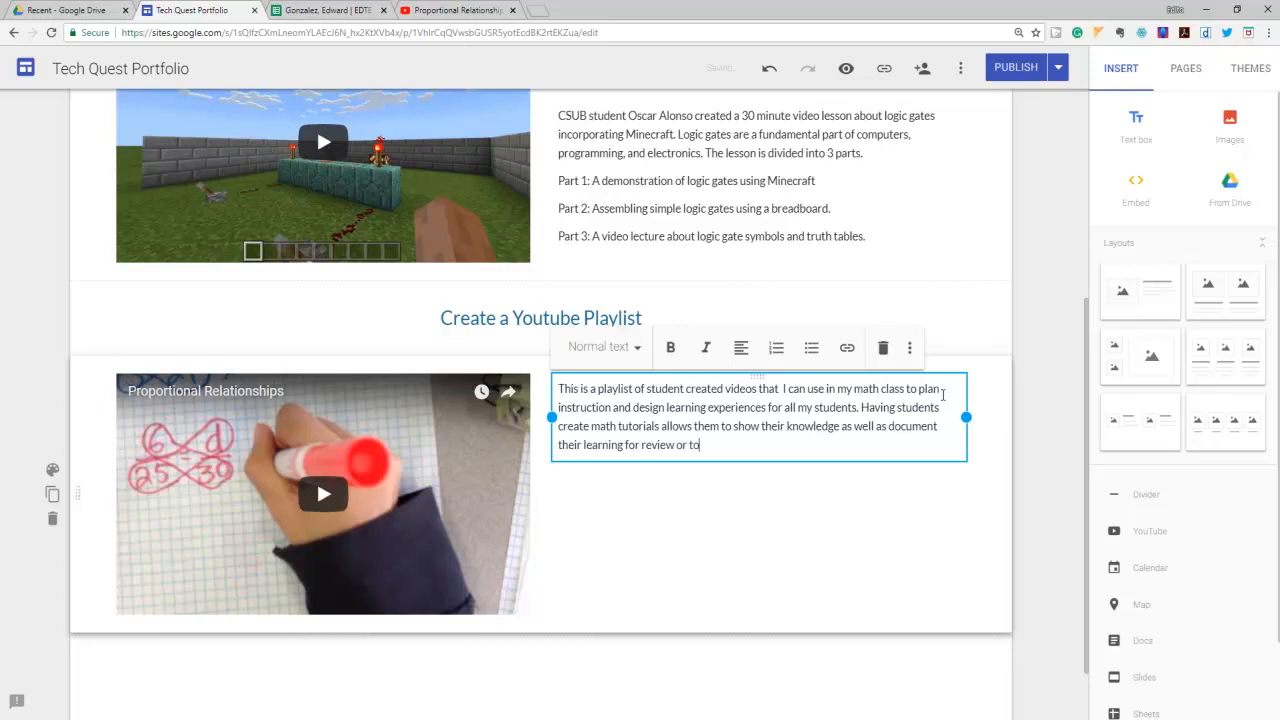
text(share with other students.)
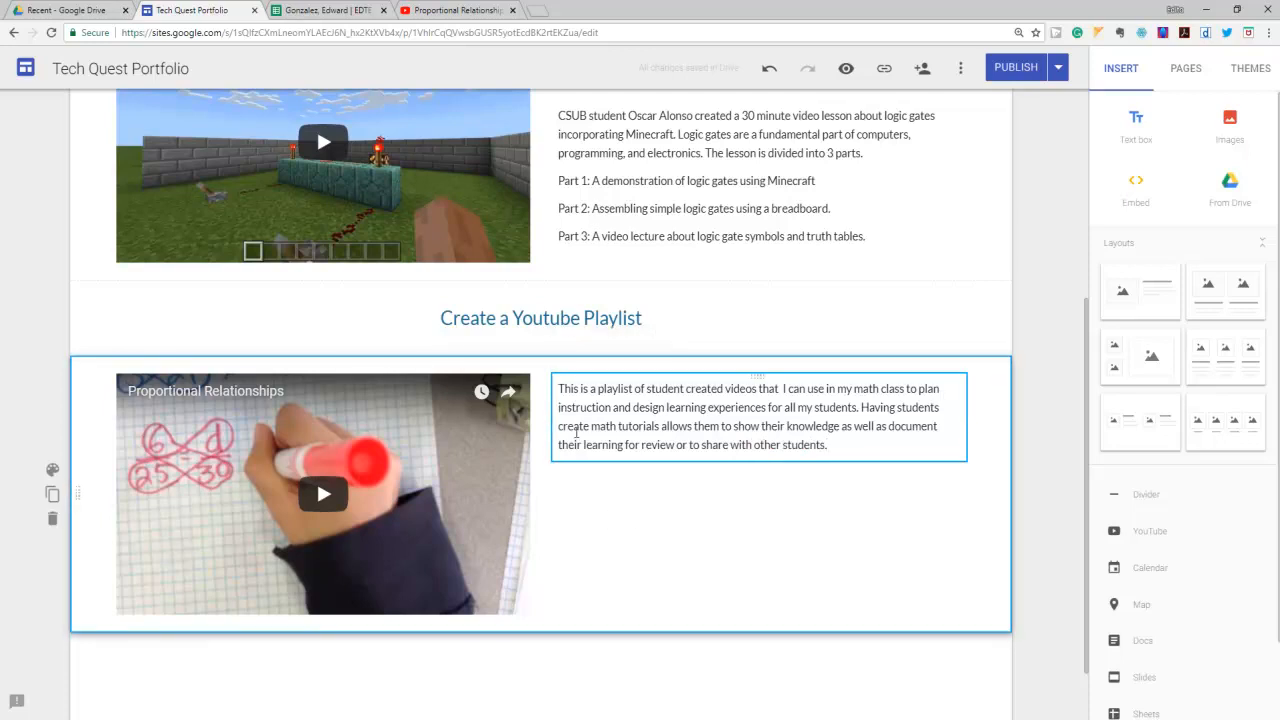
- Enlarge the embedded playlist video, narrowing the description paragraph beside it
click(790, 426)
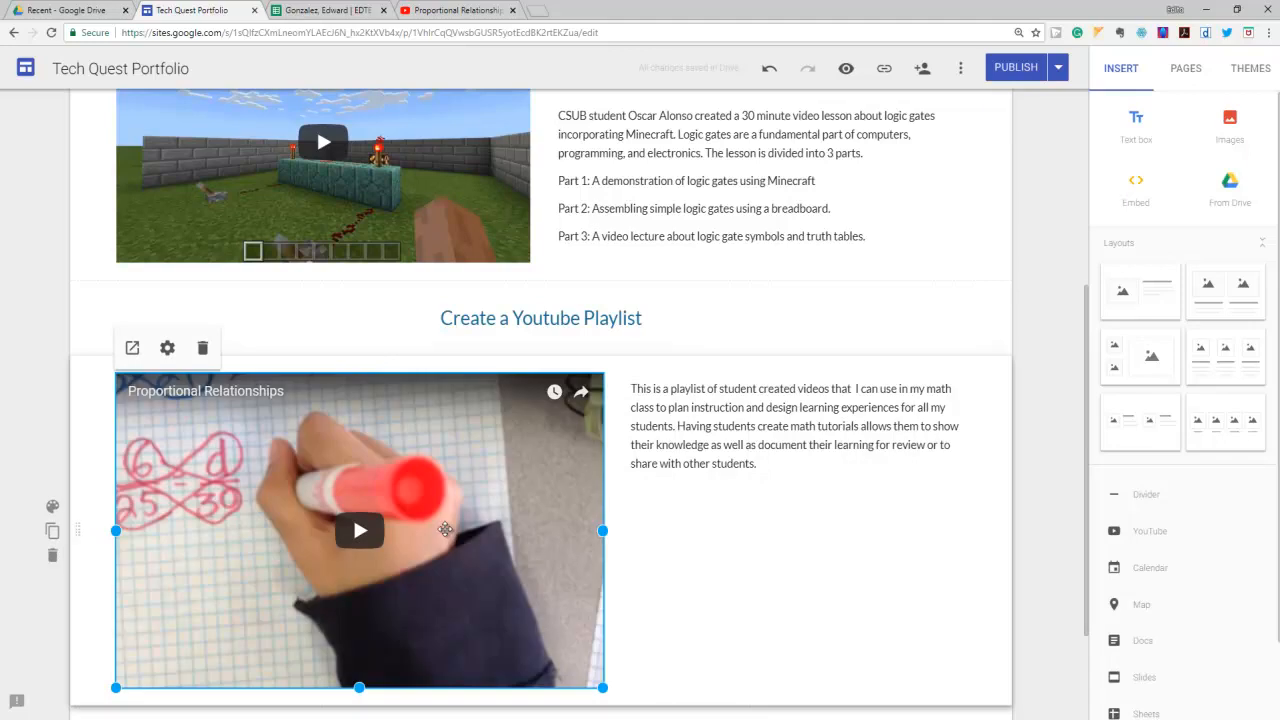
click(790, 425)
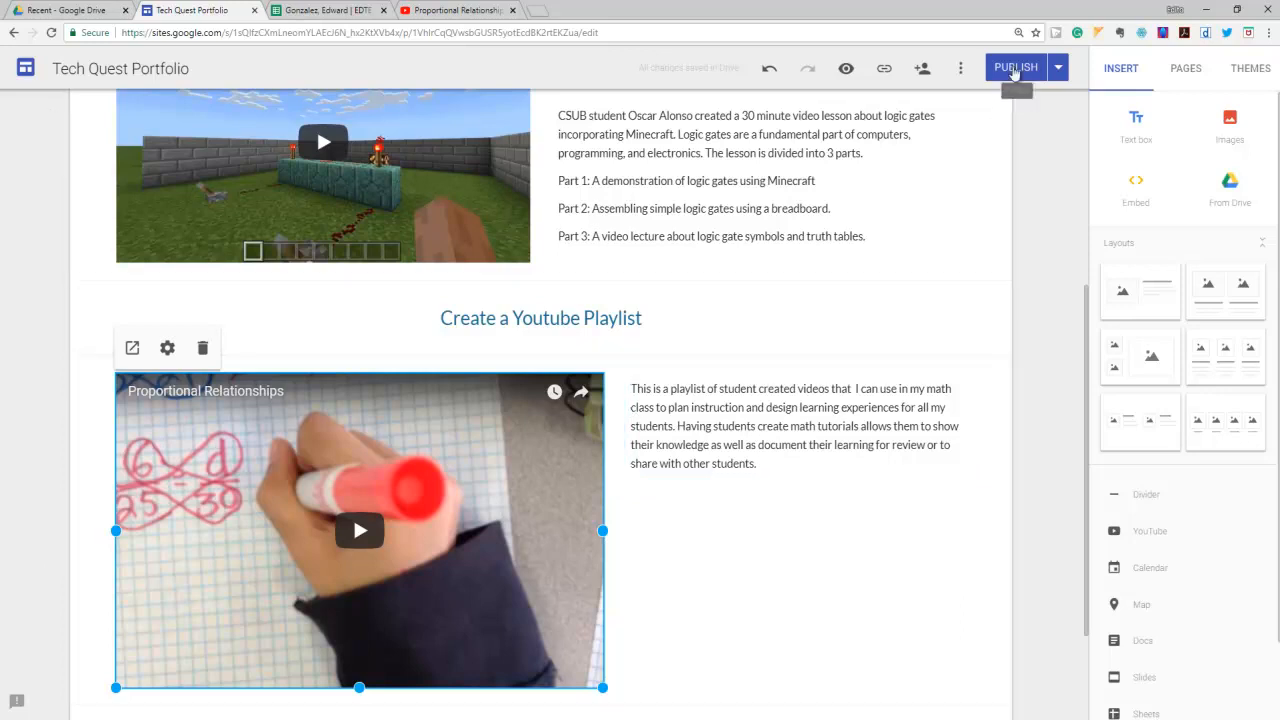
- Publish the Tech Quest Portfolio site with the new playlist section
click(1015, 67)
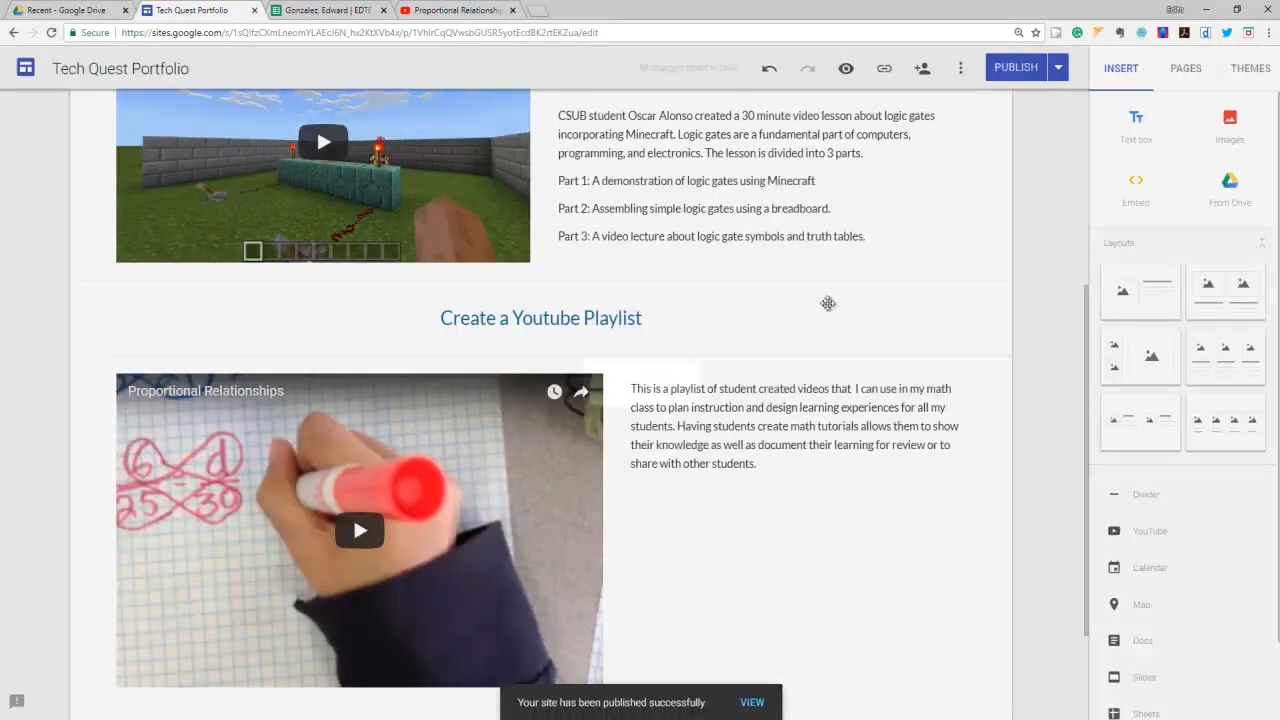
click(825, 410)
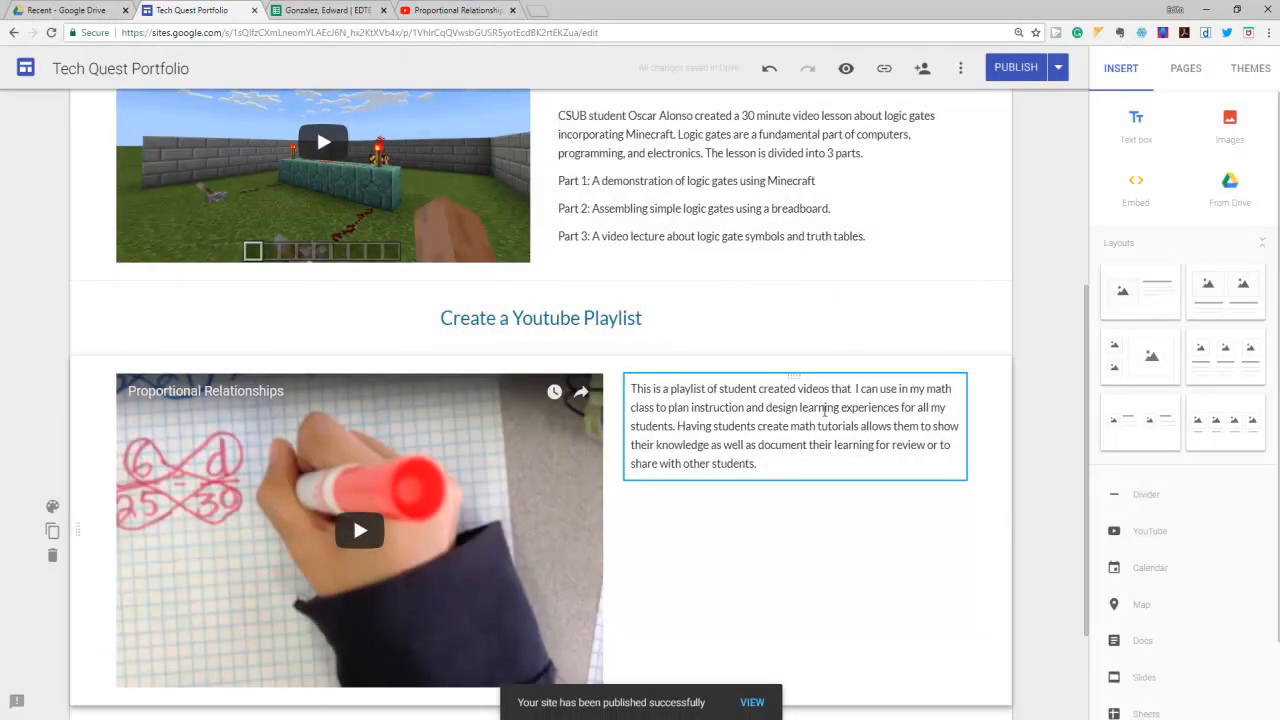